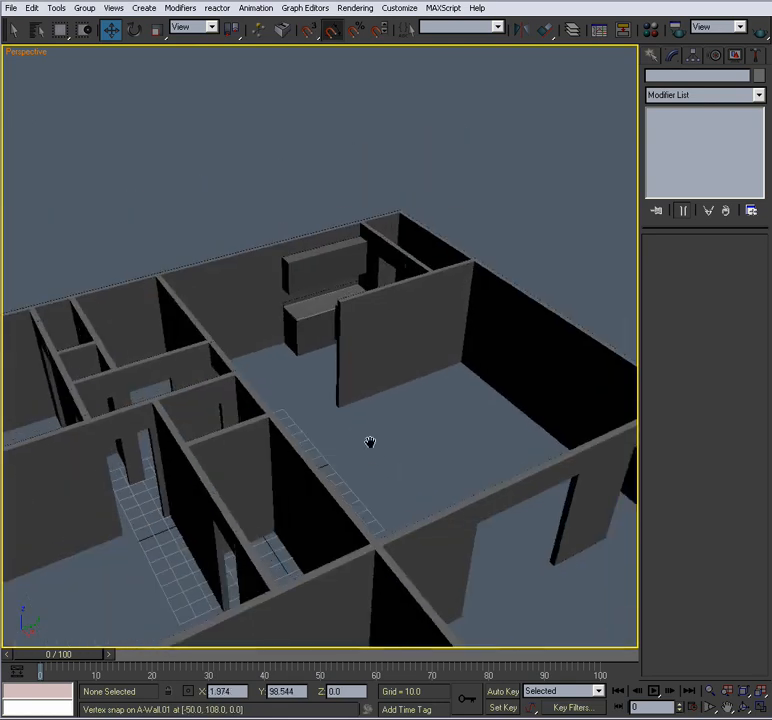
Survey the kitchen counter, then merge outletGRP_01 from the 11.electricOutlet scene.
{"action": "left_click_drag", "start_coordinate": [369, 442], "coordinate": [357, 447]}
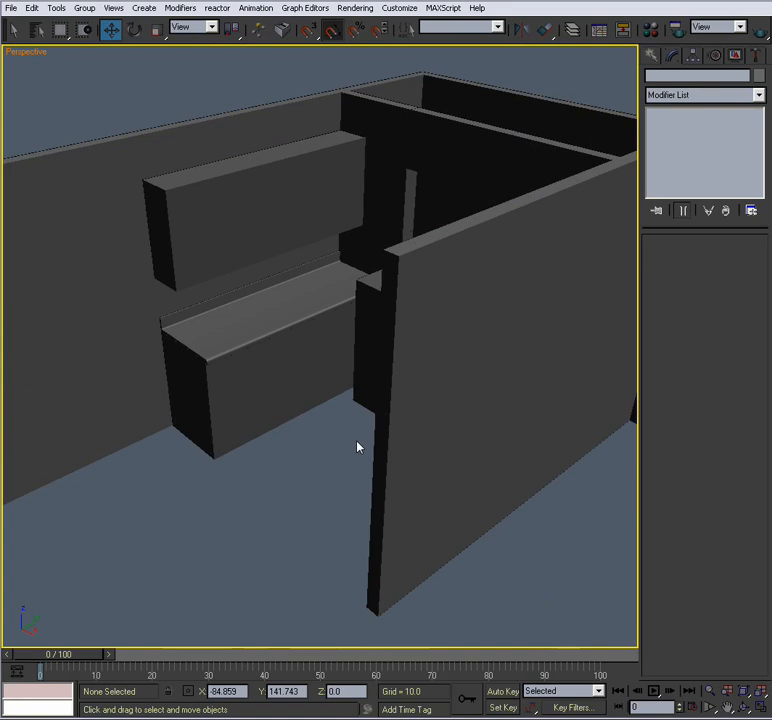
{"action": "mouse_move", "coordinate": [387, 348]}
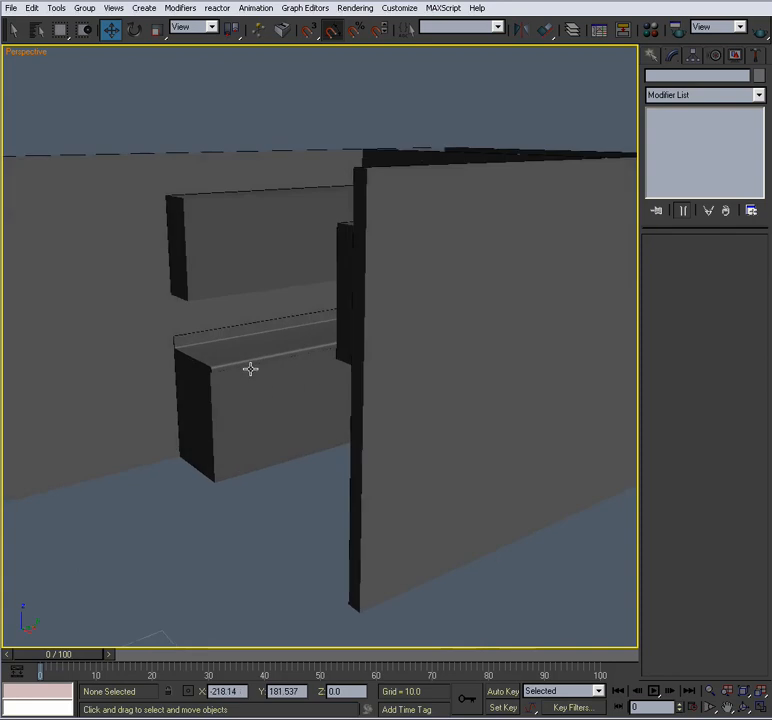
{"action": "left_click_drag", "start_coordinate": [250, 368], "coordinate": [335, 375]}
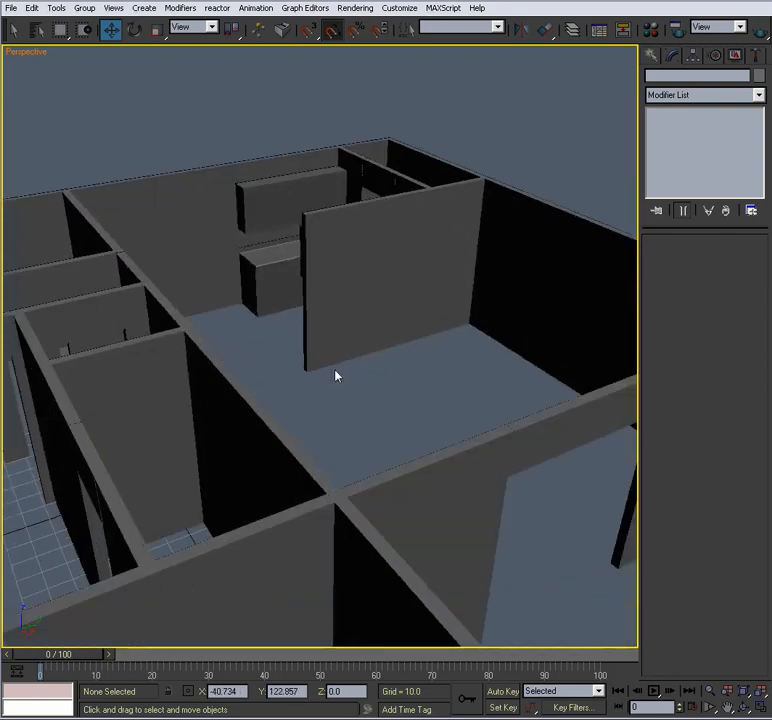
{"action": "left_click_drag", "start_coordinate": [336, 375], "coordinate": [463, 399]}
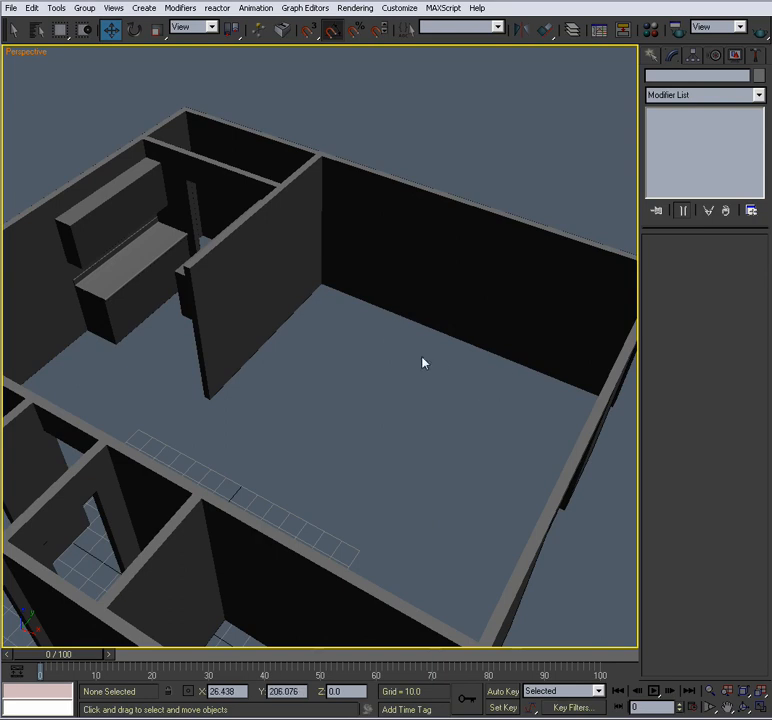
{"action": "left_click_drag", "start_coordinate": [423, 363], "coordinate": [447, 328]}
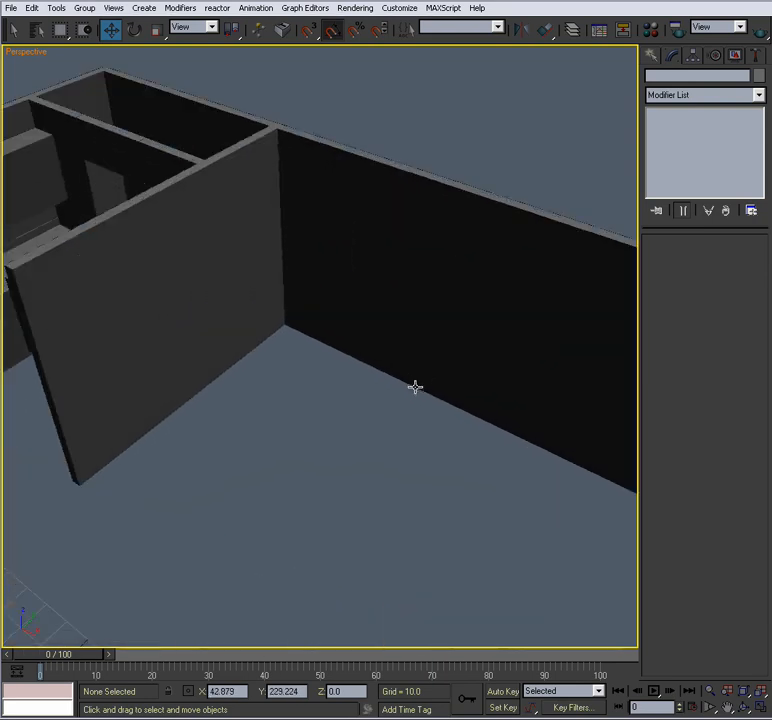
{"action": "left_click_drag", "start_coordinate": [415, 388], "coordinate": [423, 382]}
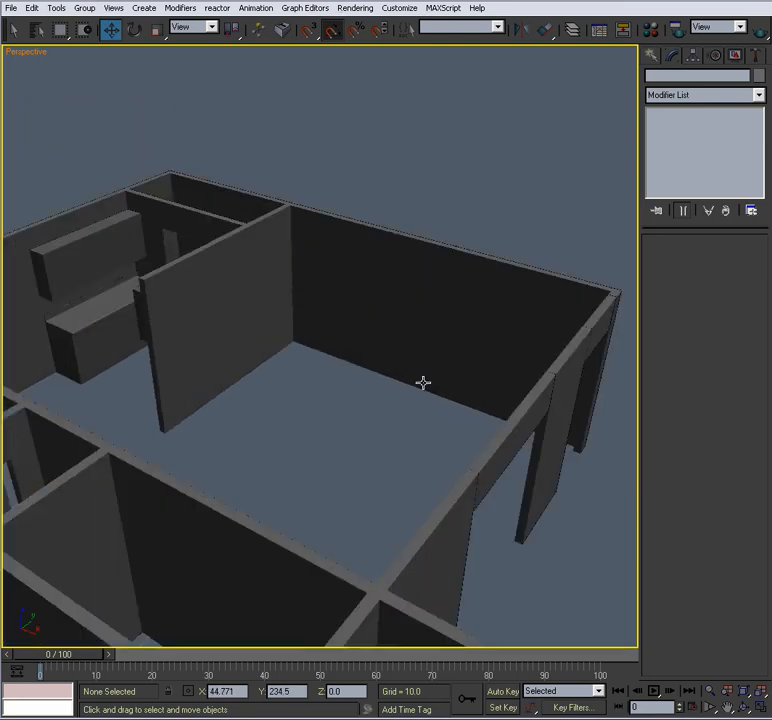
{"action": "left_click_drag", "start_coordinate": [423, 383], "coordinate": [376, 423]}
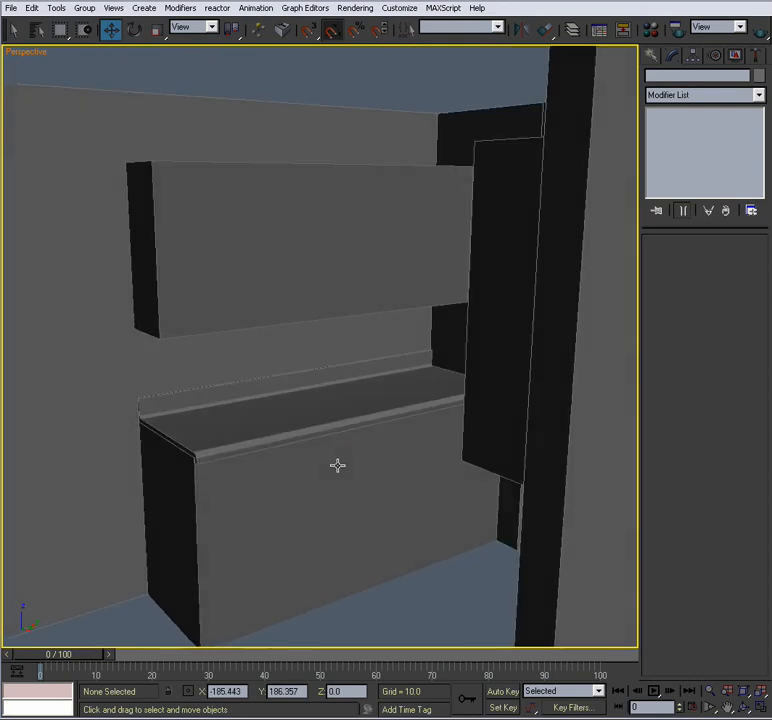
{"action": "mouse_move", "coordinate": [371, 422]}
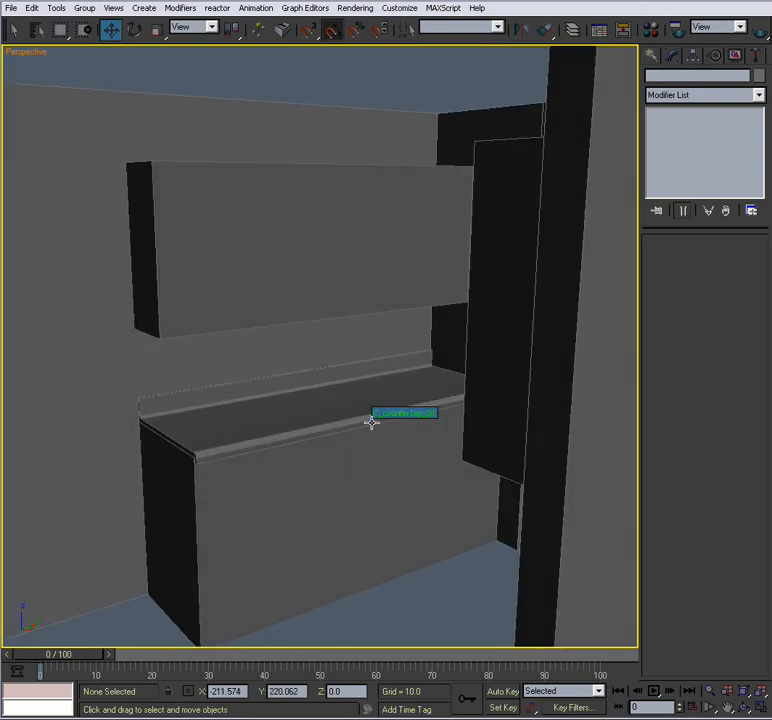
{"action": "left_click_drag", "start_coordinate": [371, 423], "coordinate": [340, 361]}
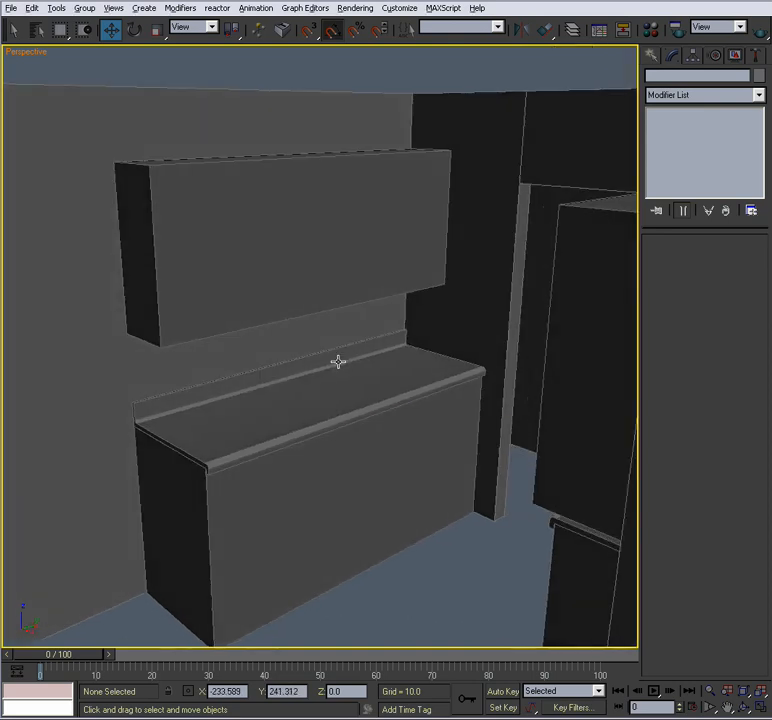
{"action": "left_click_drag", "start_coordinate": [340, 360], "coordinate": [380, 366]}
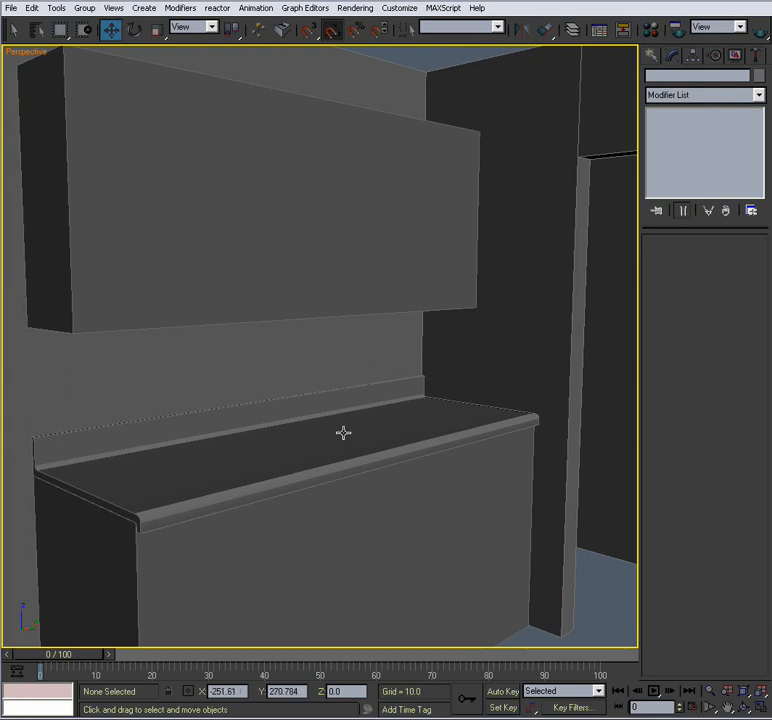
{"action": "mouse_move", "coordinate": [357, 352]}
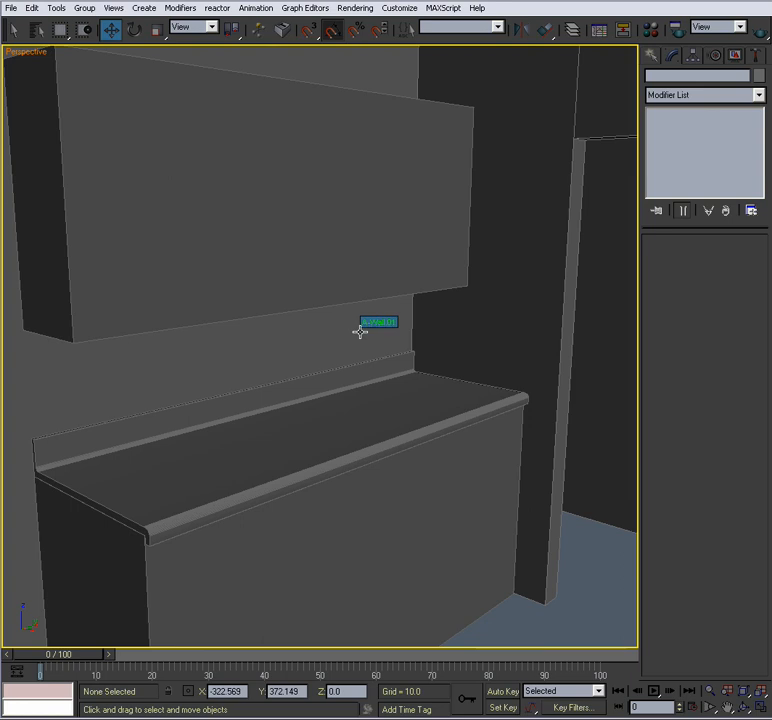
{"action": "mouse_move", "coordinate": [369, 333]}
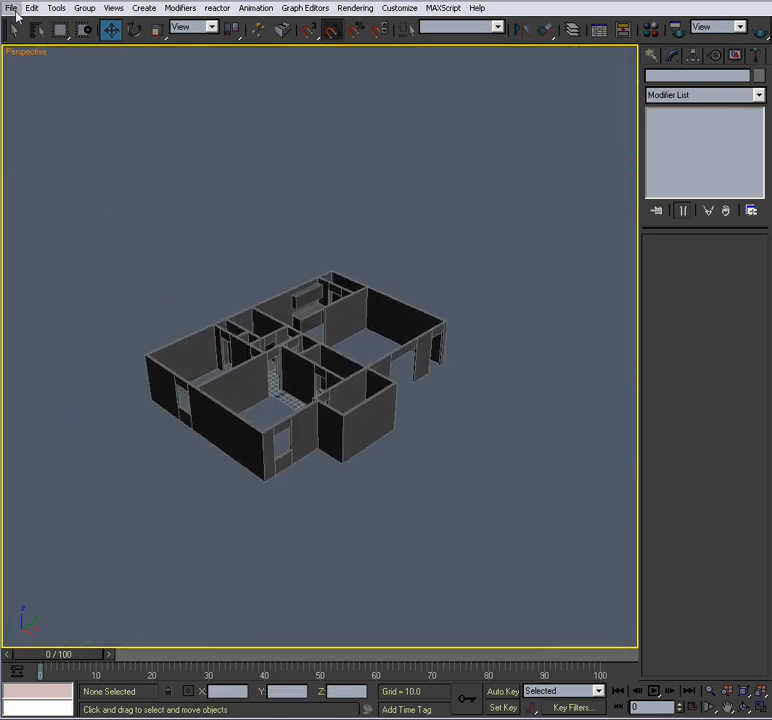
{"action": "left_click", "coordinate": [11, 8]}
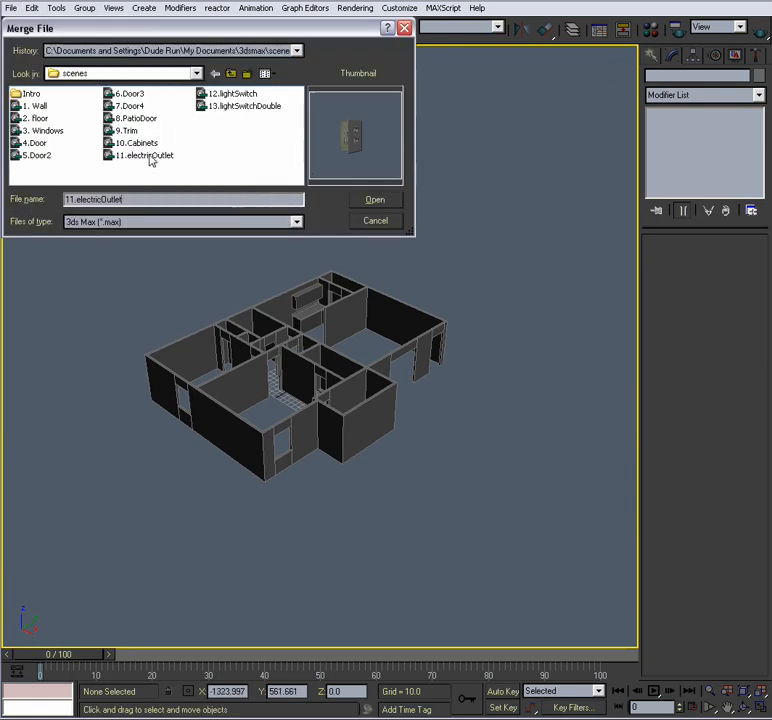
{"action": "left_click", "coordinate": [375, 199]}
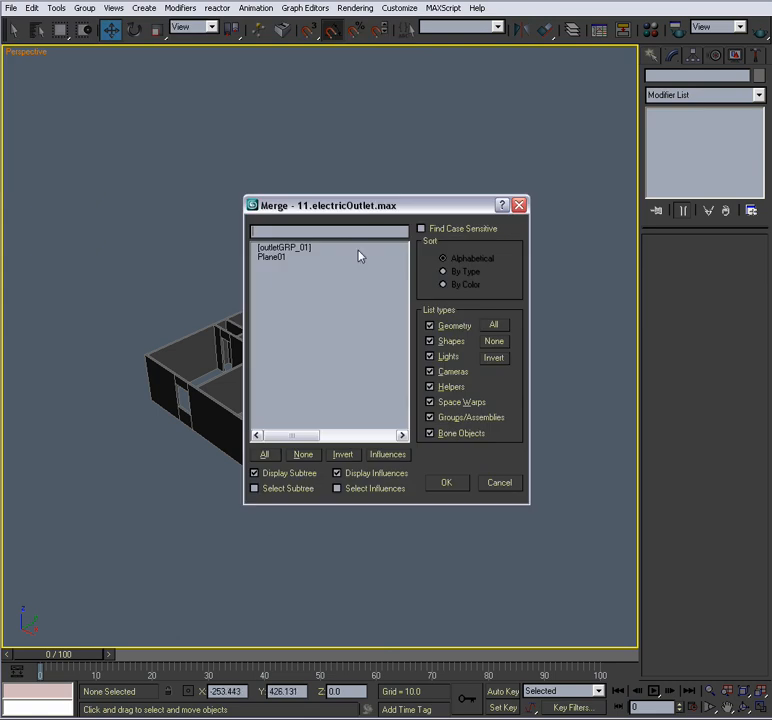
{"action": "left_click", "coordinate": [284, 247]}
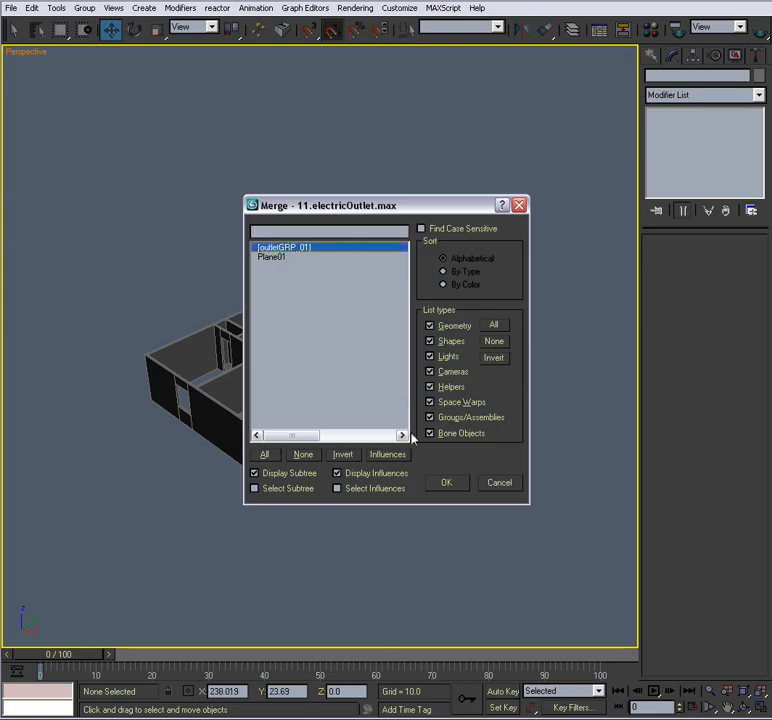
{"action": "left_click", "coordinate": [446, 482]}
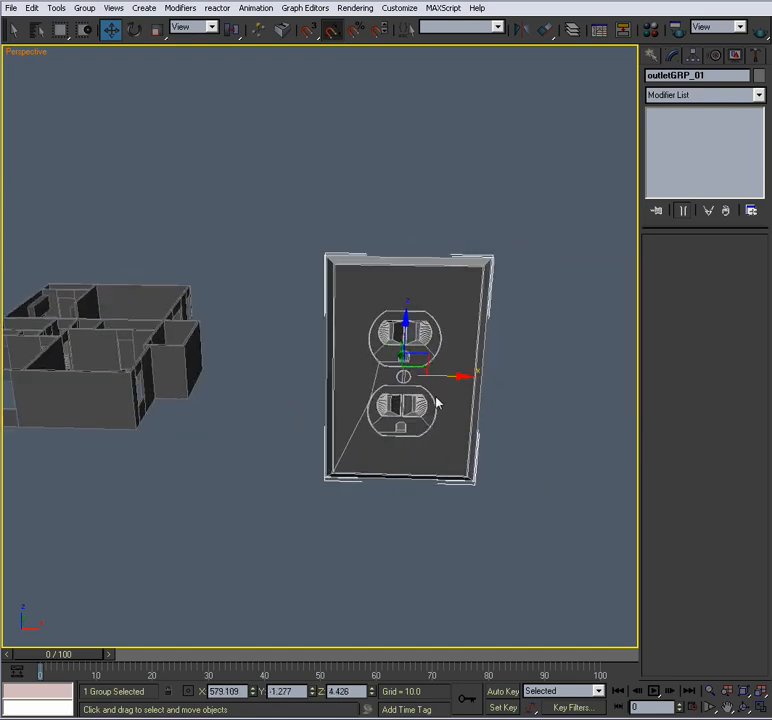
Maximize the Front view and add a tape measure along the outlet's height.
{"action": "key", "text": "Alt+w"}
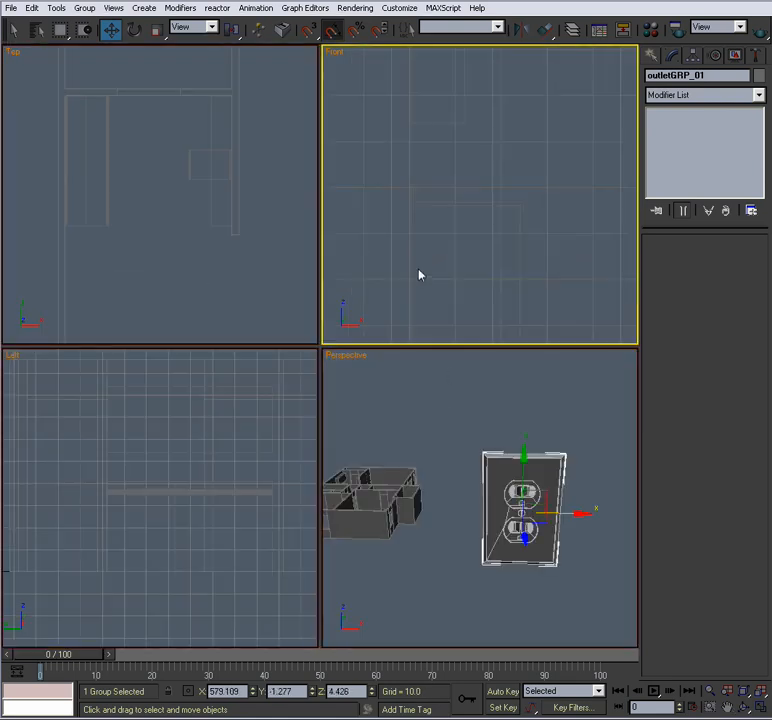
{"action": "key", "text": "alt+w"}
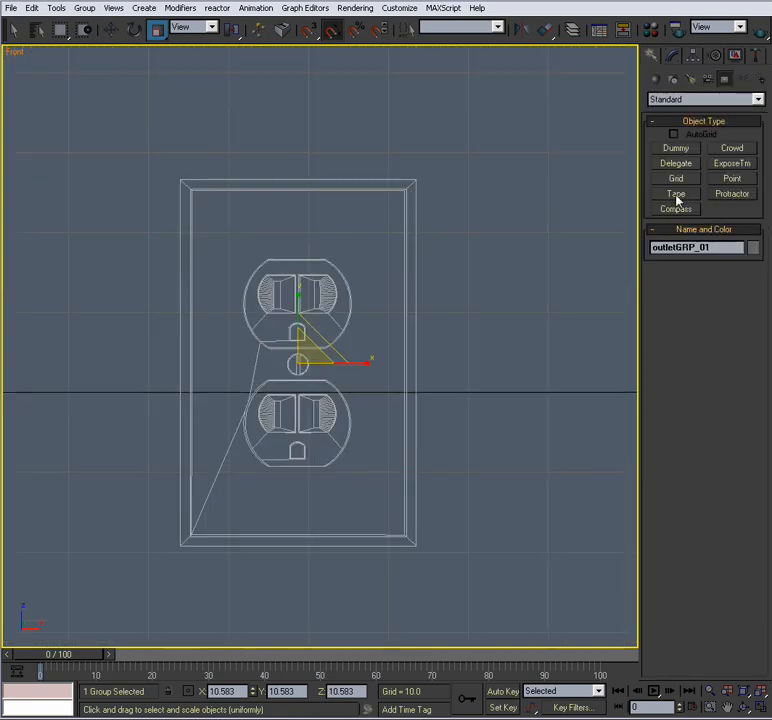
{"action": "left_click", "coordinate": [675, 193]}
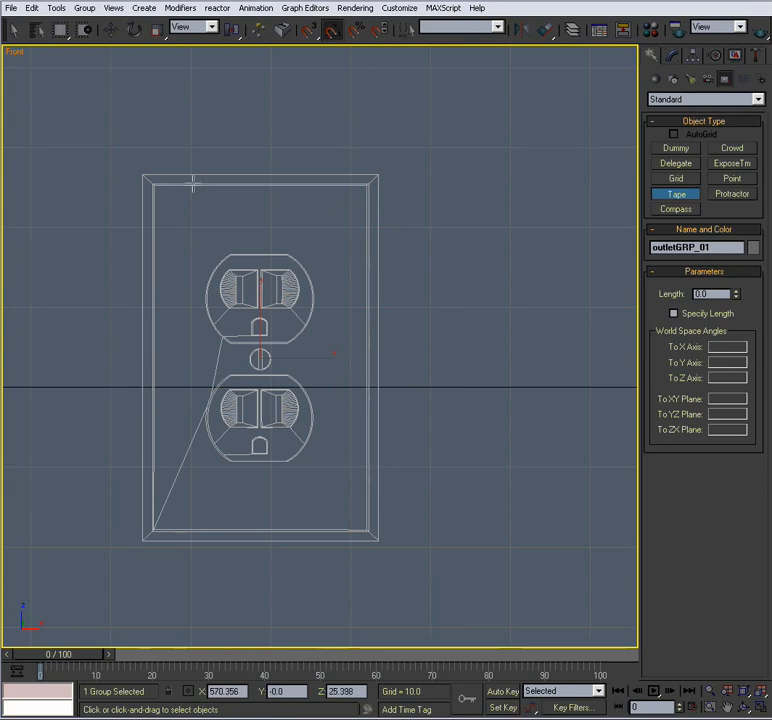
{"action": "mouse_move", "coordinate": [120, 535]}
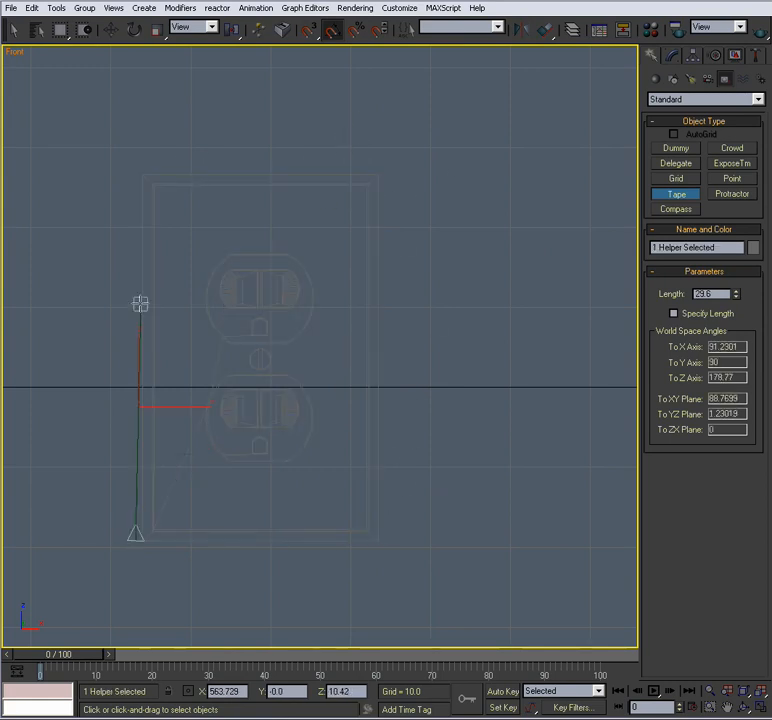
{"action": "left_click_drag", "start_coordinate": [140, 303], "coordinate": [139, 485]}
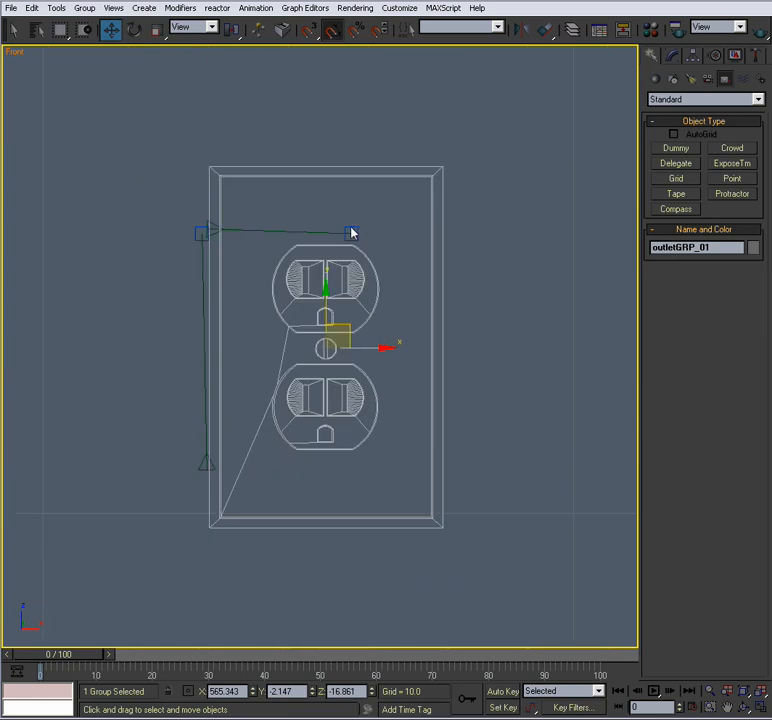
Uniformly scale the outlet group down to match the measured size.
{"action": "left_click", "coordinate": [351, 189]}
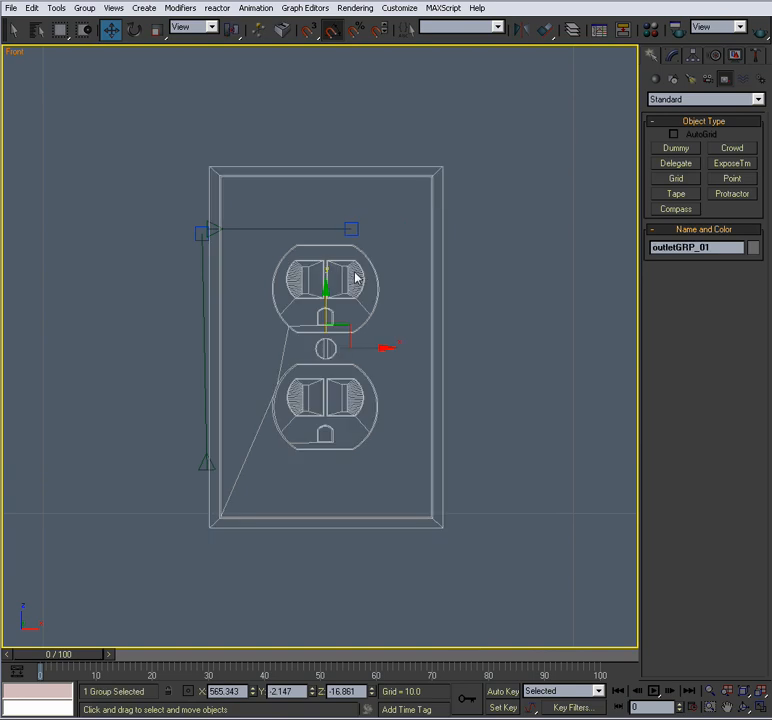
{"action": "left_click_drag", "start_coordinate": [355, 280], "coordinate": [343, 307]}
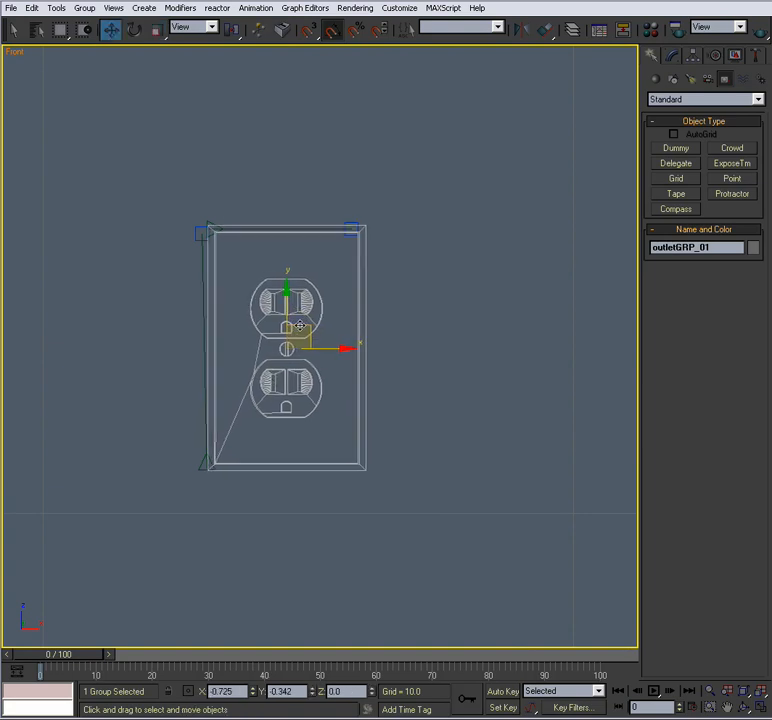
{"action": "left_click_drag", "start_coordinate": [300, 347], "coordinate": [290, 347]}
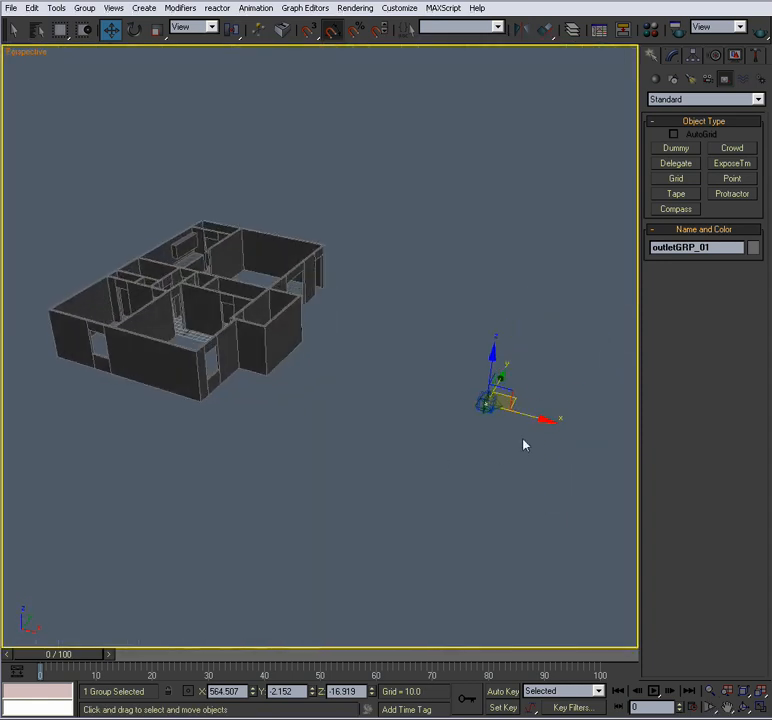
Move the outlet group onto the kitchen backsplash wall and rotate it 90° about Z.
{"action": "left_click_drag", "start_coordinate": [500, 390], "coordinate": [180, 300]}
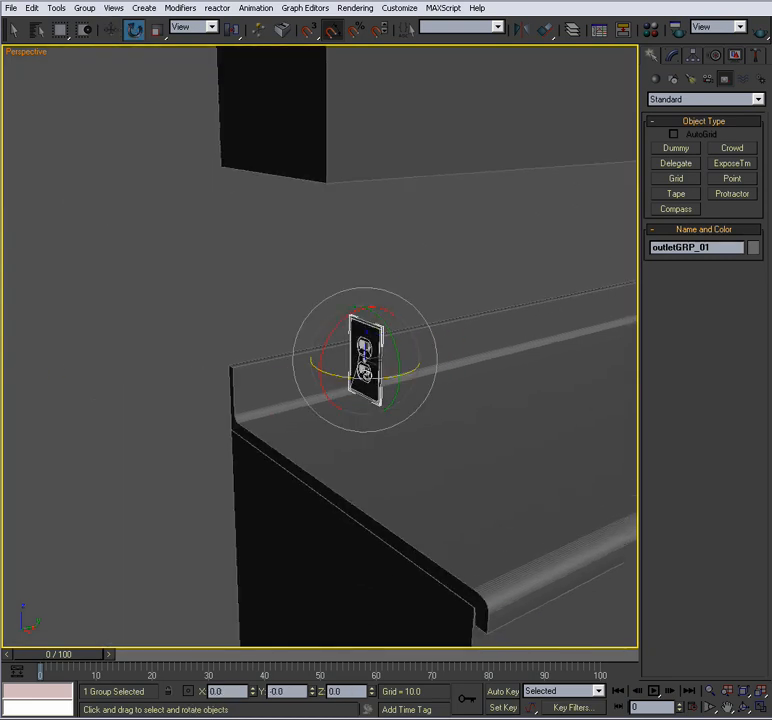
{"action": "left_click_drag", "start_coordinate": [363, 360], "coordinate": [430, 368]}
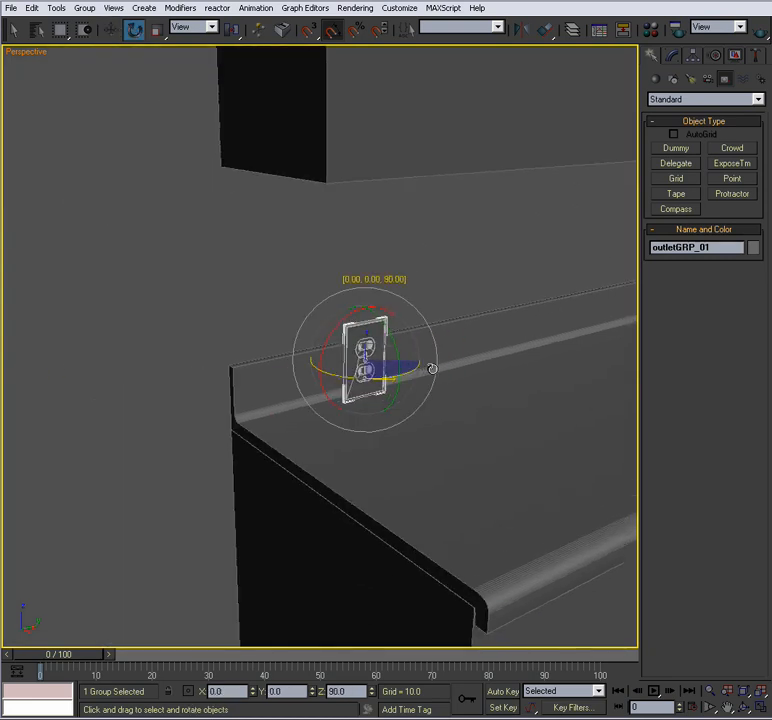
{"action": "left_click", "coordinate": [110, 29]}
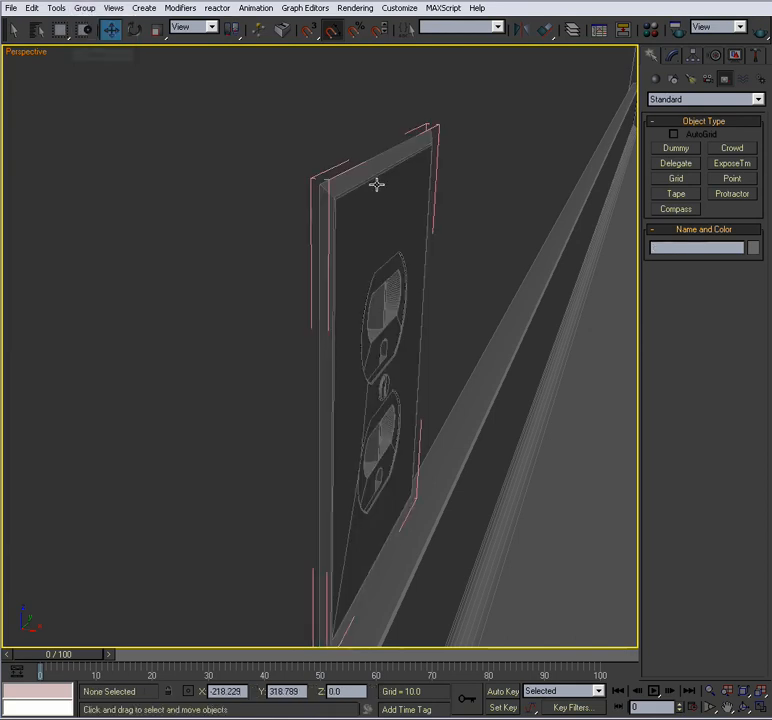
Edit the outlet cover inside outletGRP_01, close the group, and move it flush to the wall.
{"action": "left_click", "coordinate": [380, 350]}
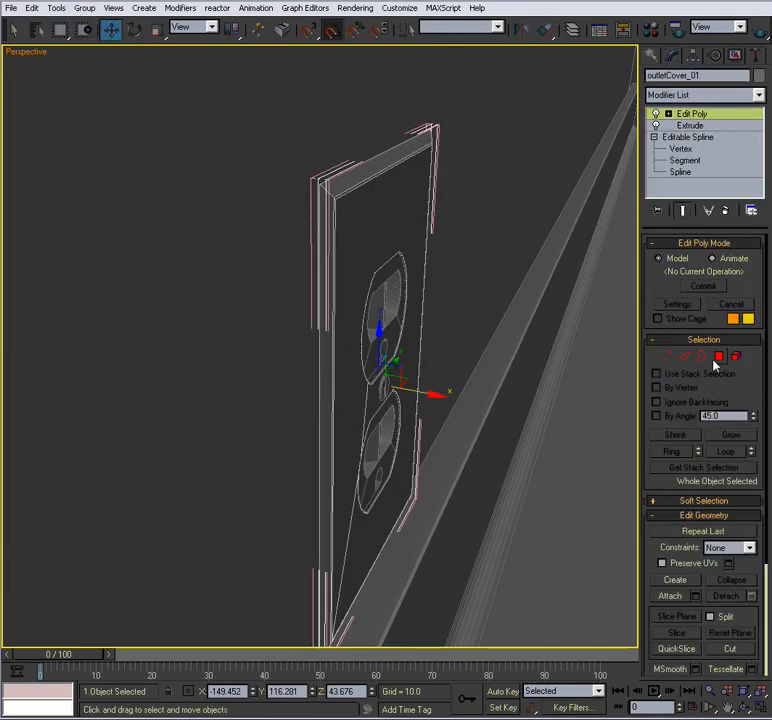
{"action": "left_click", "coordinate": [702, 356]}
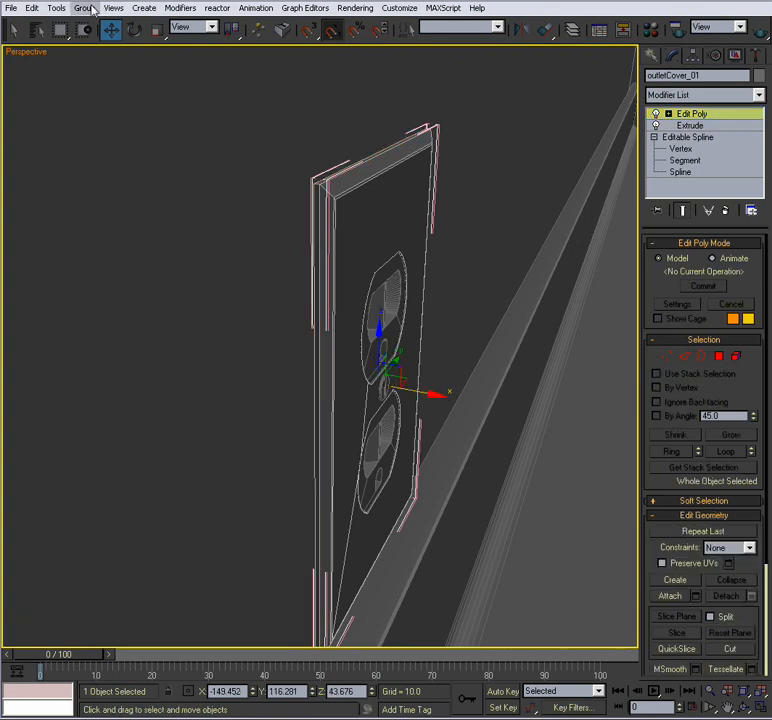
{"action": "left_click", "coordinate": [84, 8]}
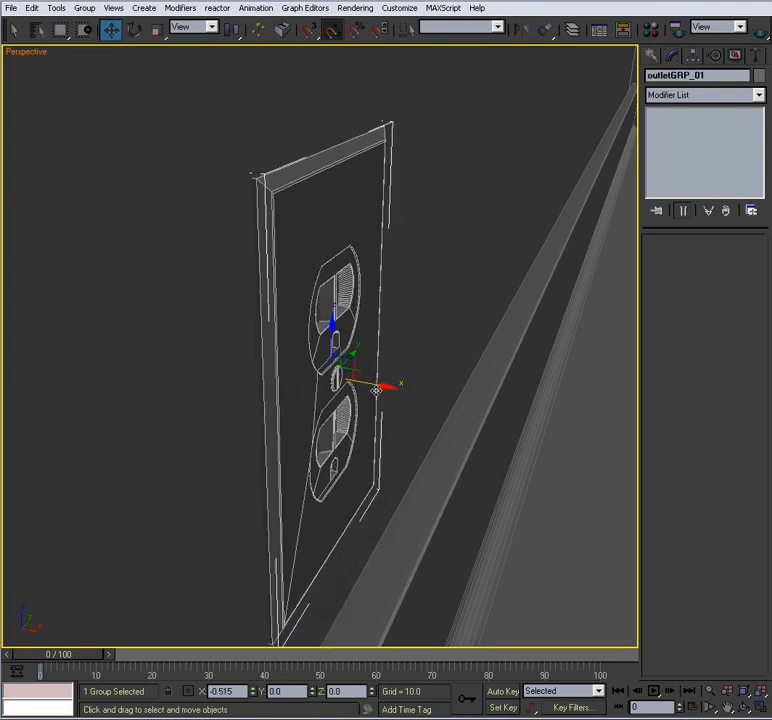
{"action": "left_click_drag", "start_coordinate": [385, 385], "coordinate": [375, 385]}
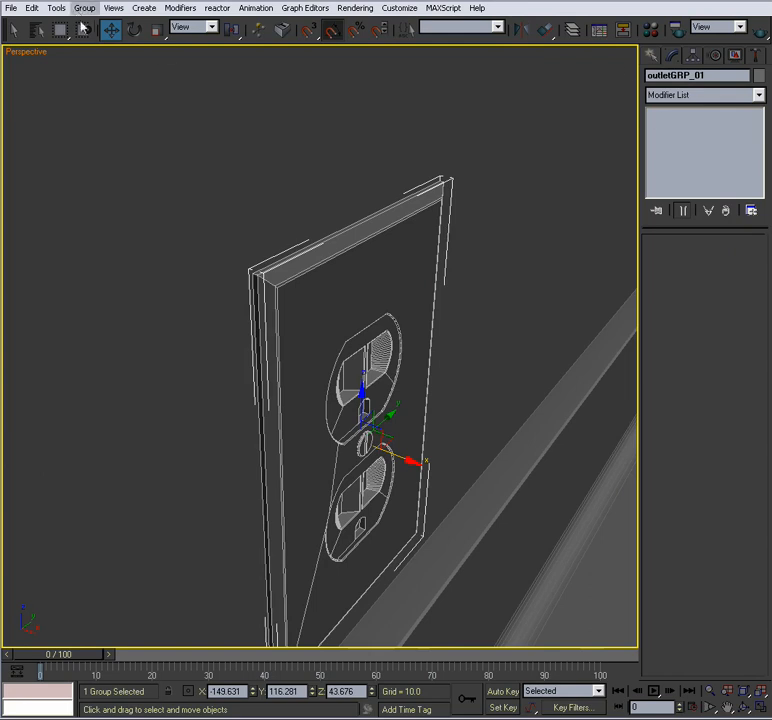
{"action": "left_click", "coordinate": [310, 275]}
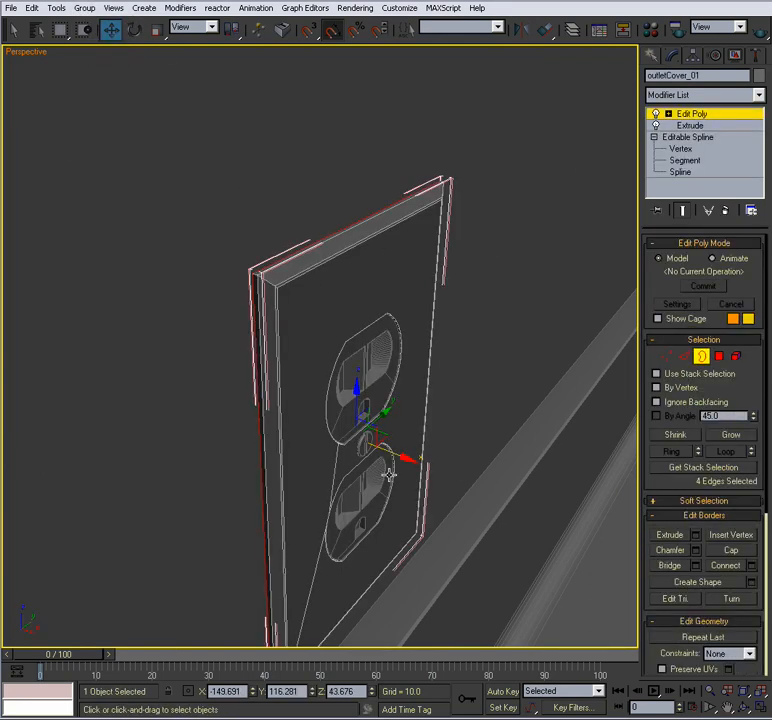
{"action": "left_click_drag", "start_coordinate": [390, 465], "coordinate": [400, 455]}
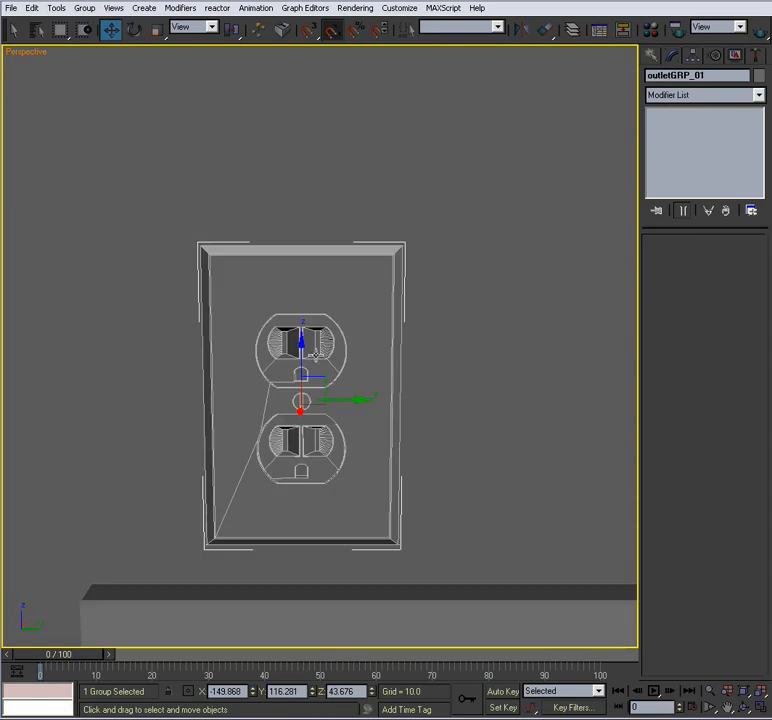
{"action": "mouse_move", "coordinate": [317, 415]}
{"action": "type", "text": "46.25"}
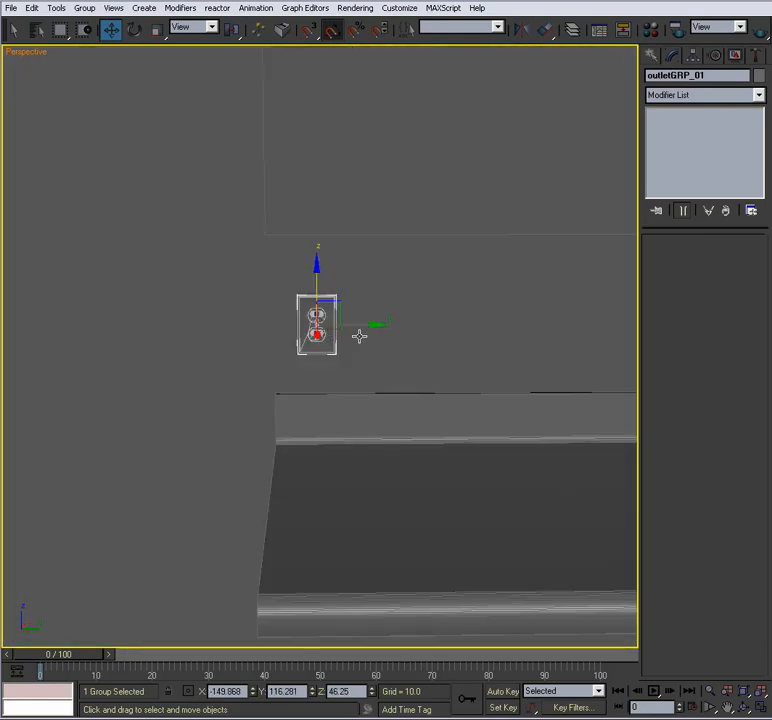
Push outletGRP_01 flush against the wall and close the layer list.
{"action": "left_click_drag", "start_coordinate": [317, 325], "coordinate": [410, 322]}
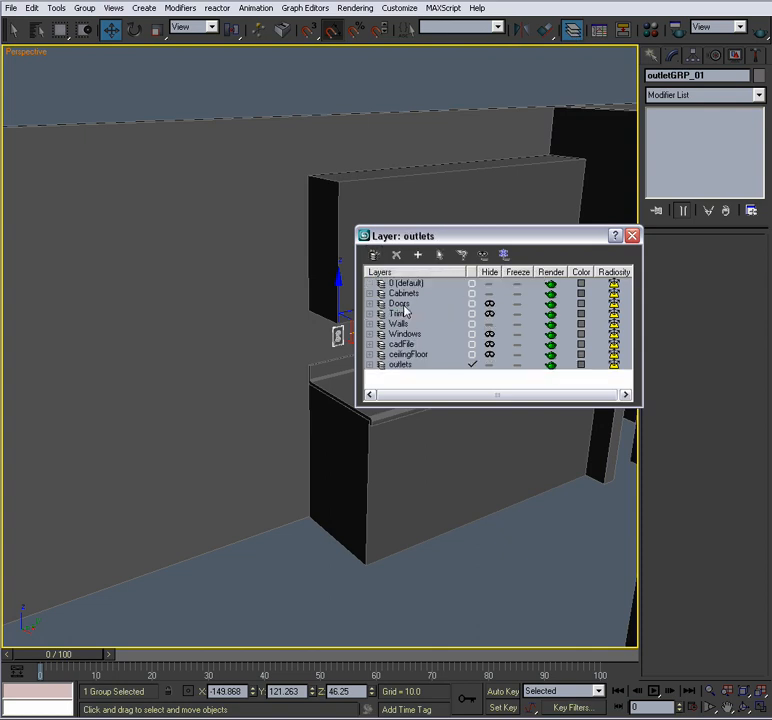
{"action": "left_click", "coordinate": [400, 364]}
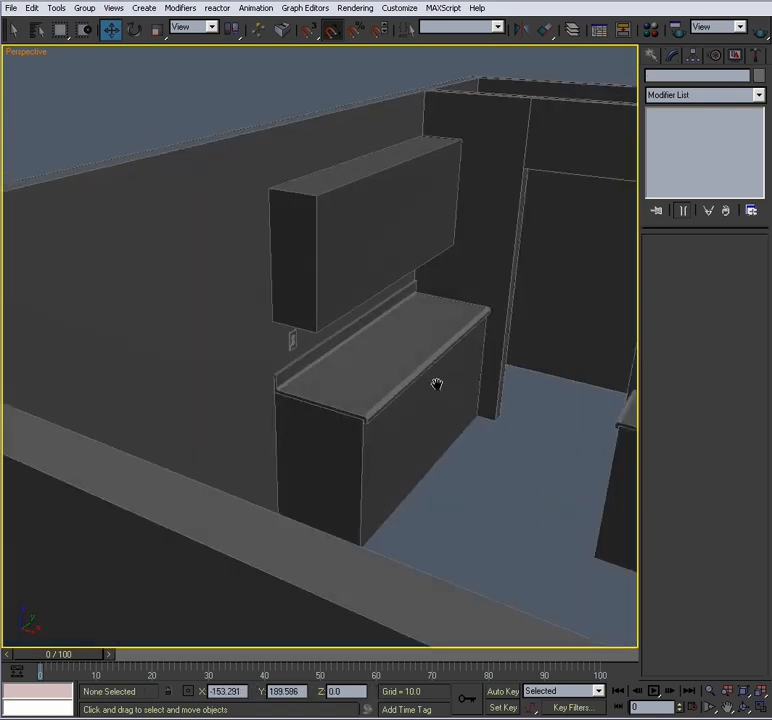
Clone the outlet group as a second copy, outletGRP_02.
{"action": "left_click_drag", "start_coordinate": [435, 385], "coordinate": [195, 378]}
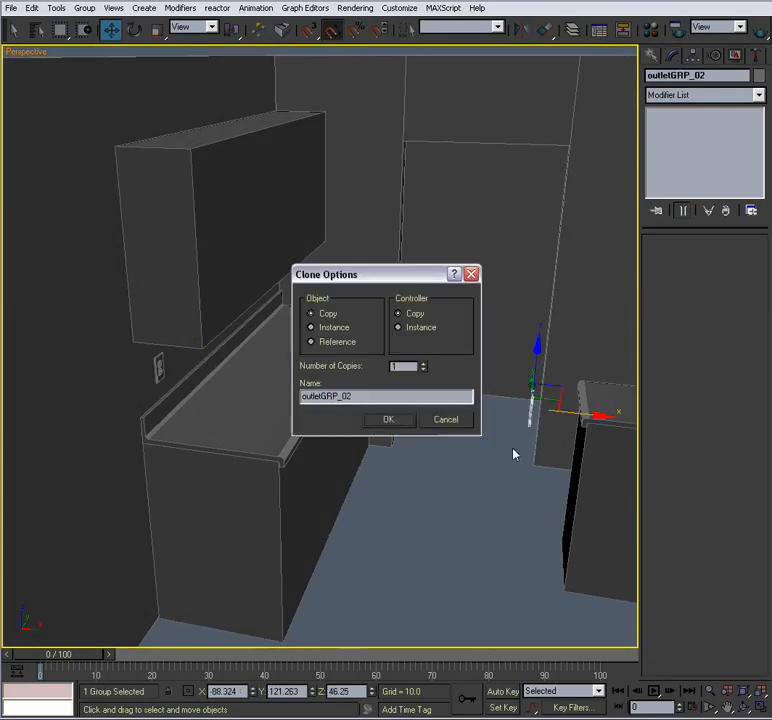
{"action": "left_click", "coordinate": [388, 419]}
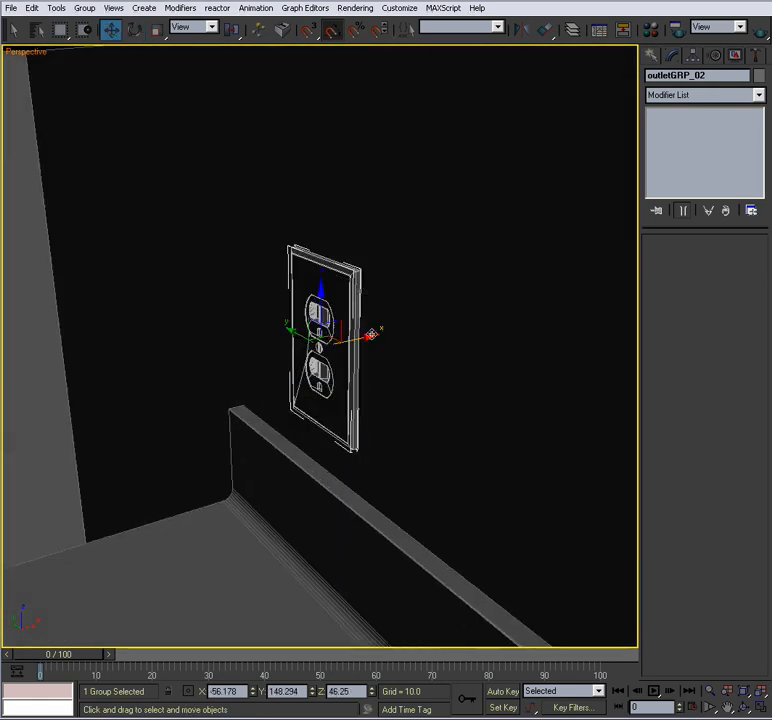
{"action": "left_click_drag", "start_coordinate": [372, 335], "coordinate": [438, 320]}
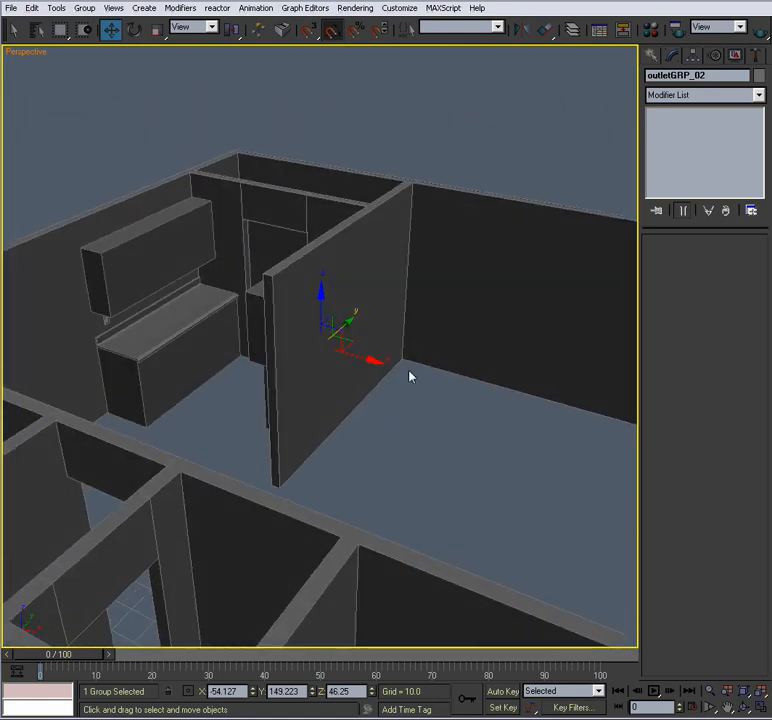
{"action": "left_click_drag", "start_coordinate": [408, 377], "coordinate": [366, 383]}
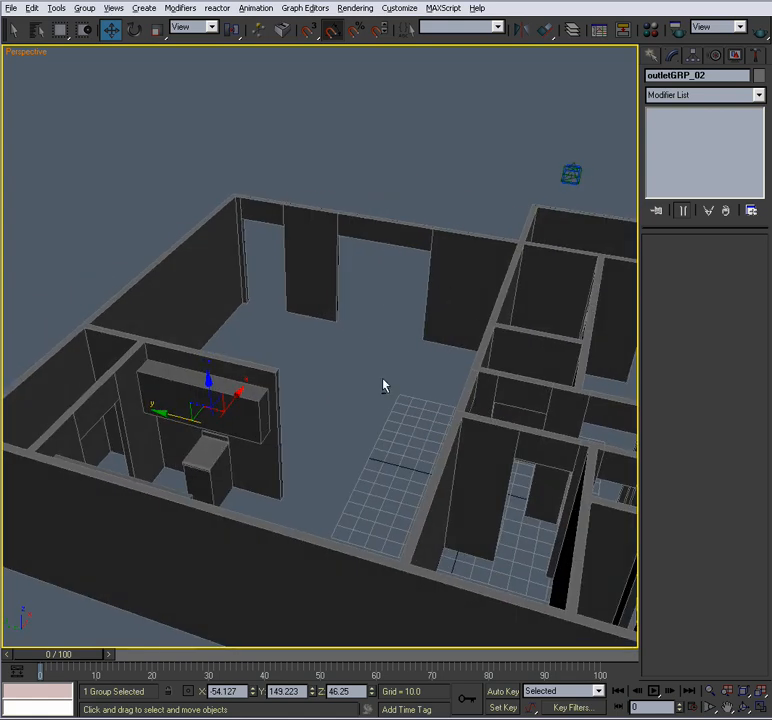
Clone outletGRP_03, move it onto a bedroom wall and rotate it to face the room.
{"action": "left_click_drag", "start_coordinate": [383, 385], "coordinate": [313, 381]}
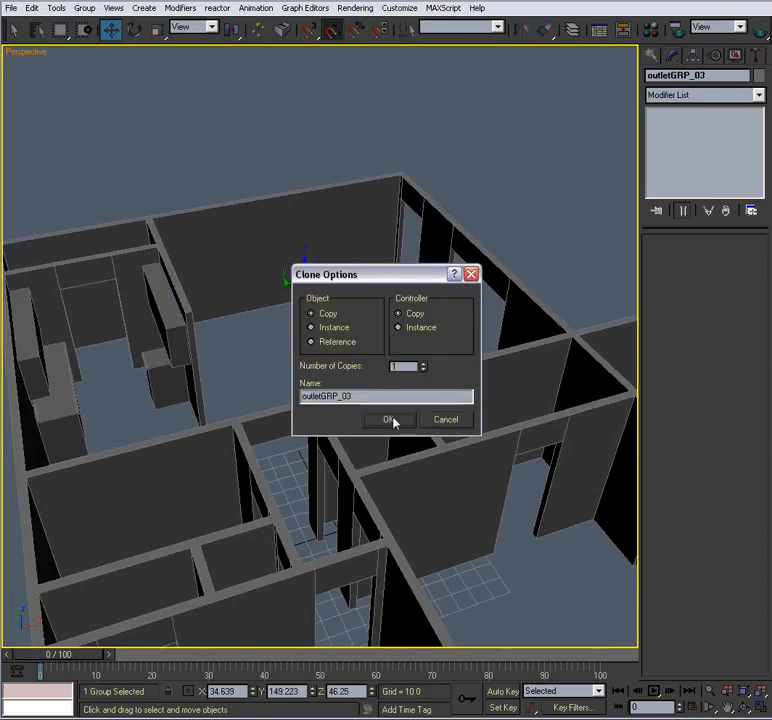
{"action": "left_click", "coordinate": [389, 419]}
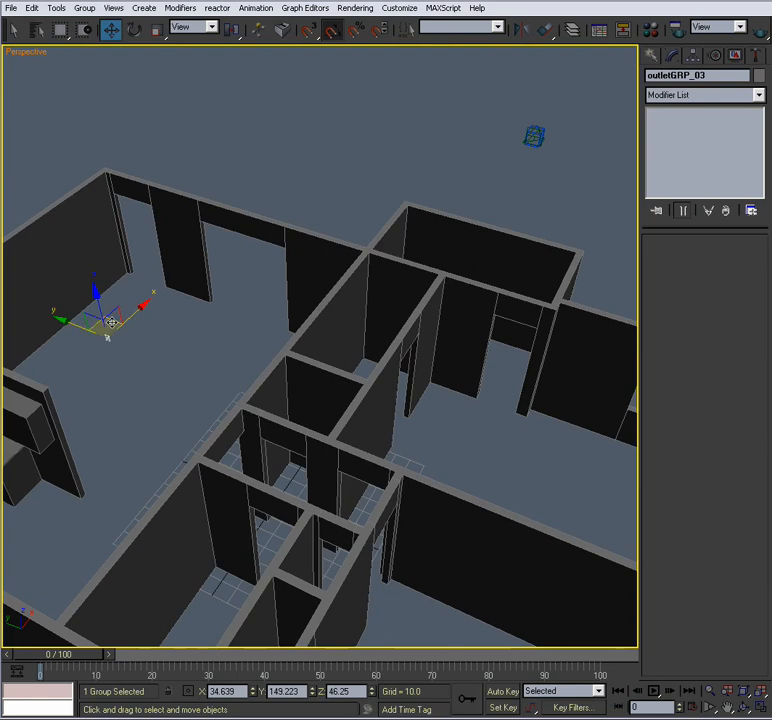
{"action": "left_click_drag", "start_coordinate": [110, 320], "coordinate": [520, 320]}
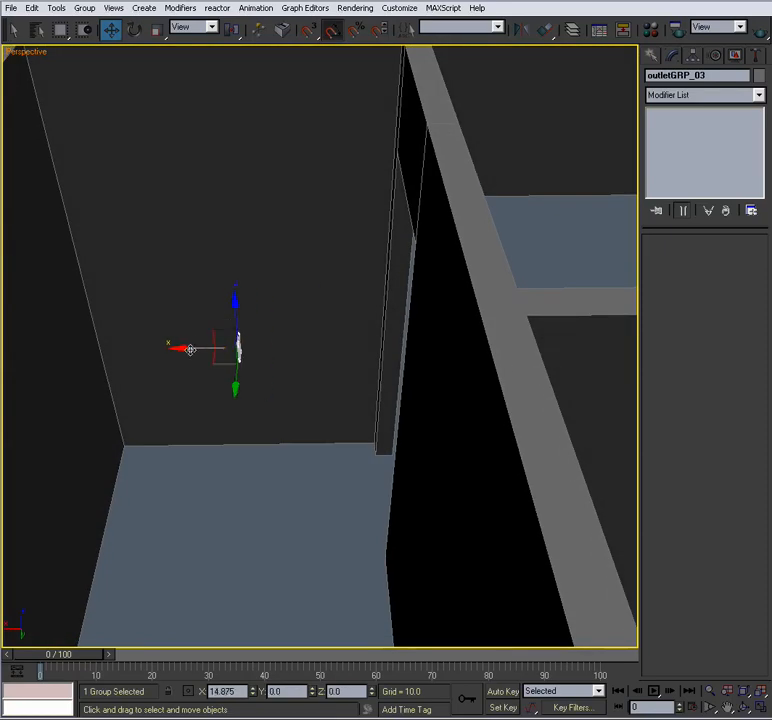
{"action": "left_click", "coordinate": [133, 29]}
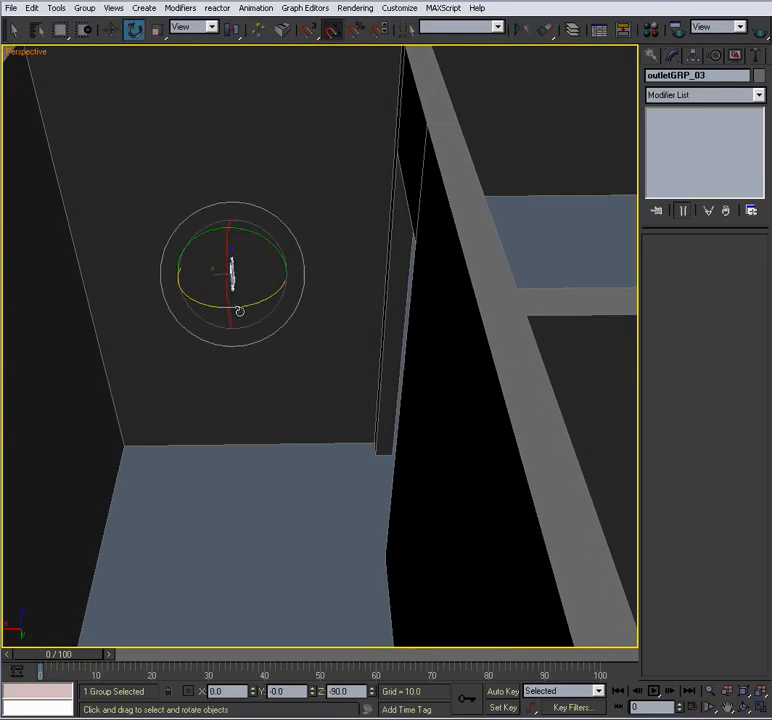
{"action": "left_click_drag", "start_coordinate": [240, 310], "coordinate": [180, 305]}
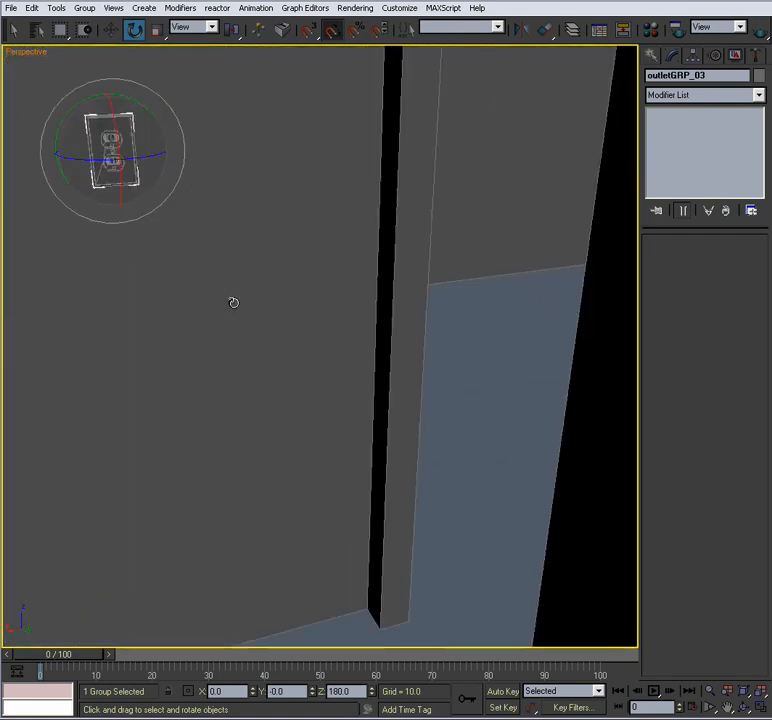
{"action": "left_click_drag", "start_coordinate": [233, 302], "coordinate": [331, 388]}
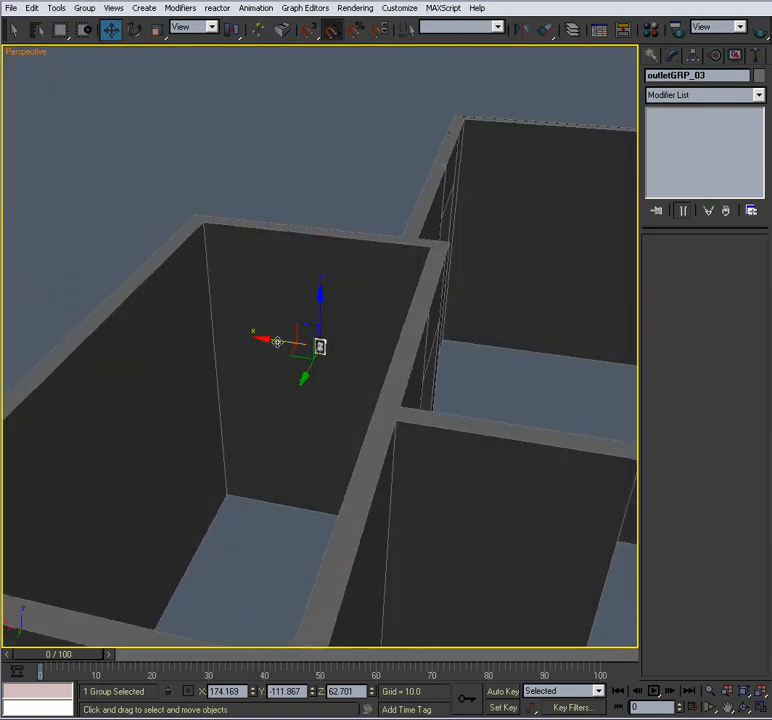
{"action": "left_click_drag", "start_coordinate": [290, 345], "coordinate": [270, 370]}
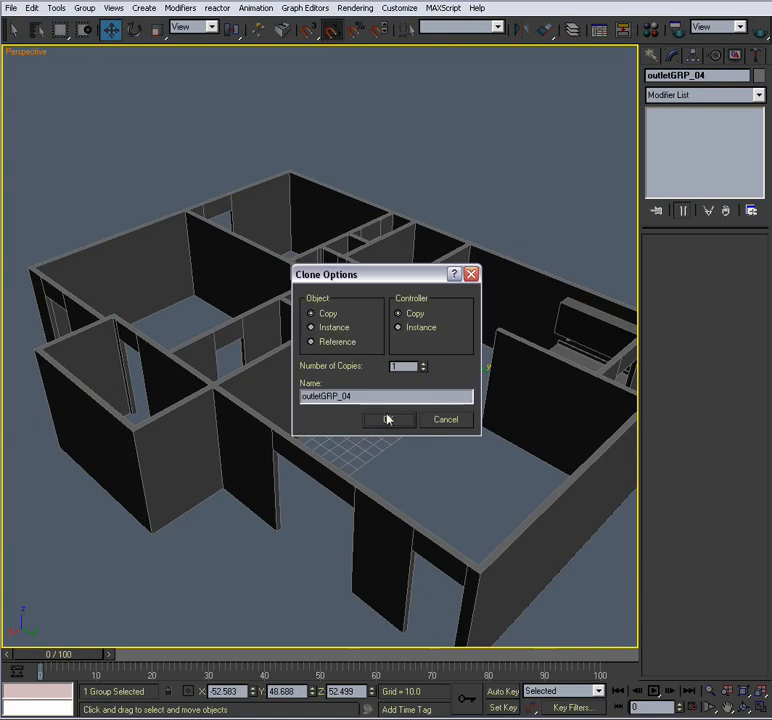
Create outletGRP_04, slide it along another wall, then zoom out to the whole apartment.
{"action": "left_click", "coordinate": [388, 419]}
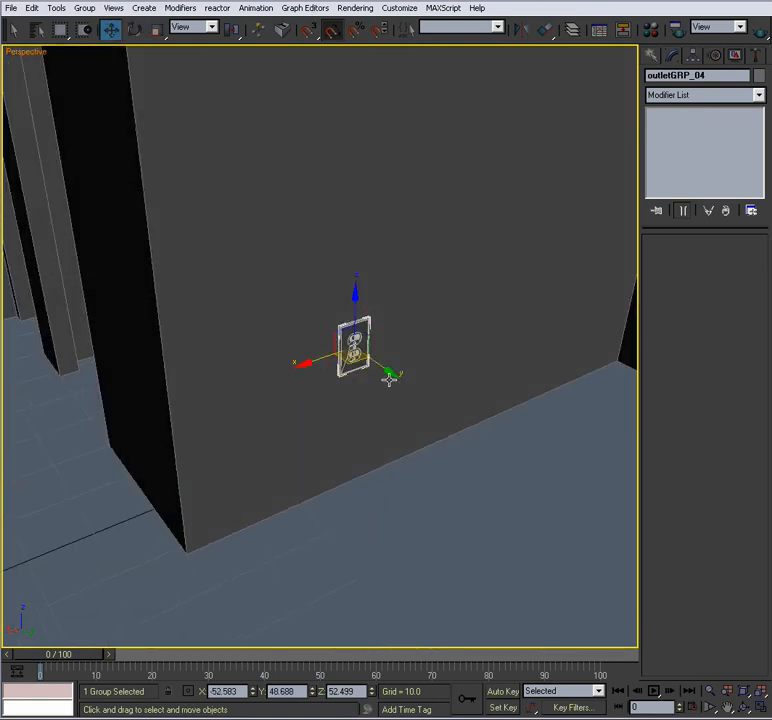
{"action": "left_click_drag", "start_coordinate": [355, 350], "coordinate": [185, 225]}
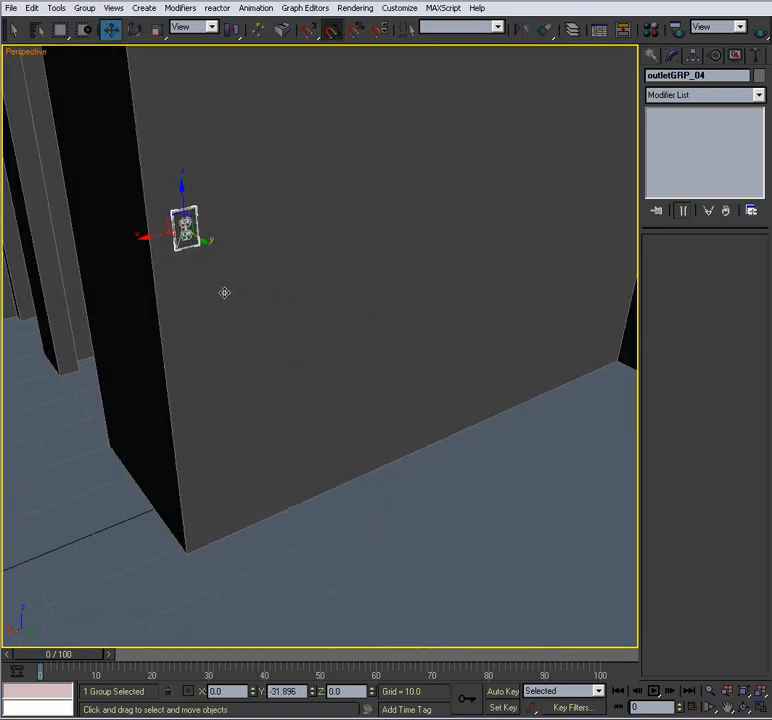
{"action": "left_click_drag", "start_coordinate": [185, 225], "coordinate": [165, 215]}
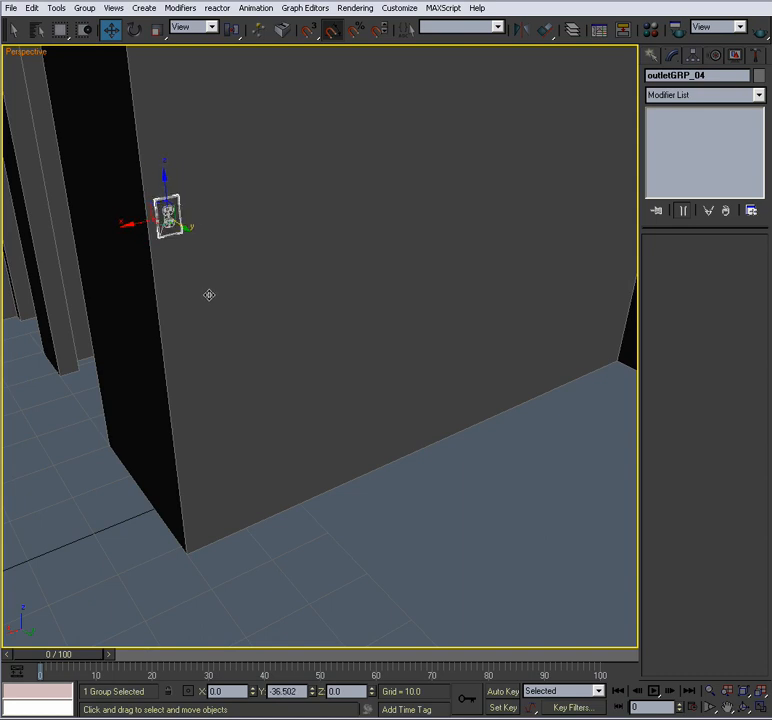
{"action": "left_click_drag", "start_coordinate": [165, 215], "coordinate": [502, 145]}
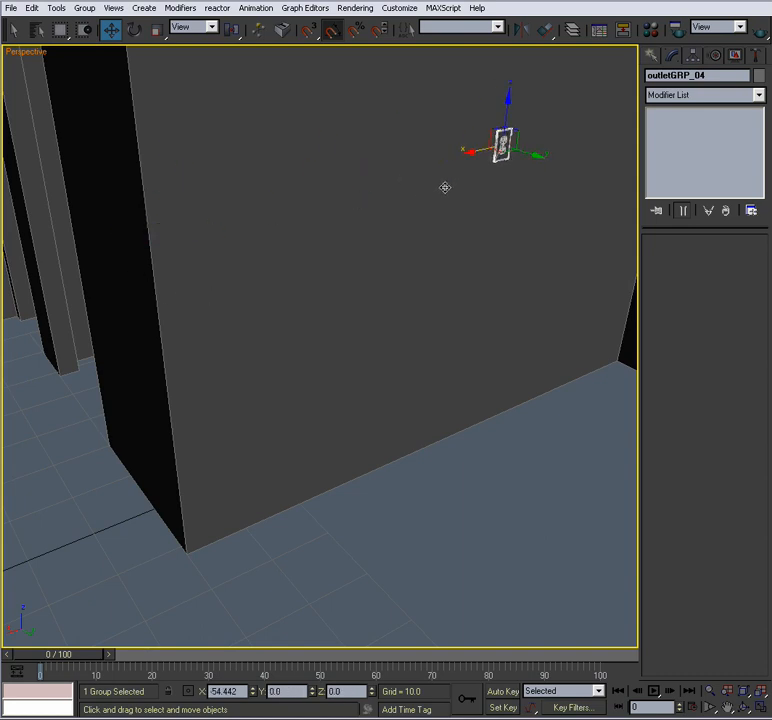
{"action": "left_click_drag", "start_coordinate": [503, 140], "coordinate": [478, 355]}
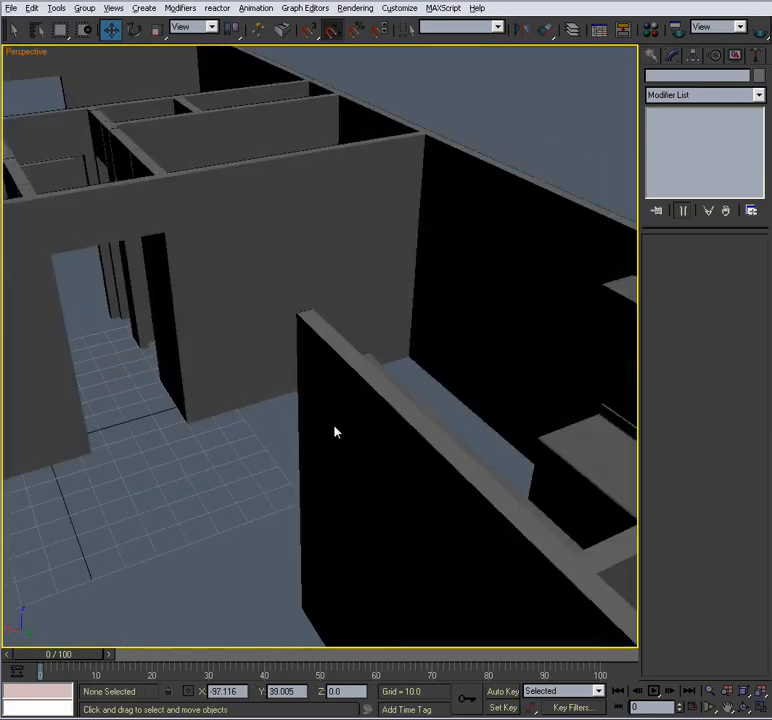
{"action": "left_click_drag", "start_coordinate": [335, 431], "coordinate": [255, 488]}
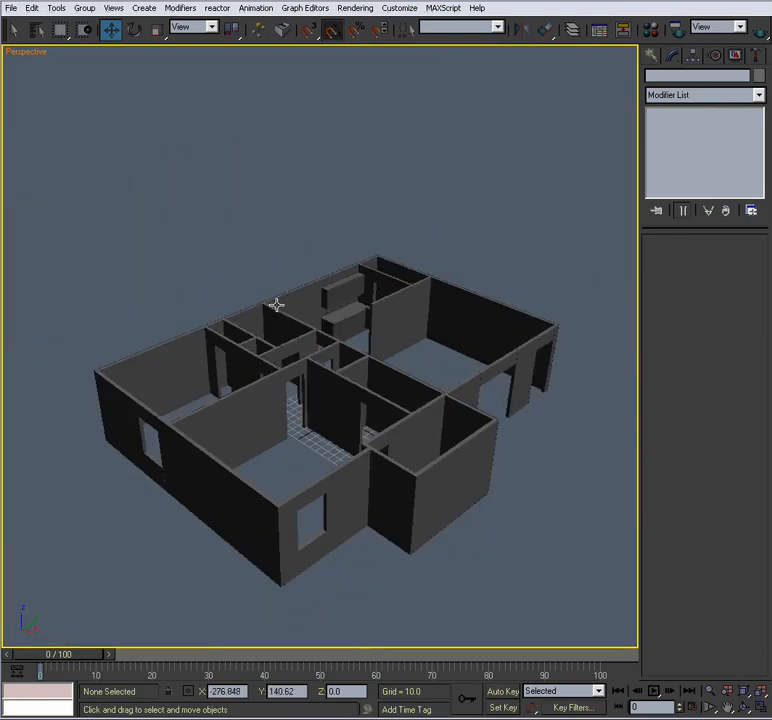
Merge LightSwitchGRP_01 from 12.lightSwitch.max into the apartment scene.
{"action": "left_click", "coordinate": [11, 8]}
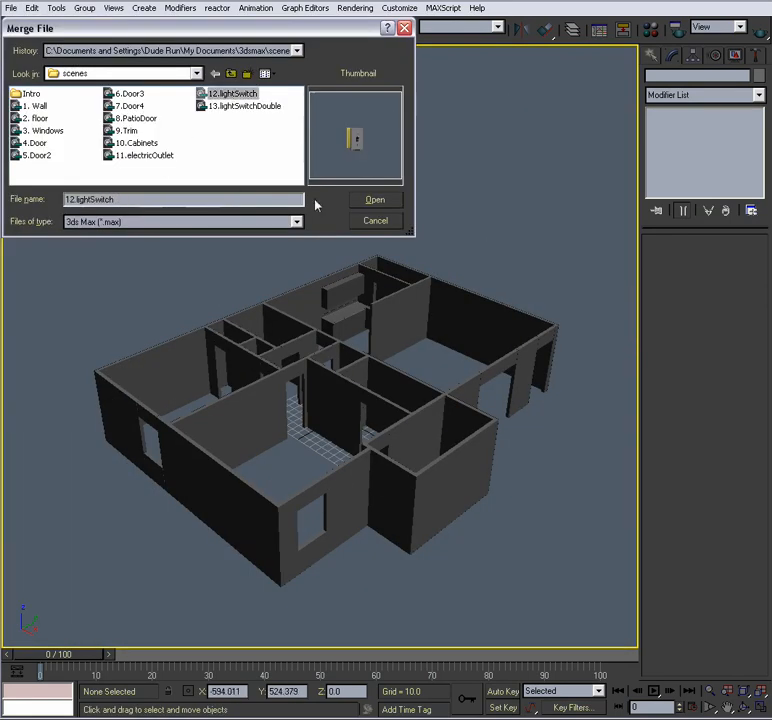
{"action": "left_click", "coordinate": [375, 199]}
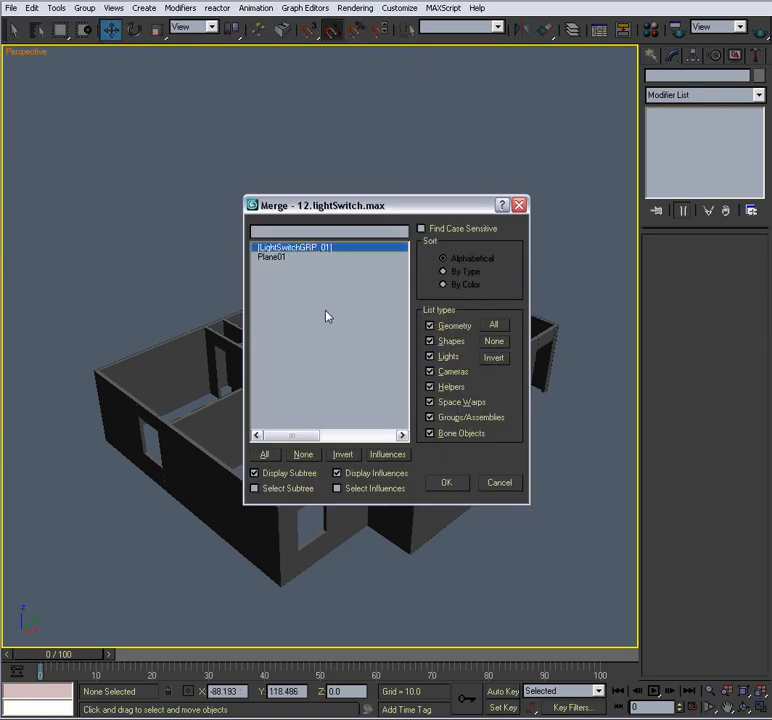
{"action": "left_click", "coordinate": [446, 482]}
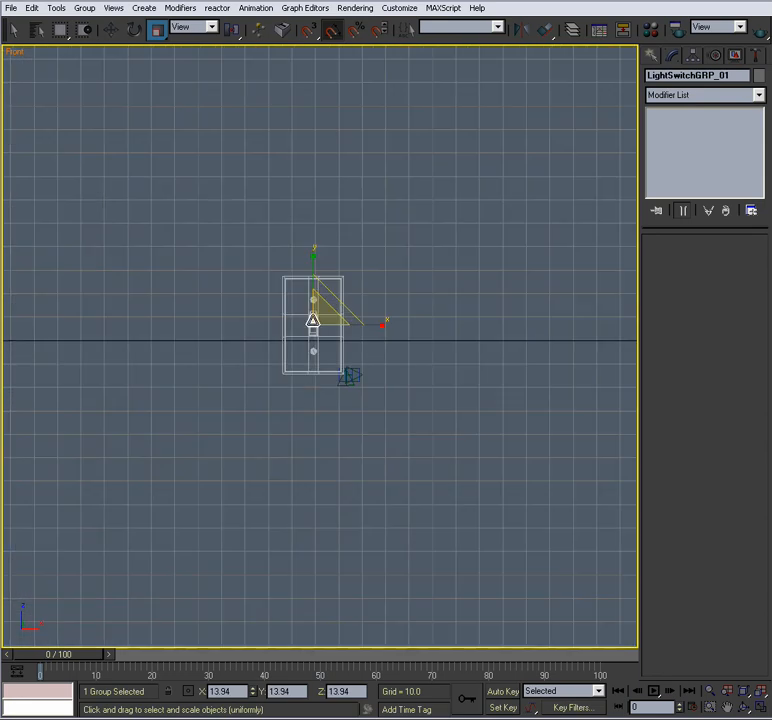
Uniformly scale LightSwitchGRP_01 down to size in the Front view.
{"action": "left_click_drag", "start_coordinate": [313, 323], "coordinate": [147, 265]}
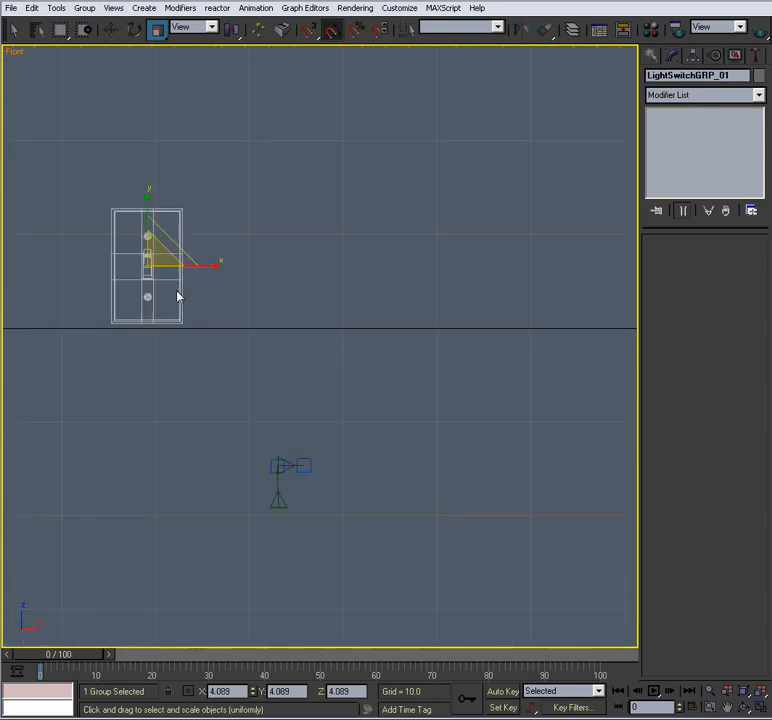
{"action": "left_click", "coordinate": [110, 28]}
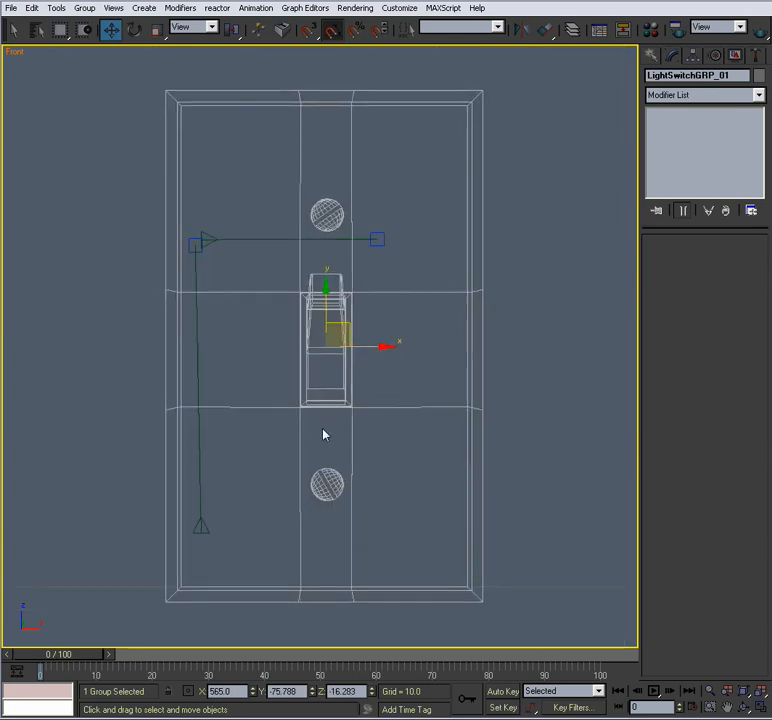
{"action": "left_click", "coordinate": [156, 29]}
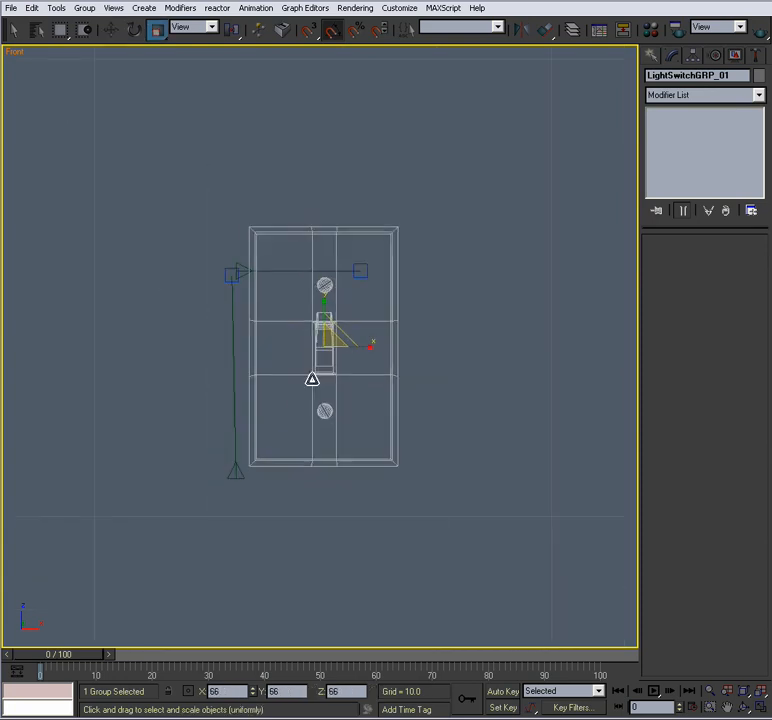
{"action": "left_click", "coordinate": [109, 29]}
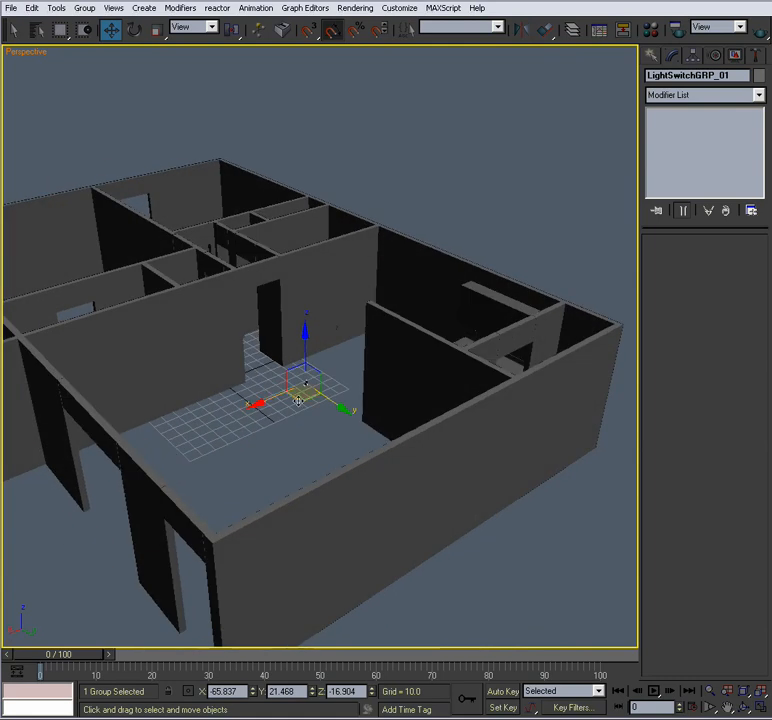
Move LightSwitchGRP_01 toward its wall and turn it 75° about Z.
{"action": "left_click_drag", "start_coordinate": [300, 390], "coordinate": [280, 385]}
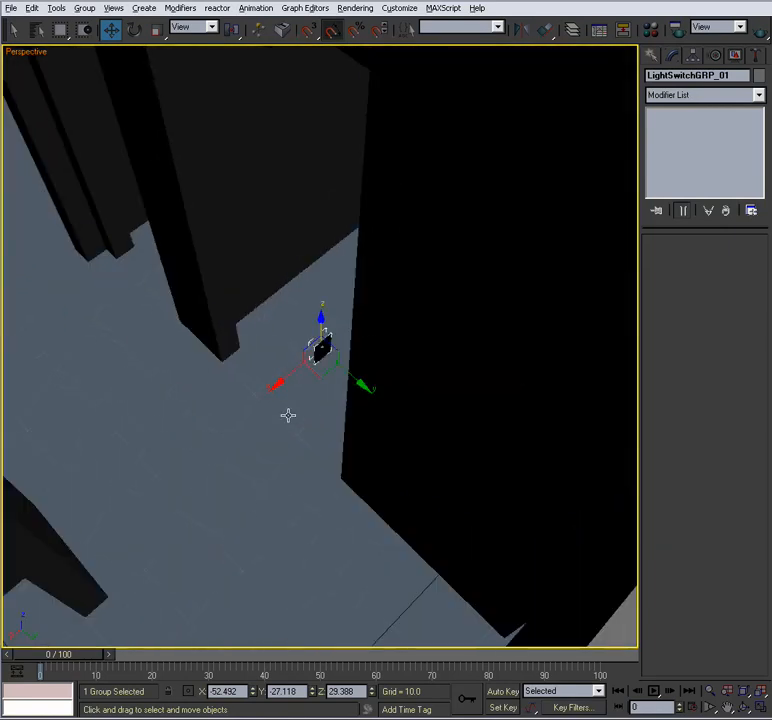
{"action": "left_click", "coordinate": [133, 29]}
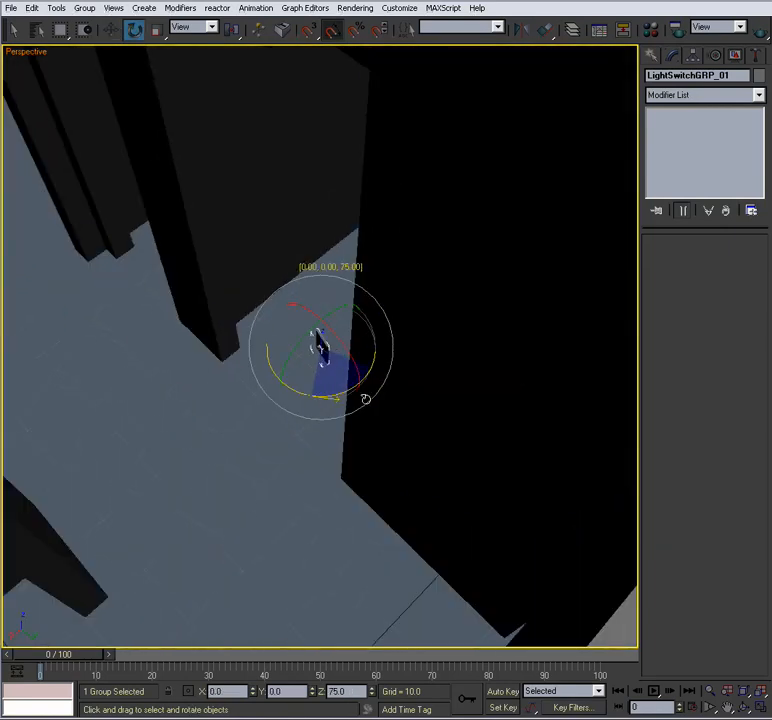
{"action": "left_click", "coordinate": [111, 29]}
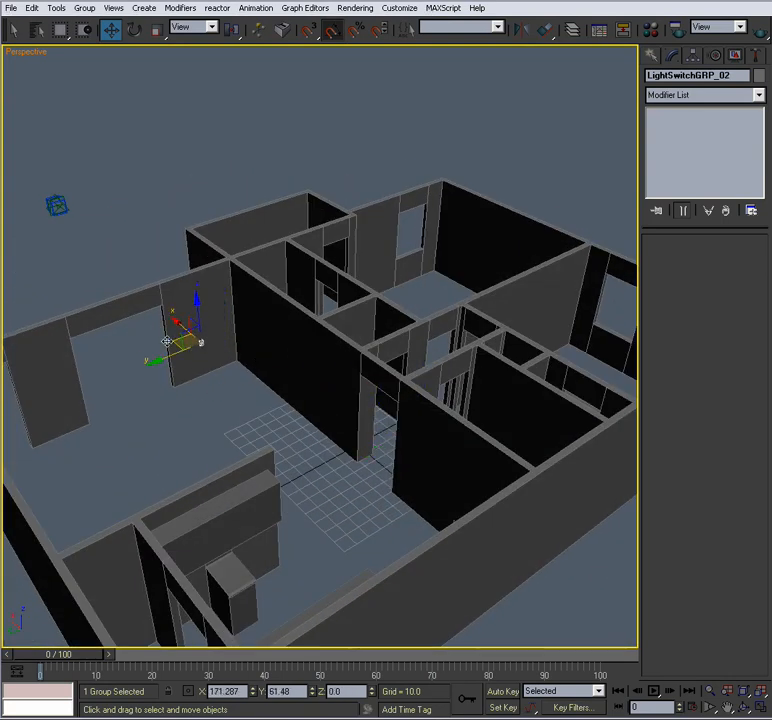
Set LightSwitchGRP_02 against the wall beside the doorway and Shift-drag out a third copy.
{"action": "left_click_drag", "start_coordinate": [185, 340], "coordinate": [165, 330]}
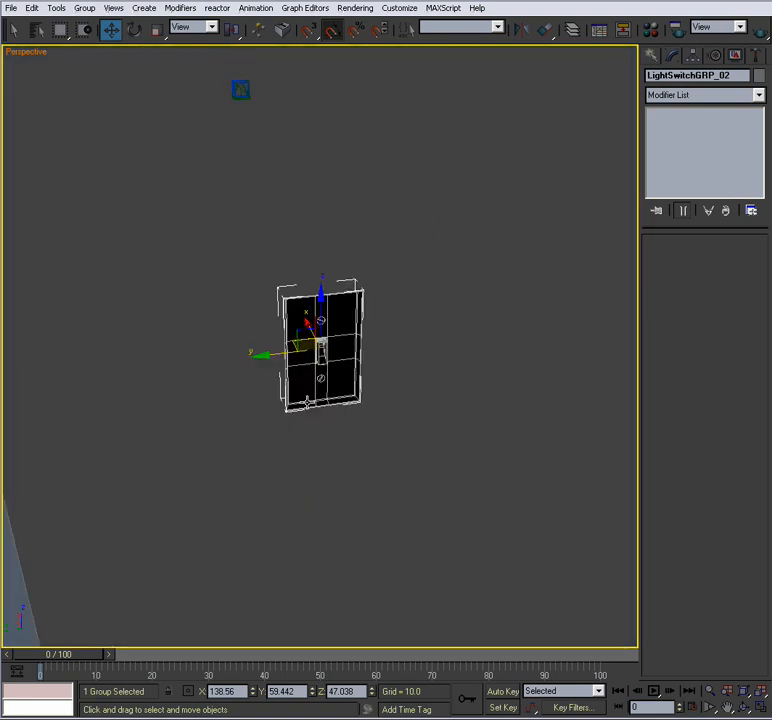
{"action": "left_click", "coordinate": [133, 29]}
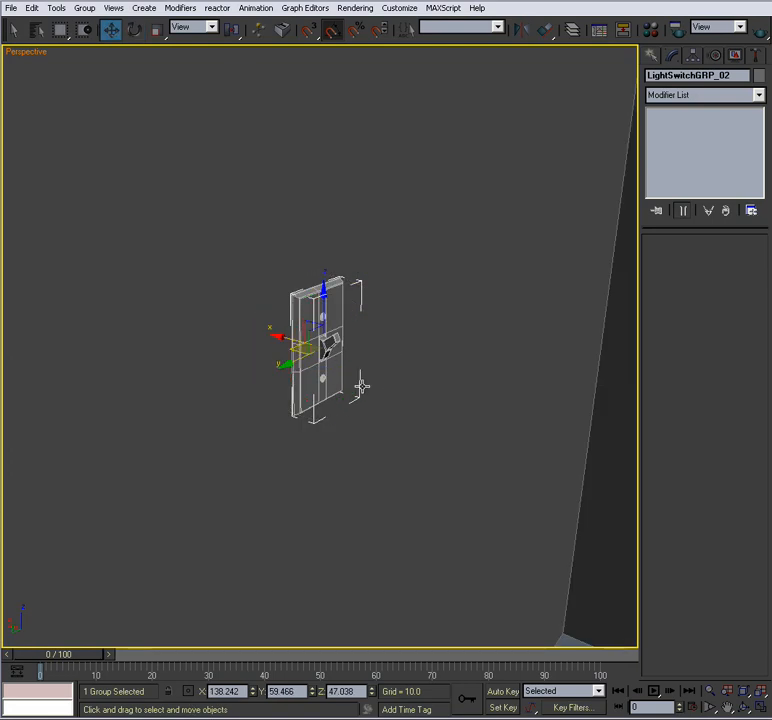
{"action": "left_click_drag", "start_coordinate": [315, 345], "coordinate": [250, 330]}
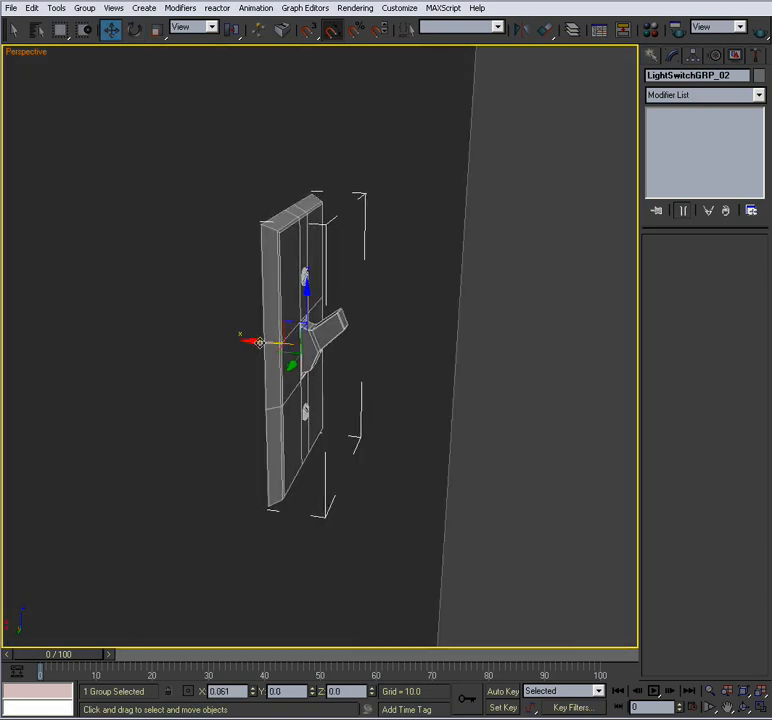
{"action": "left_click_drag", "start_coordinate": [260, 343], "coordinate": [256, 343]}
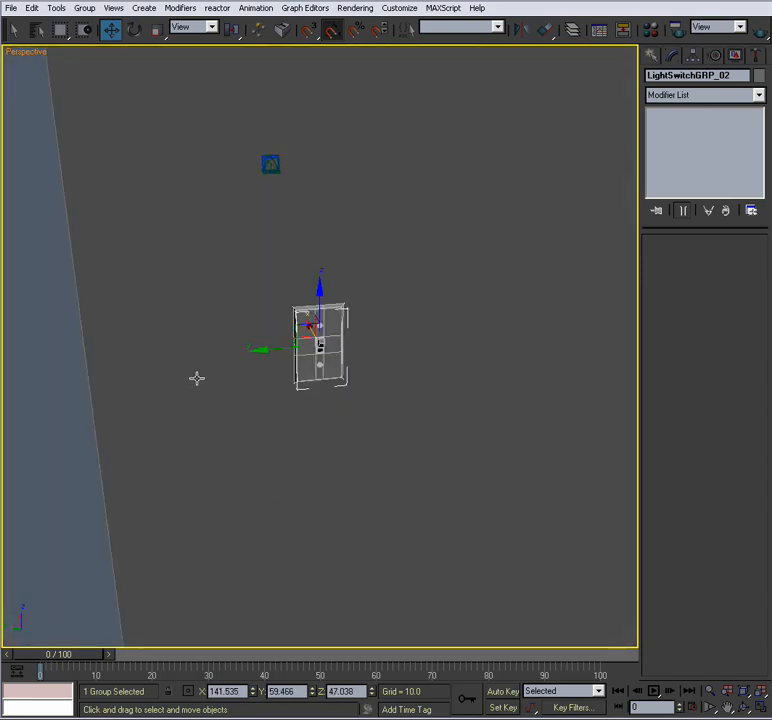
{"action": "left_click_drag", "start_coordinate": [320, 345], "coordinate": [287, 345]}
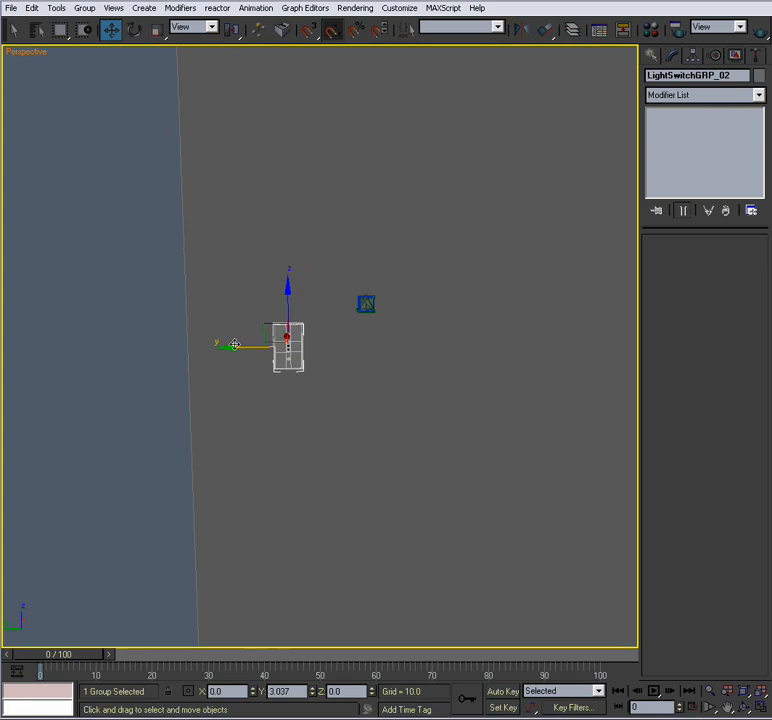
{"action": "left_click_drag", "start_coordinate": [287, 345], "coordinate": [277, 345]}
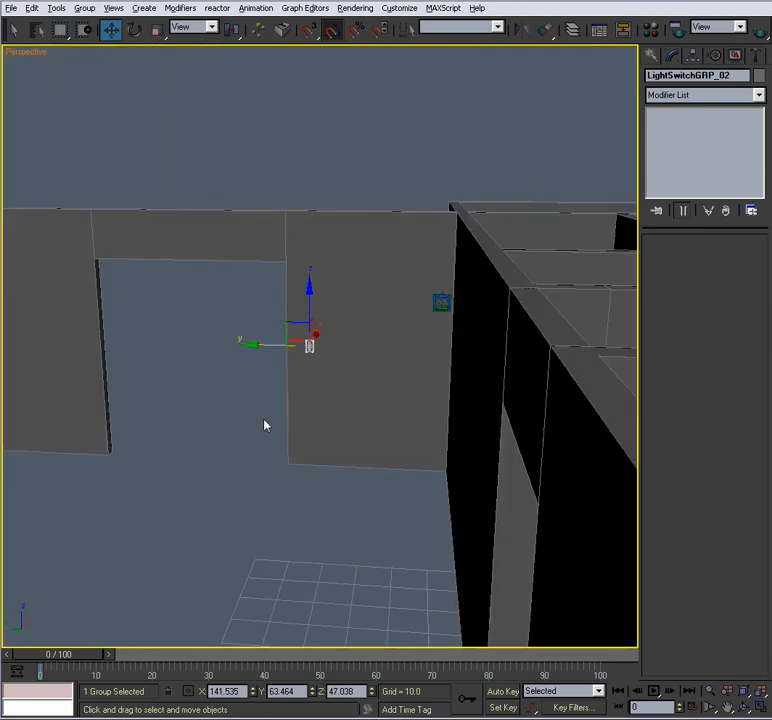
{"action": "left_click_drag", "start_coordinate": [265, 425], "coordinate": [160, 322]}
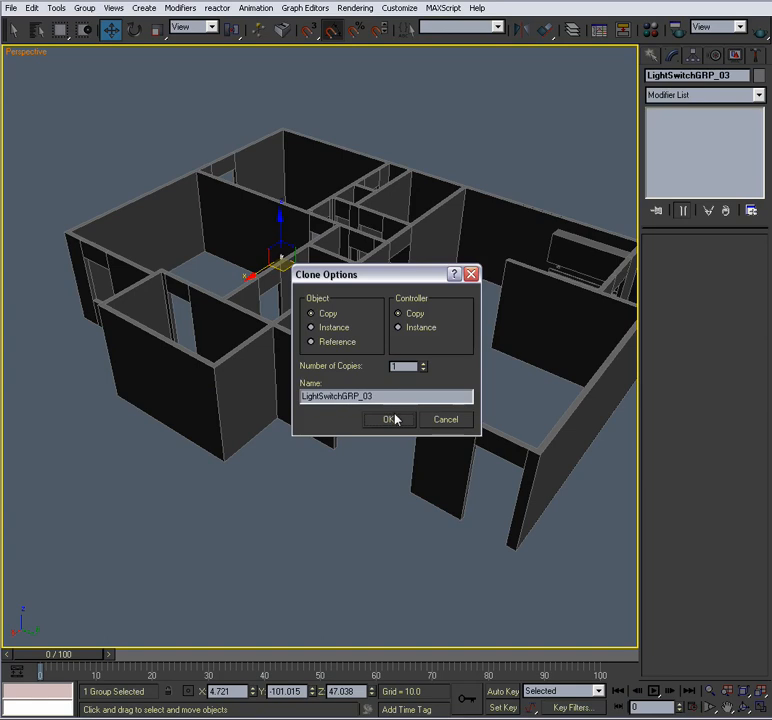
Create the third switch copy, LightSwitchGRP_03, and rotate it 175°.
{"action": "left_click", "coordinate": [392, 419]}
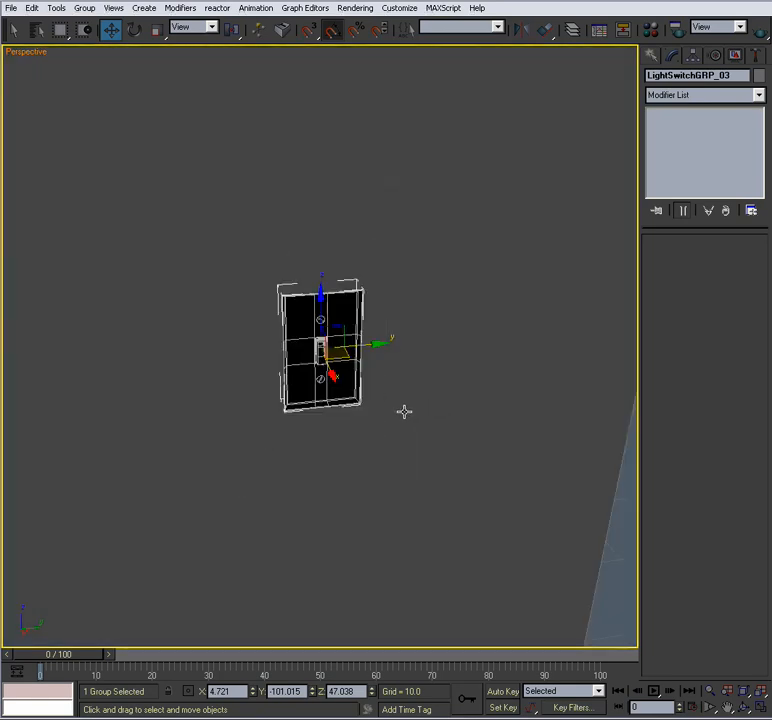
{"action": "left_click", "coordinate": [133, 29]}
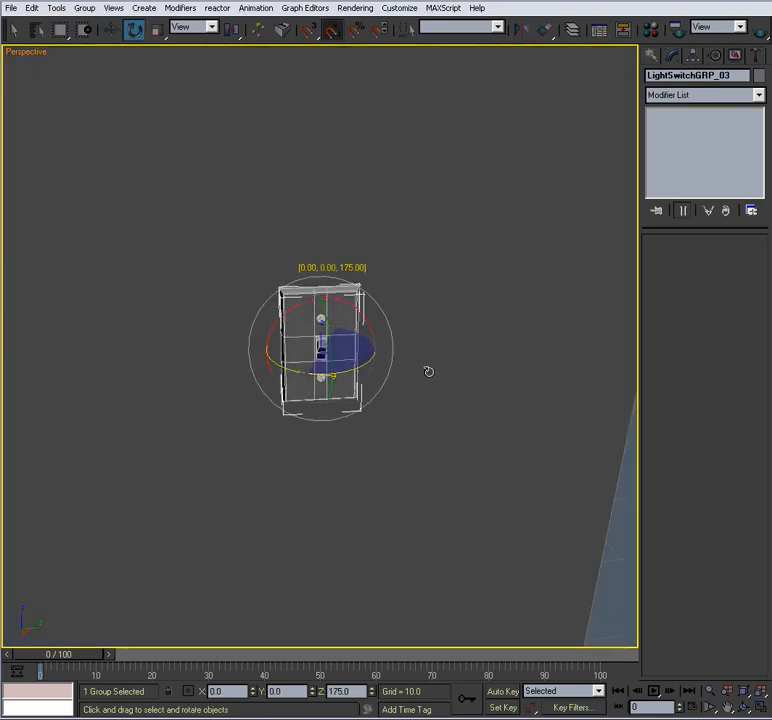
{"action": "left_click", "coordinate": [110, 28]}
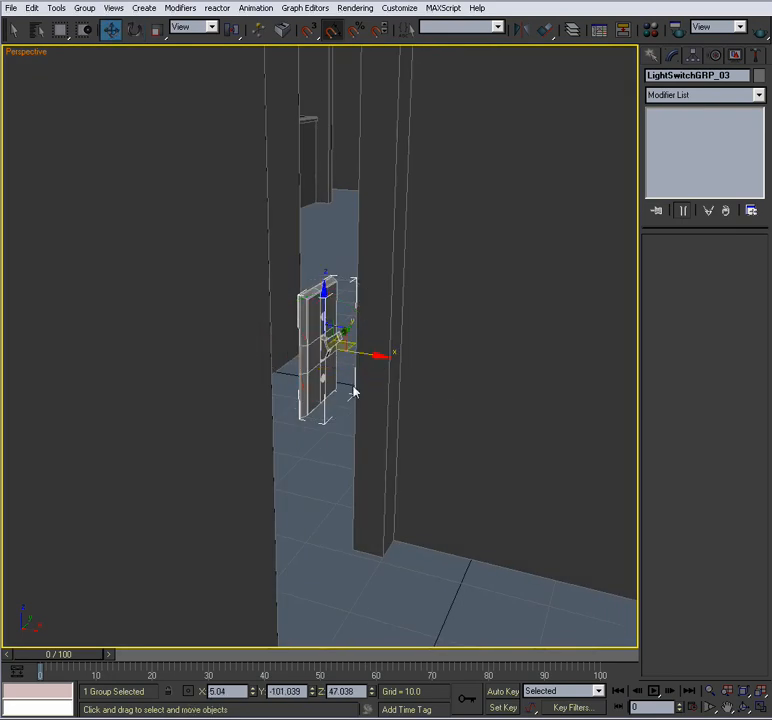
Place LightSwitchGRP_03 on the wall near the doorway, then Shift-drag out LightSwitchGRP_04.
{"action": "left_click_drag", "start_coordinate": [325, 340], "coordinate": [165, 325]}
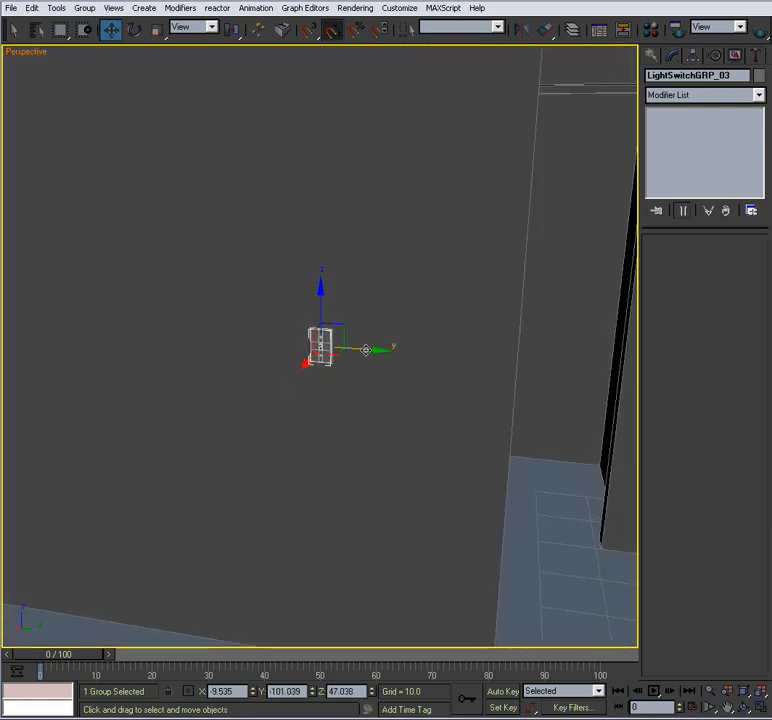
{"action": "left_click_drag", "start_coordinate": [320, 350], "coordinate": [445, 355]}
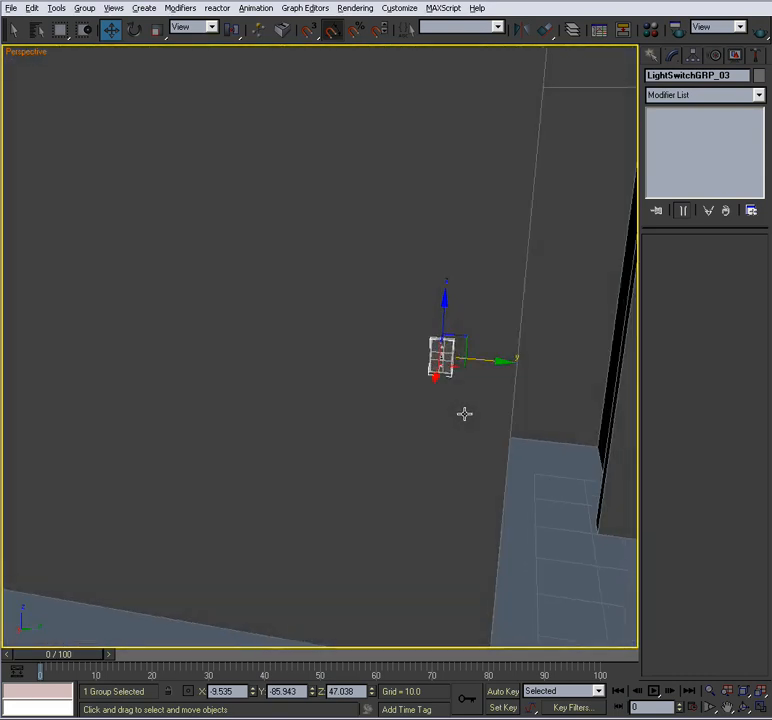
{"action": "left_click_drag", "start_coordinate": [464, 413], "coordinate": [447, 407]}
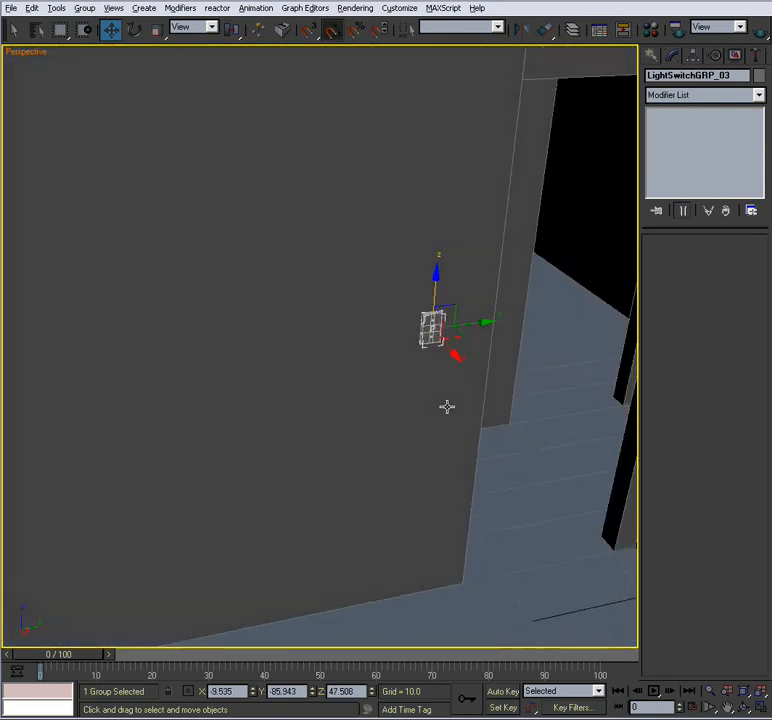
{"action": "left_click_drag", "start_coordinate": [447, 407], "coordinate": [412, 399]}
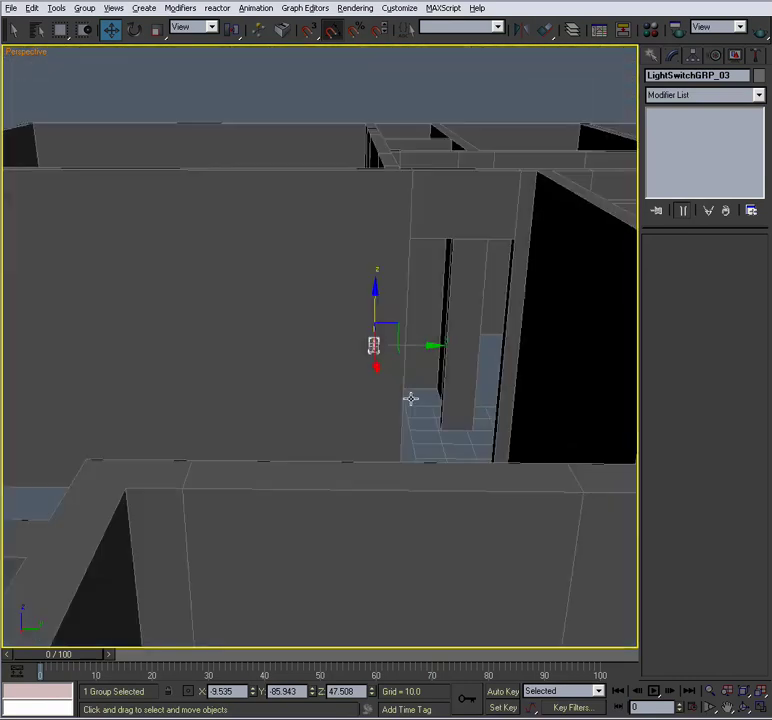
{"action": "left_click_drag", "start_coordinate": [410, 399], "coordinate": [350, 423]}
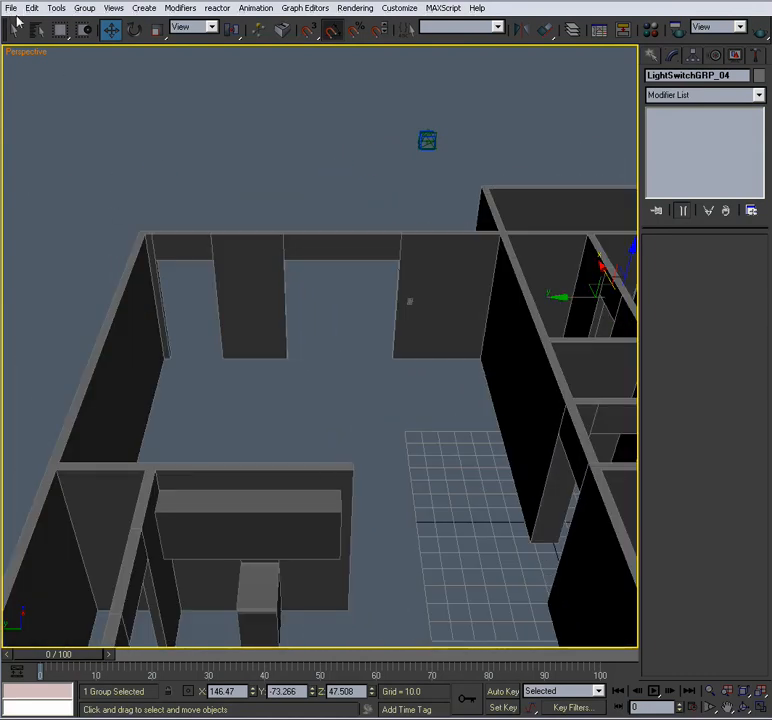
Merge 13.lightSwitchDouble.max with Auto-Rename and Use Scene Material.
{"action": "left_click", "coordinate": [11, 8]}
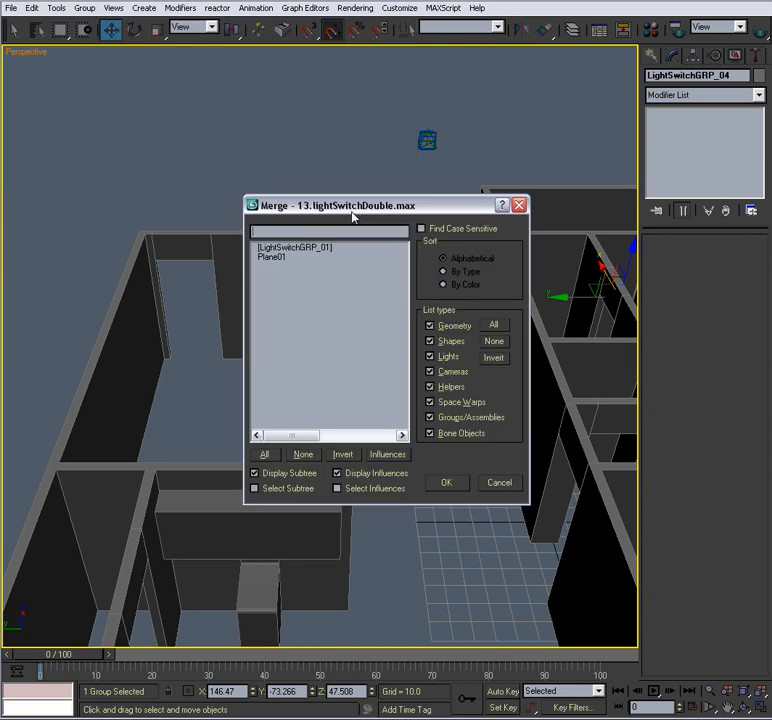
{"action": "left_click", "coordinate": [446, 482]}
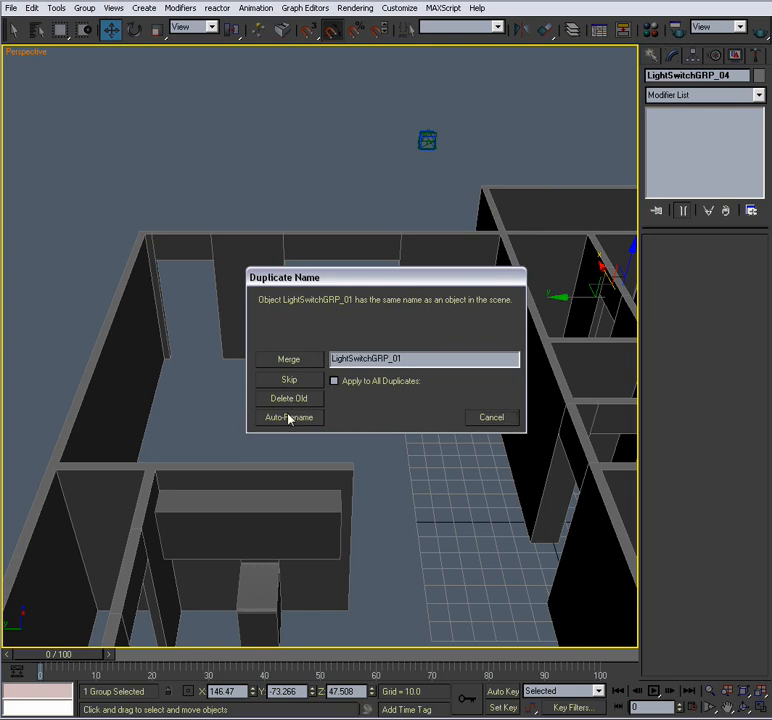
{"action": "left_click", "coordinate": [289, 417]}
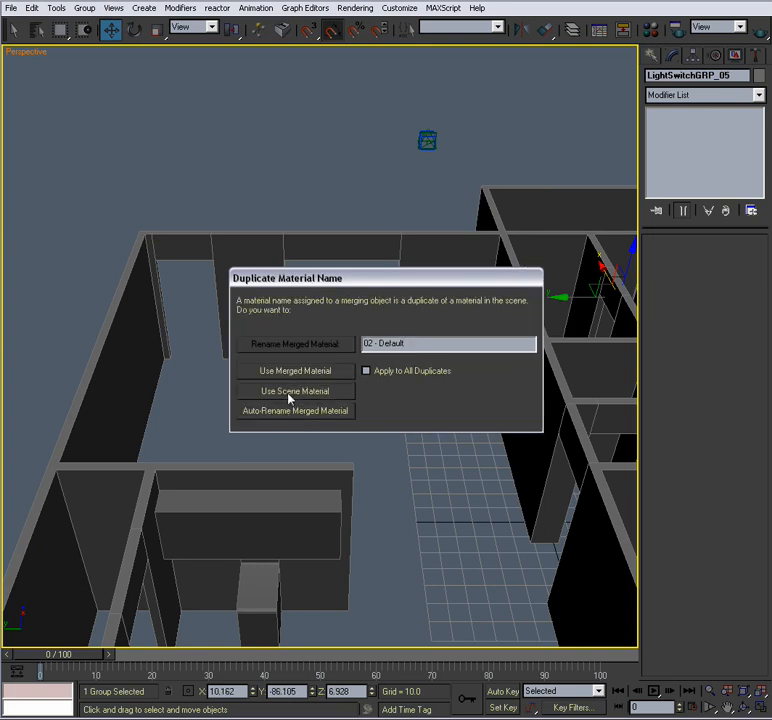
{"action": "left_click", "coordinate": [294, 390]}
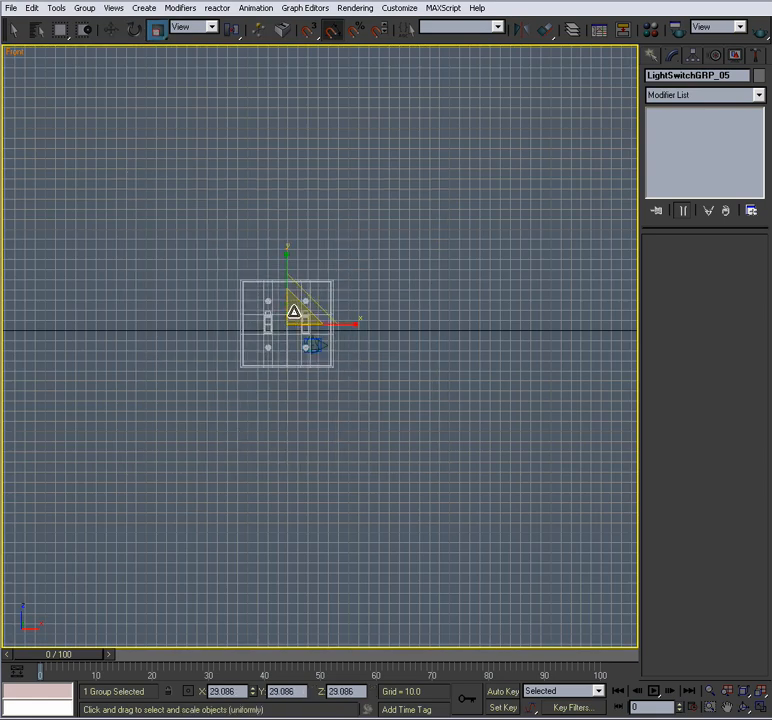
Scale the merged LightSwitchGRP_05 group in the Front viewport.
{"action": "left_click", "coordinate": [110, 29]}
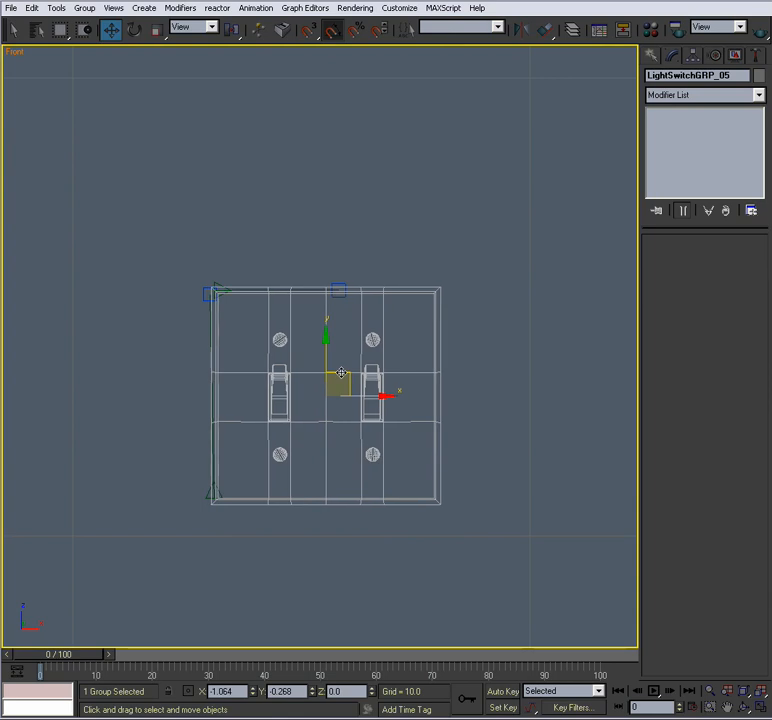
{"action": "left_click", "coordinate": [156, 29]}
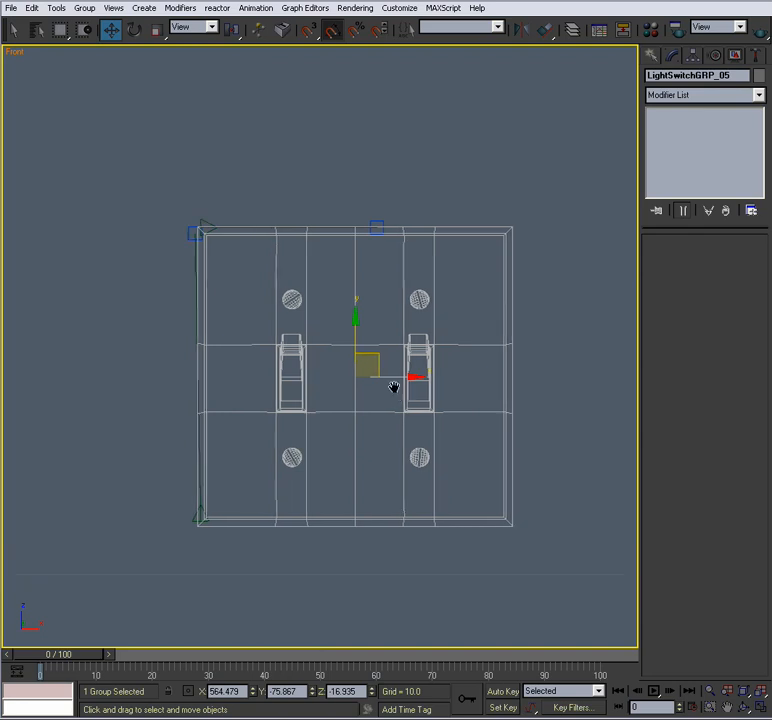
{"action": "scroll", "scroll_direction": "down", "scroll_amount": 3}
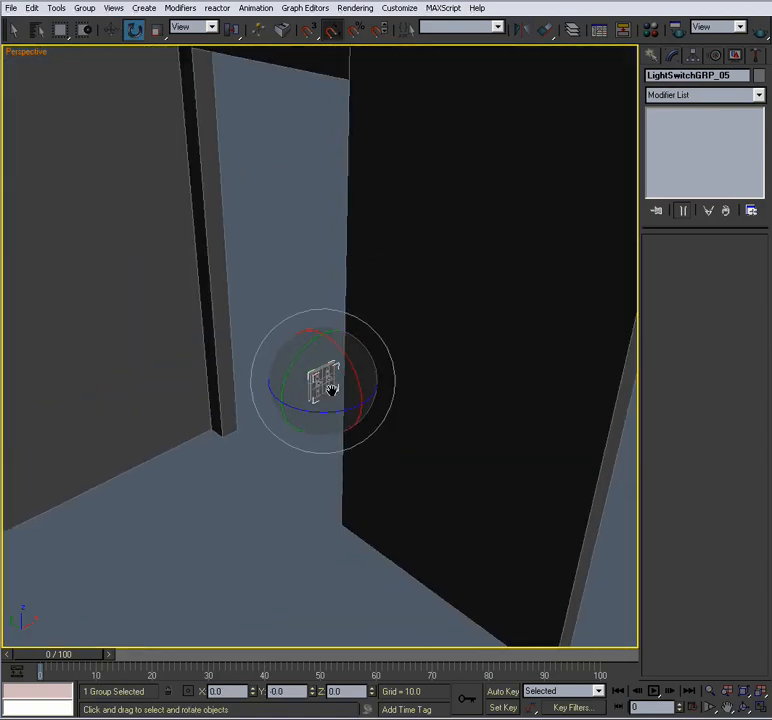
Rotate LightSwitchGRP_05 -85° on Z, set it beside the right doorway, and Shift-drag a copy.
{"action": "left_click_drag", "start_coordinate": [330, 390], "coordinate": [270, 430]}
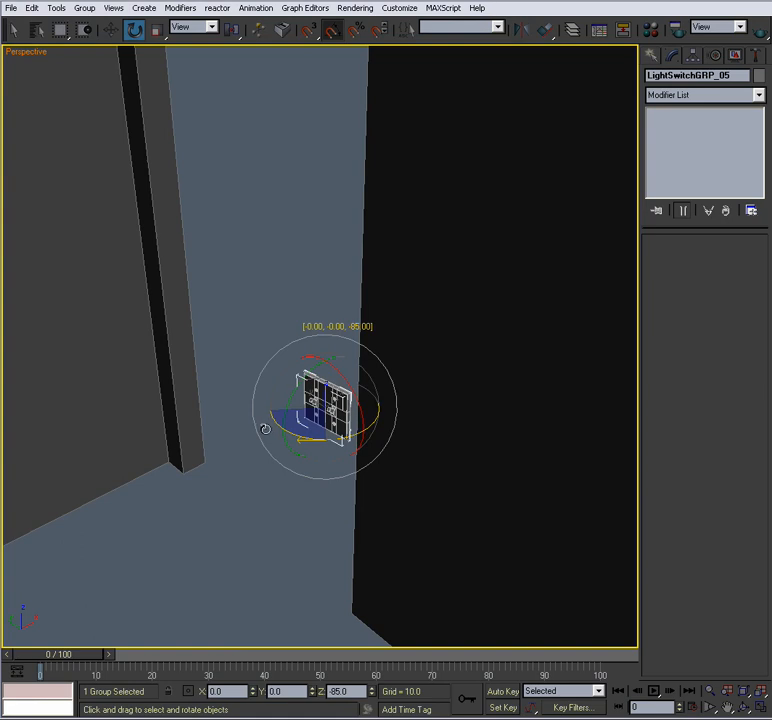
{"action": "left_click", "coordinate": [111, 29]}
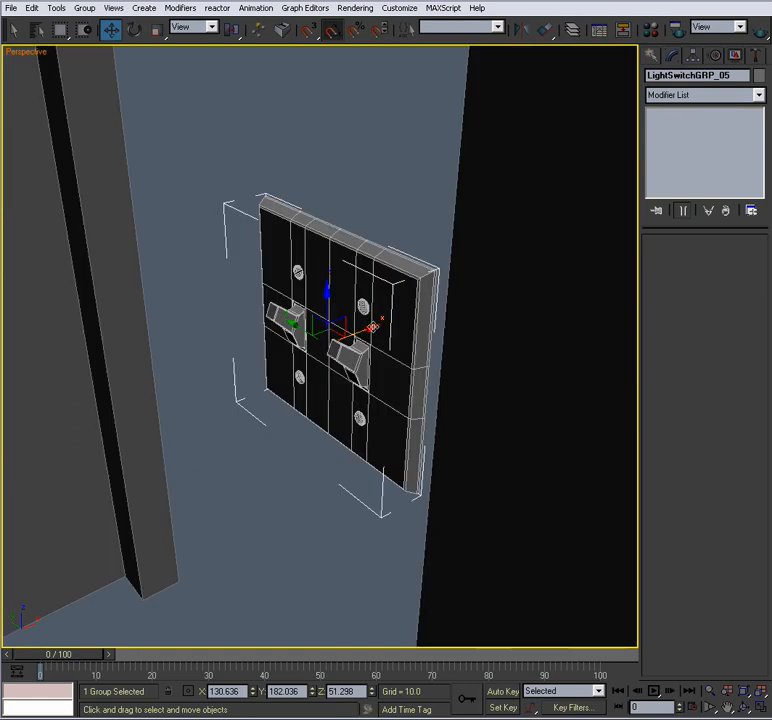
{"action": "left_click_drag", "start_coordinate": [370, 330], "coordinate": [410, 336]}
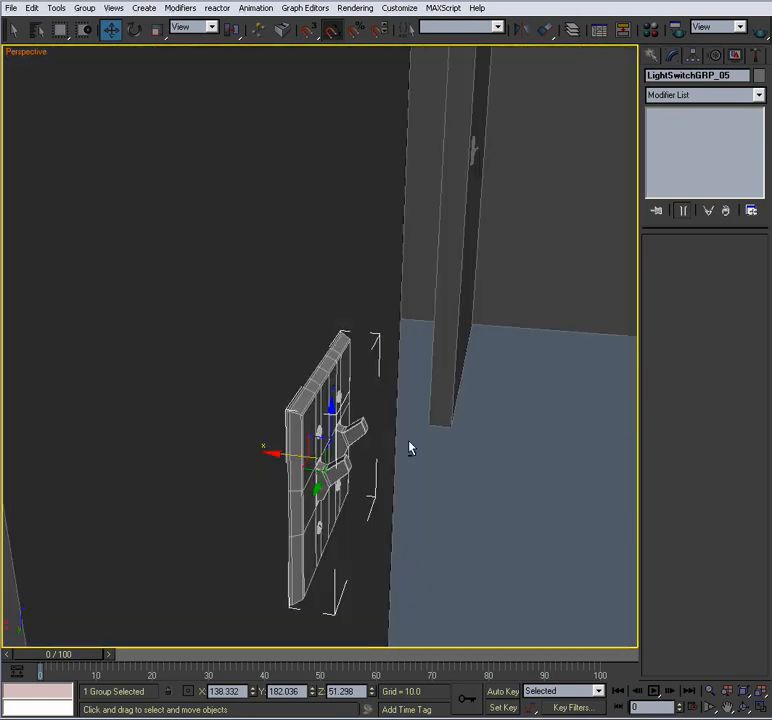
{"action": "left_click_drag", "start_coordinate": [320, 455], "coordinate": [175, 440]}
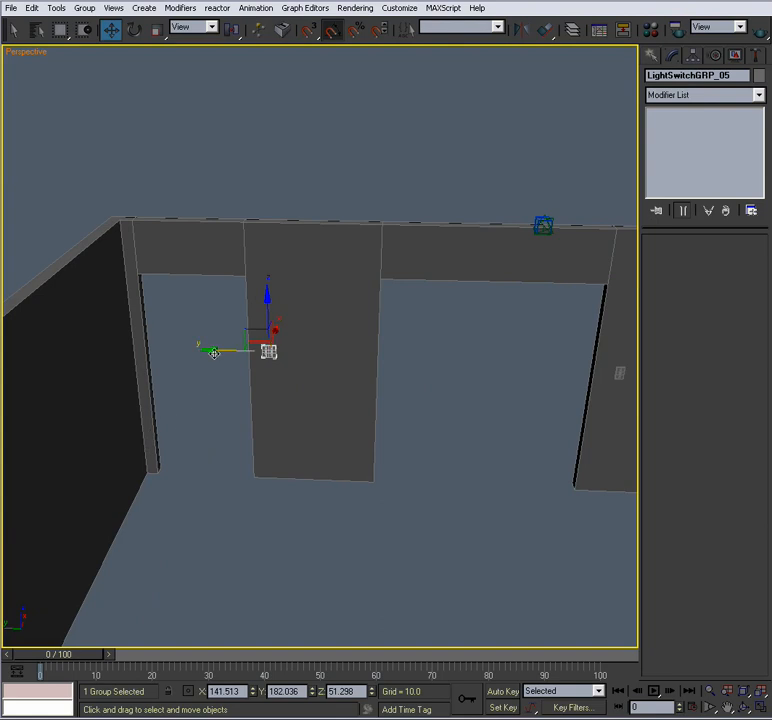
{"action": "left_click_drag", "start_coordinate": [265, 350], "coordinate": [615, 360]}
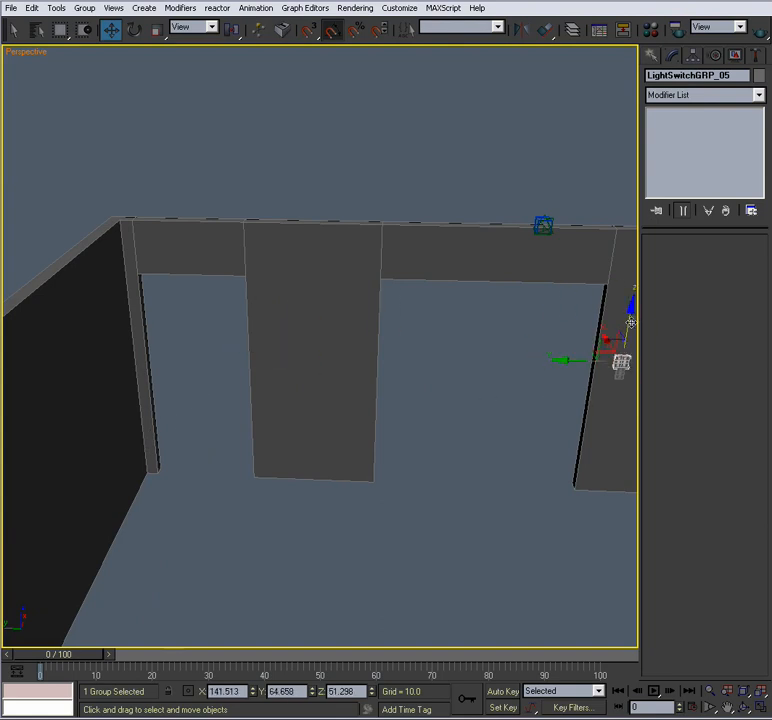
{"action": "left_click_drag", "start_coordinate": [620, 360], "coordinate": [295, 362]}
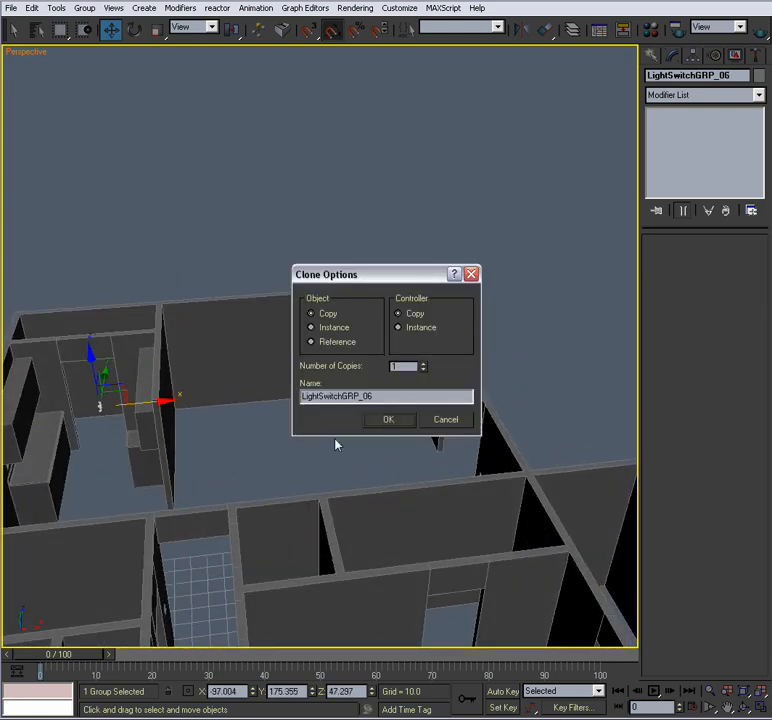
Create copy LightSwitchGRP_06 and rotate it 90° about Z.
{"action": "left_click", "coordinate": [388, 419]}
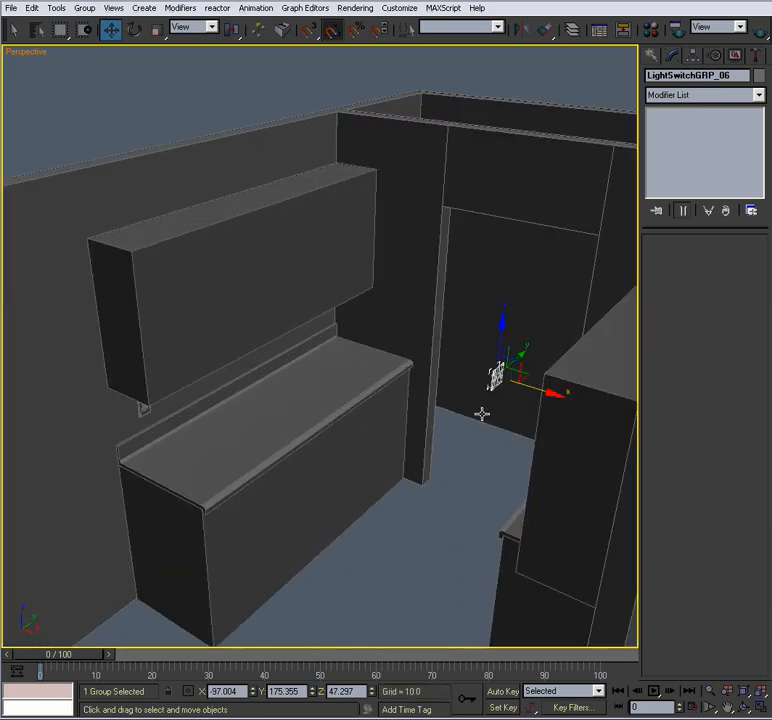
{"action": "left_click", "coordinate": [133, 28]}
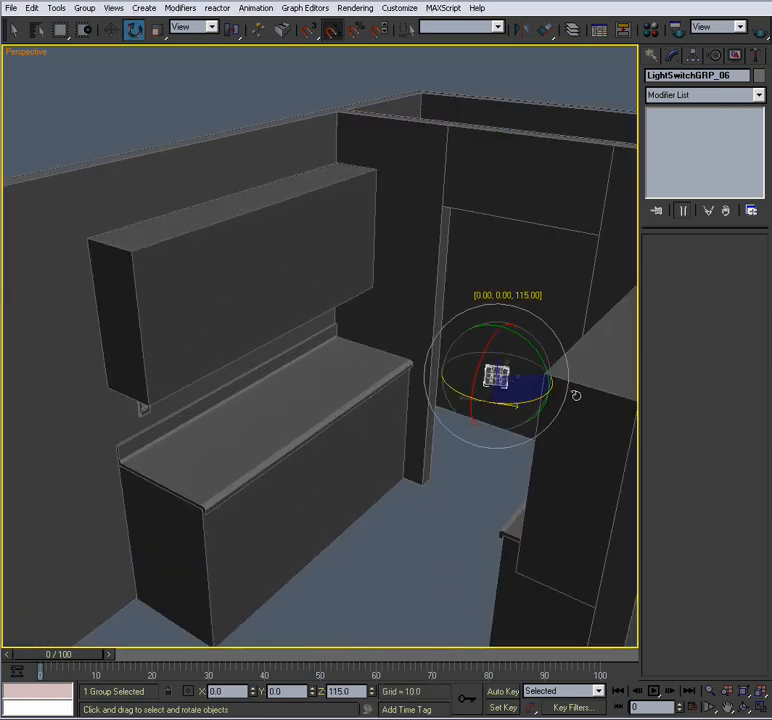
{"action": "left_click_drag", "start_coordinate": [530, 390], "coordinate": [500, 375]}
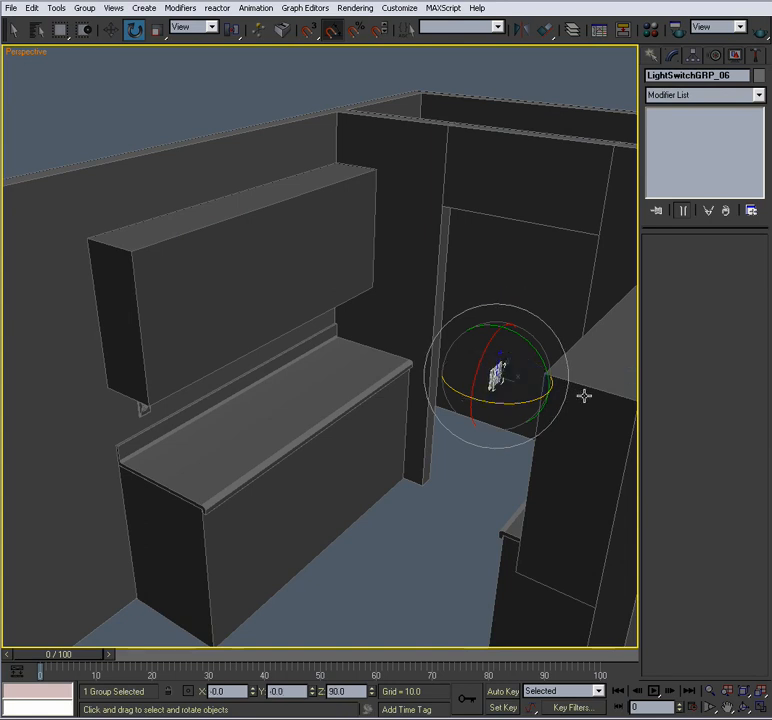
{"action": "left_click", "coordinate": [110, 29]}
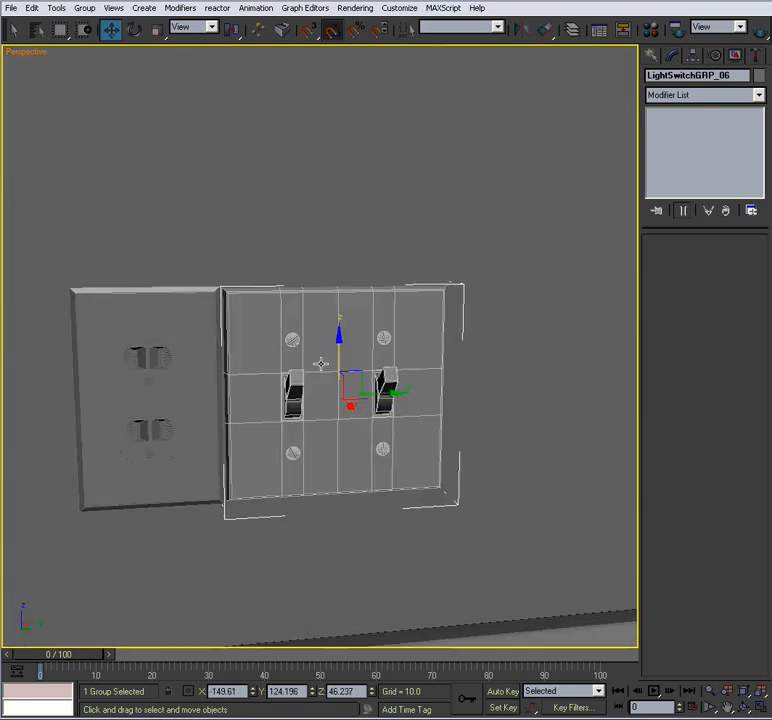
Place LightSwitchGRP_06 on the kitchen wall beside the outlet, below the upper cabinet.
{"action": "left_click", "coordinate": [156, 29]}
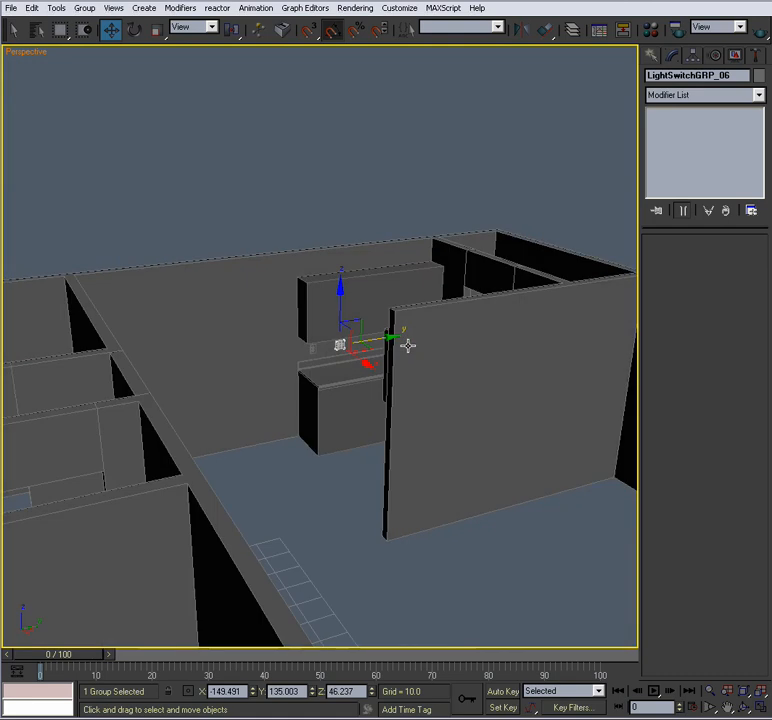
{"action": "left_click_drag", "start_coordinate": [400, 350], "coordinate": [500, 385]}
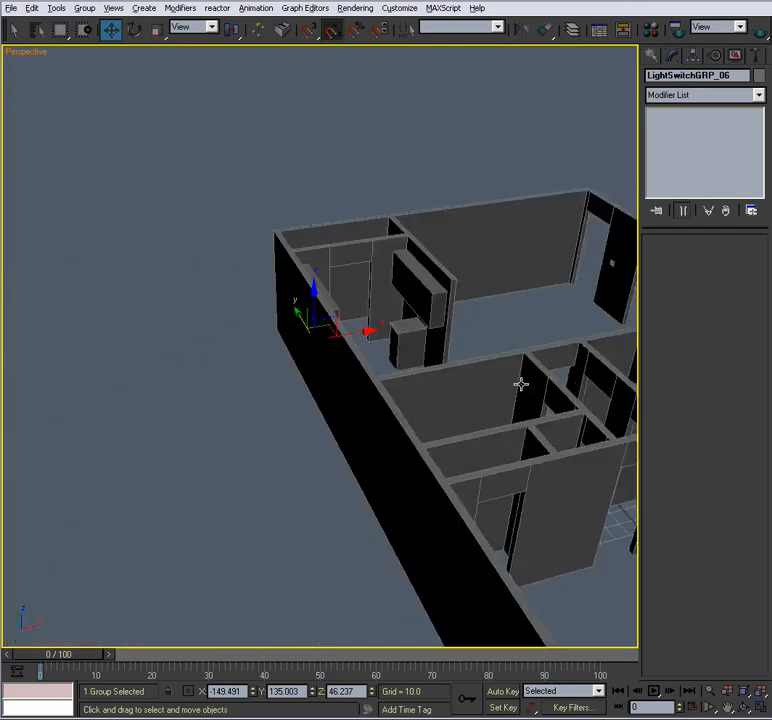
{"action": "left_click_drag", "start_coordinate": [520, 385], "coordinate": [330, 420]}
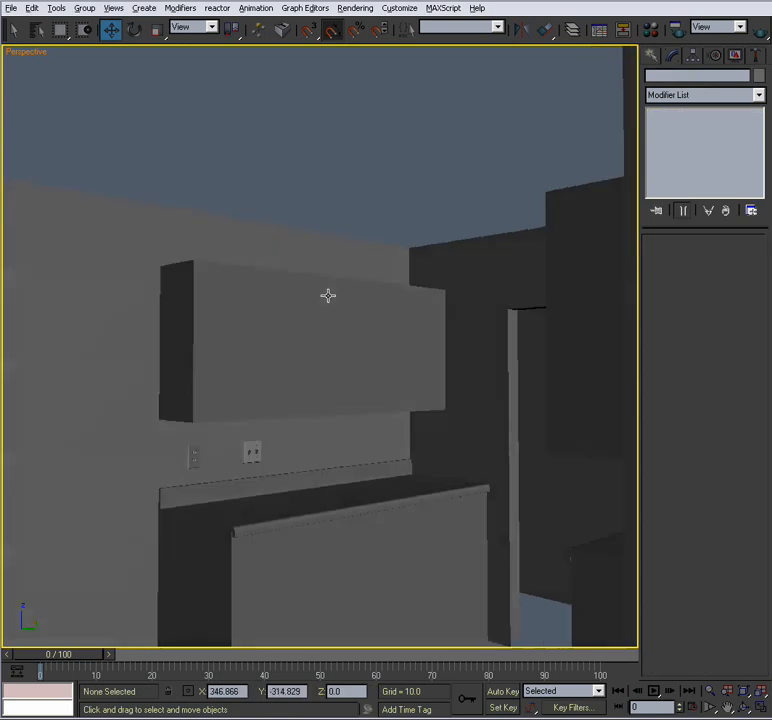
{"action": "left_click_drag", "start_coordinate": [328, 295], "coordinate": [360, 268]}
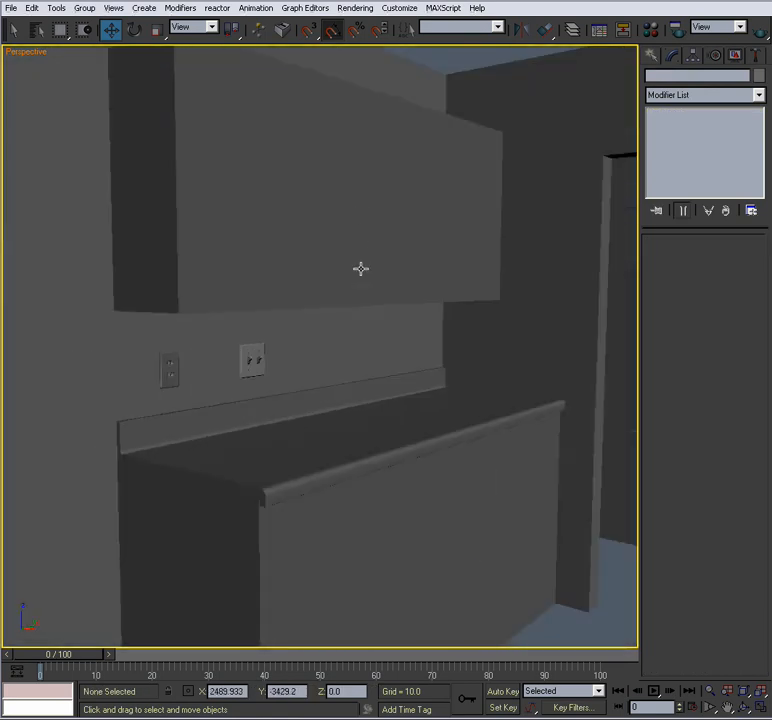
{"action": "left_click_drag", "start_coordinate": [360, 268], "coordinate": [333, 325]}
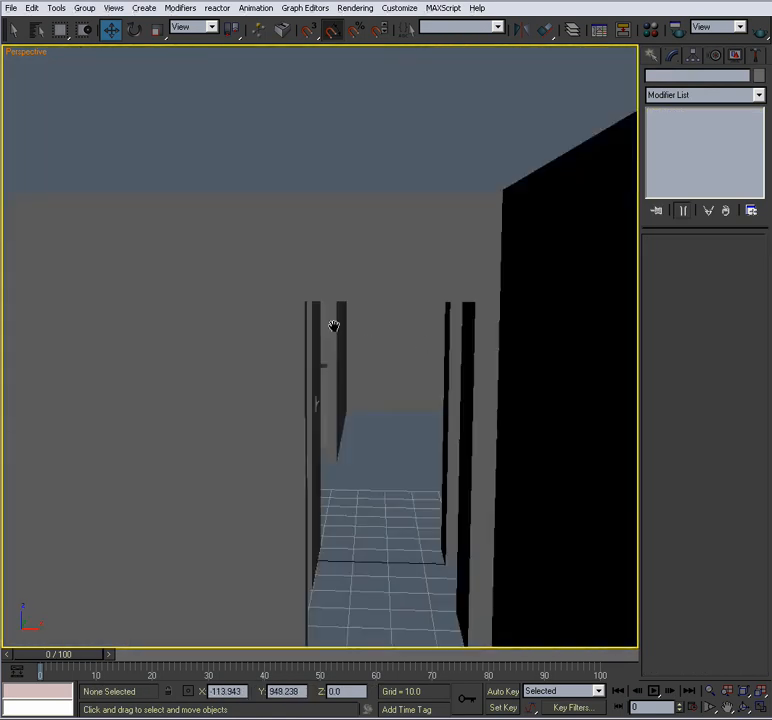
{"action": "left_click_drag", "start_coordinate": [334, 325], "coordinate": [394, 286]}
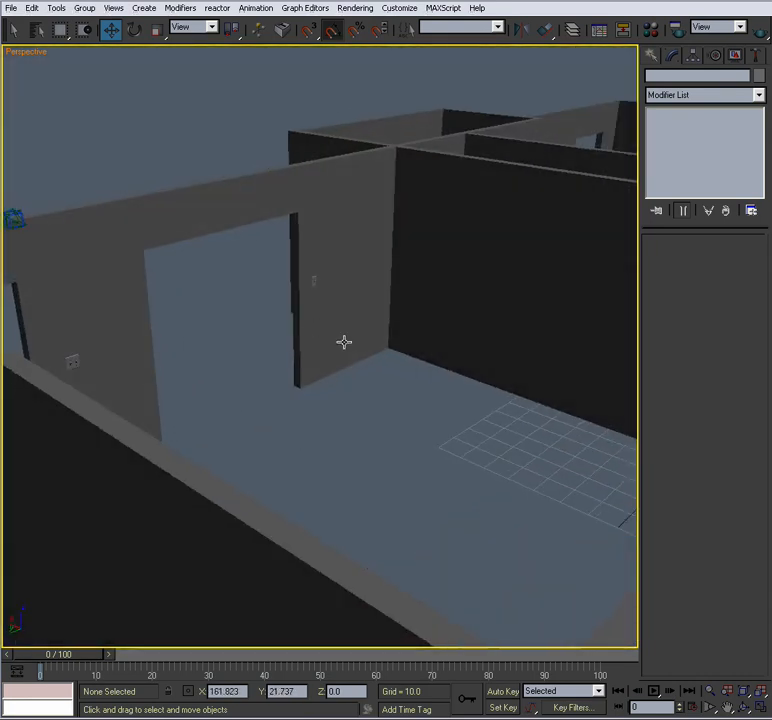
{"action": "left_click_drag", "start_coordinate": [344, 343], "coordinate": [257, 418]}
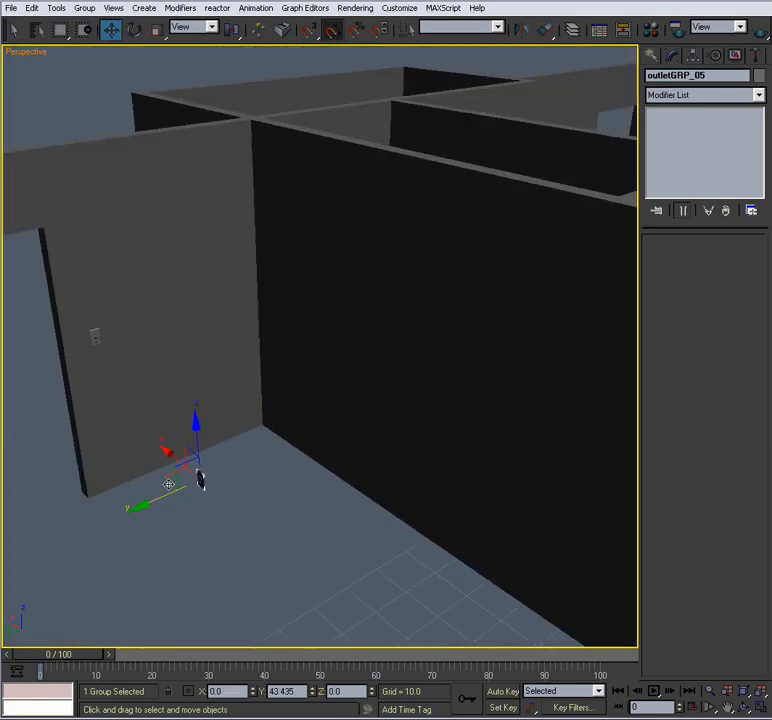
Rotate outletGRP_05 -90° on Z and seat it against the wall surface.
{"action": "left_click", "coordinate": [133, 29]}
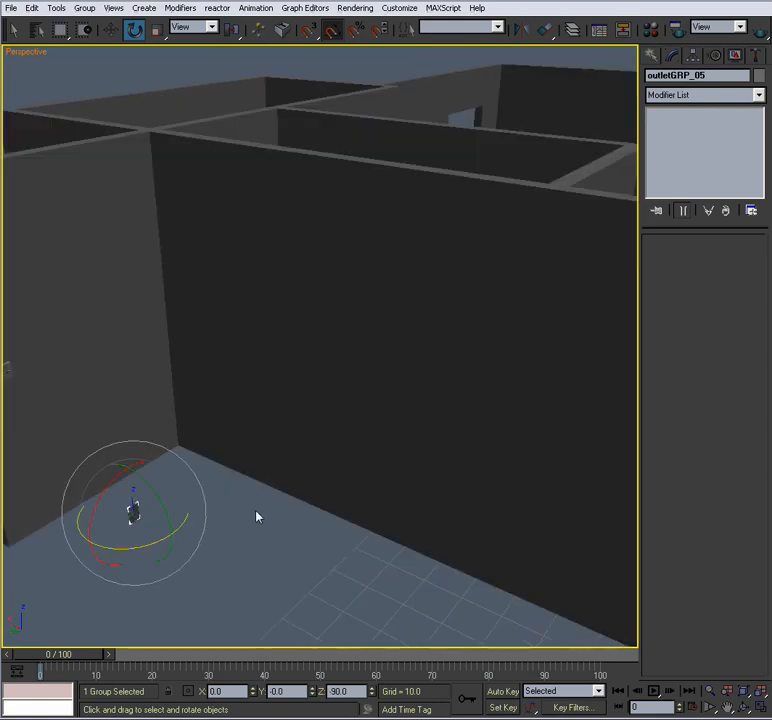
{"action": "left_click", "coordinate": [110, 28]}
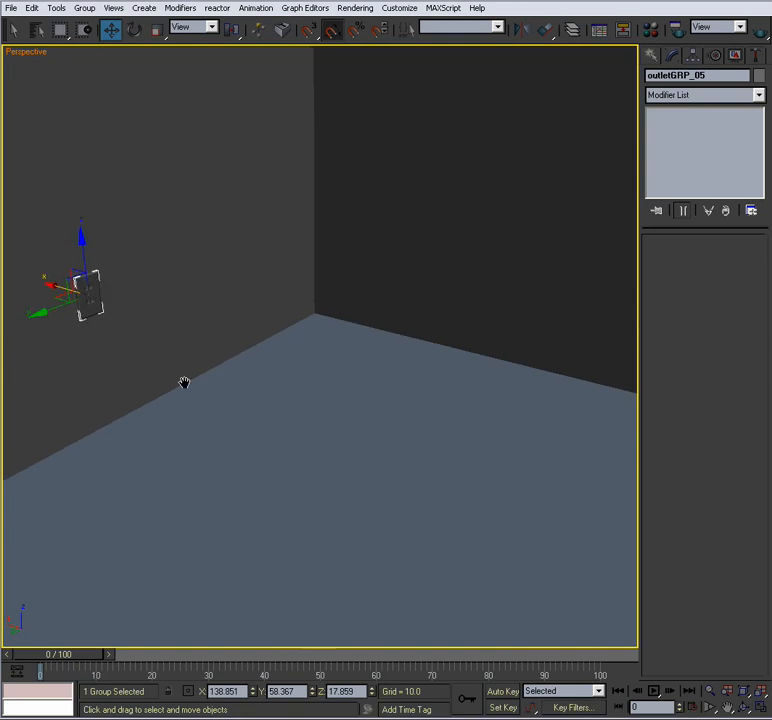
{"action": "left_click_drag", "start_coordinate": [78, 280], "coordinate": [200, 415]}
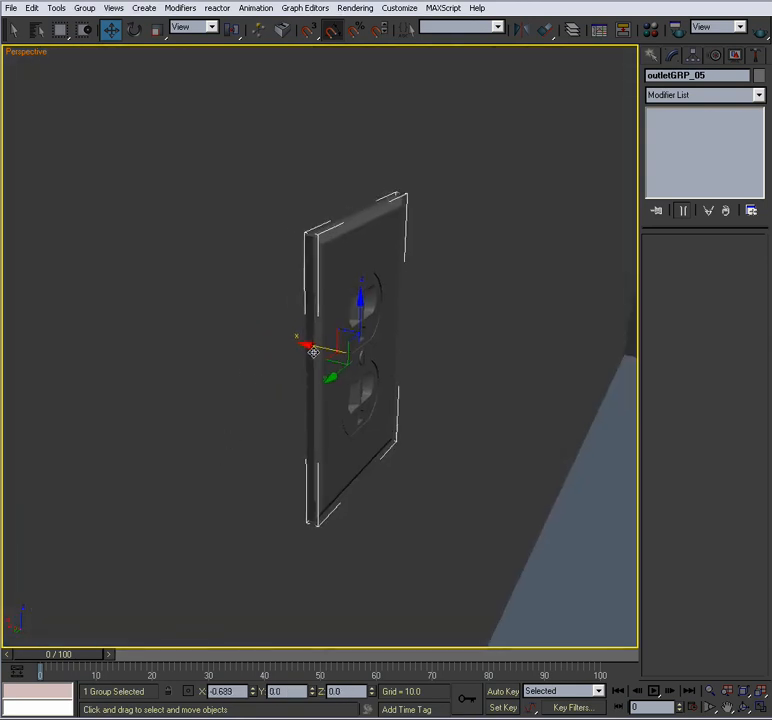
{"action": "left_click_drag", "start_coordinate": [315, 350], "coordinate": [290, 345]}
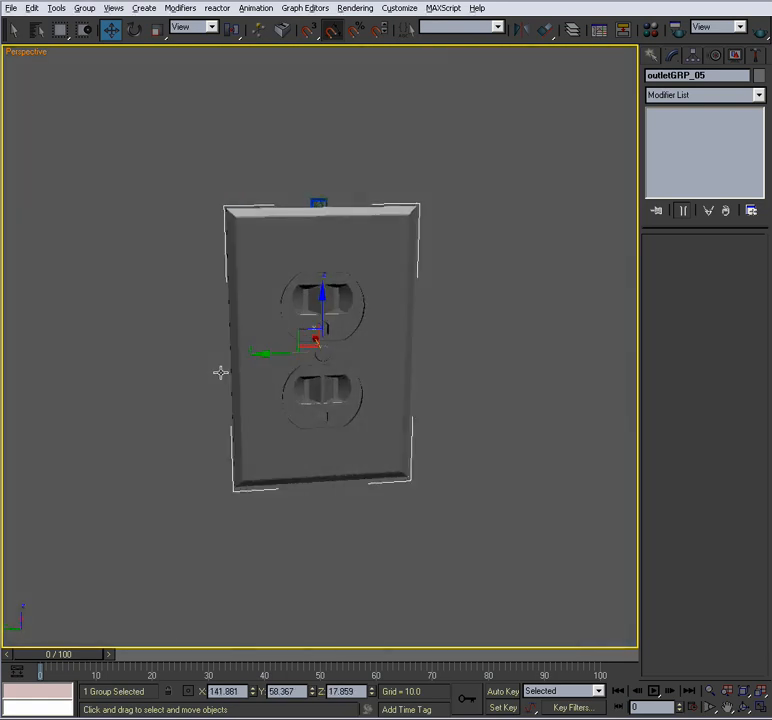
{"action": "left_click_drag", "start_coordinate": [318, 340], "coordinate": [255, 480]}
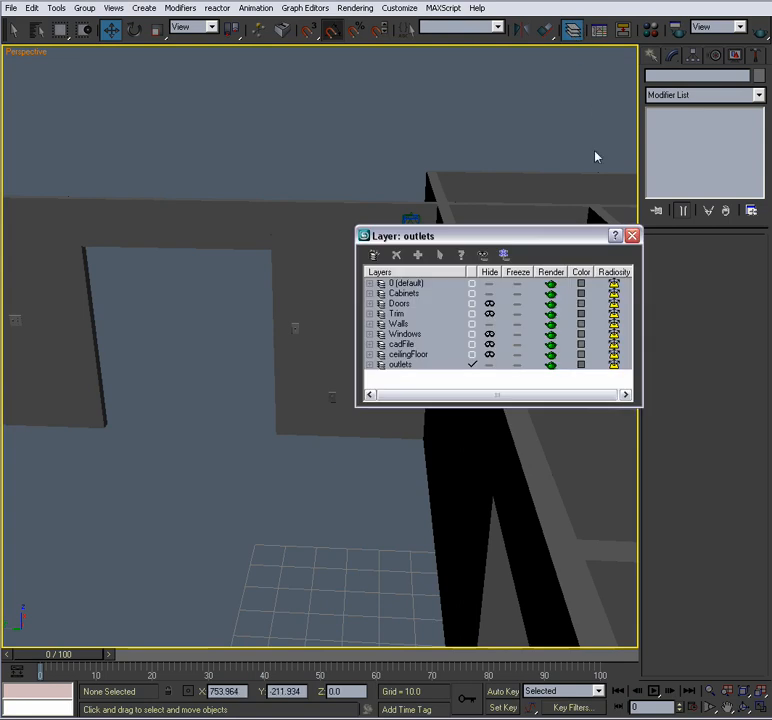
Select LightSwitchGRP_01–06 by name and add them to the outlets layer.
{"action": "left_click", "coordinate": [400, 364]}
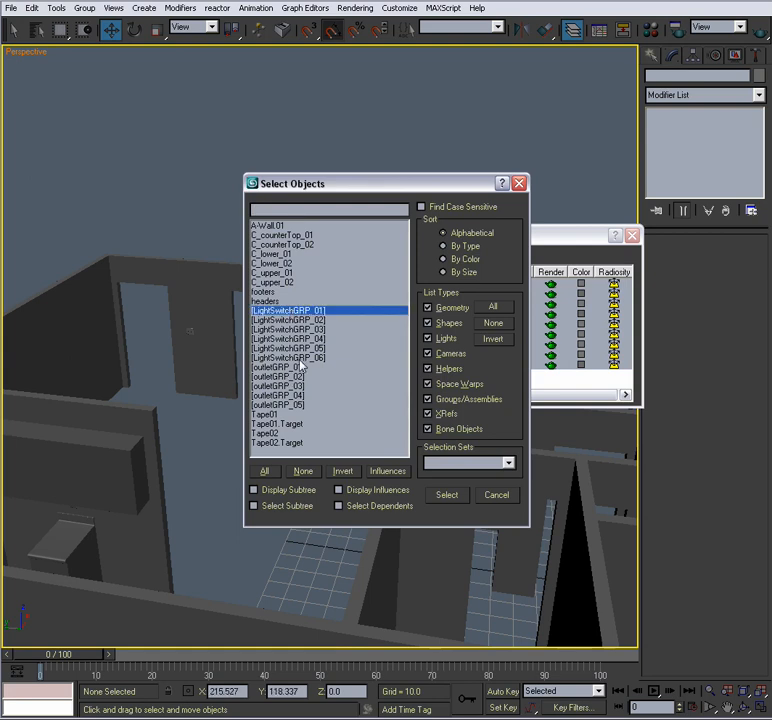
{"action": "left_click", "coordinate": [447, 494]}
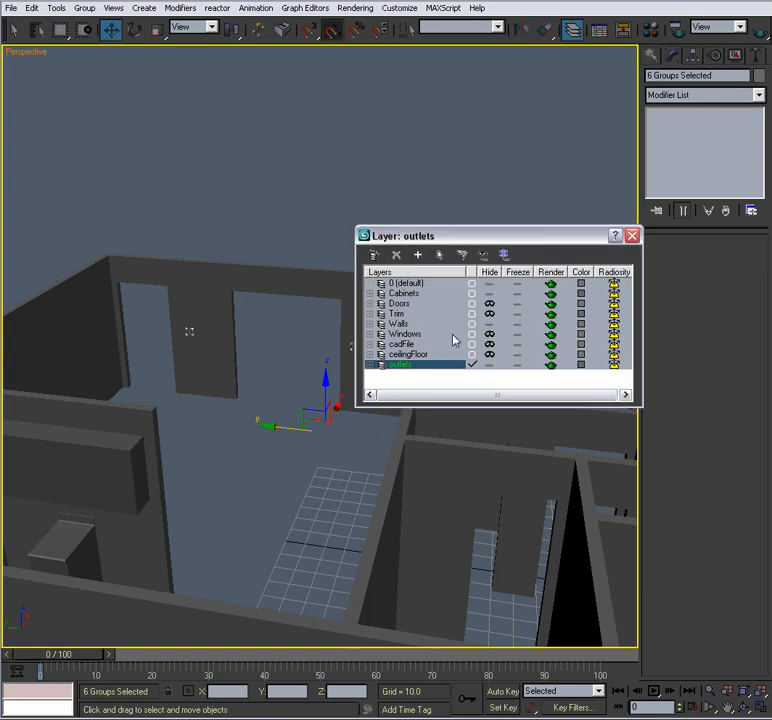
{"action": "left_click", "coordinate": [197, 334]}
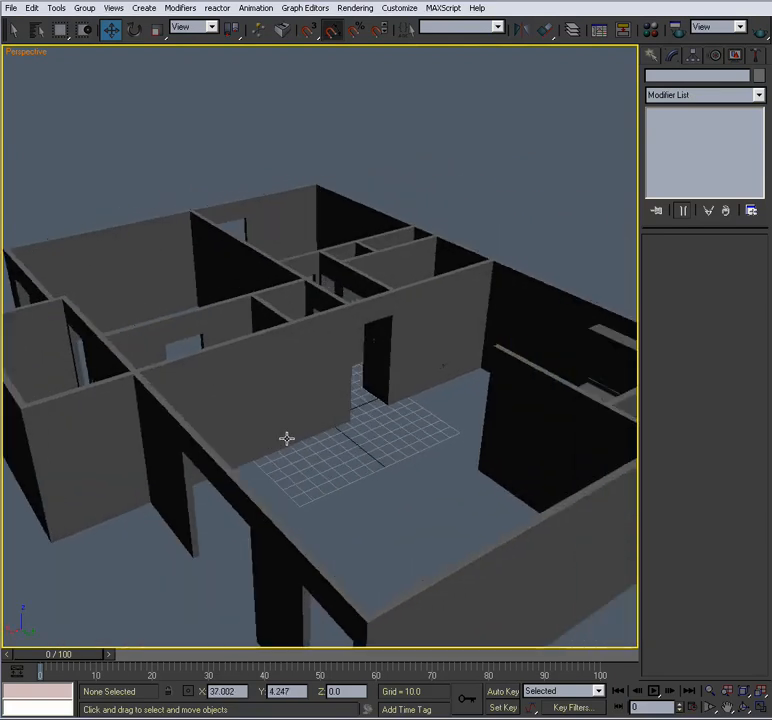
{"action": "left_click_drag", "start_coordinate": [287, 438], "coordinate": [320, 433]}
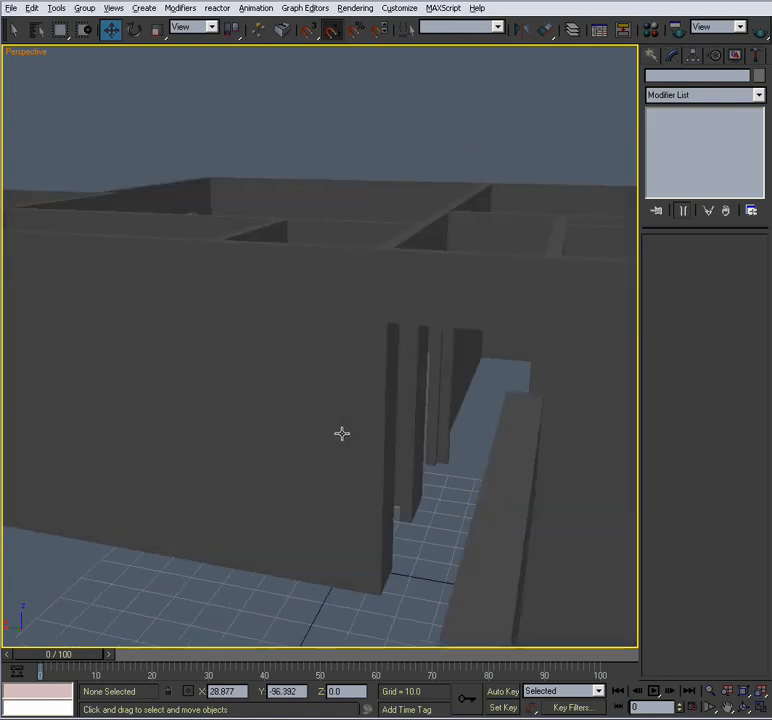
{"action": "left_click_drag", "start_coordinate": [342, 433], "coordinate": [420, 397]}
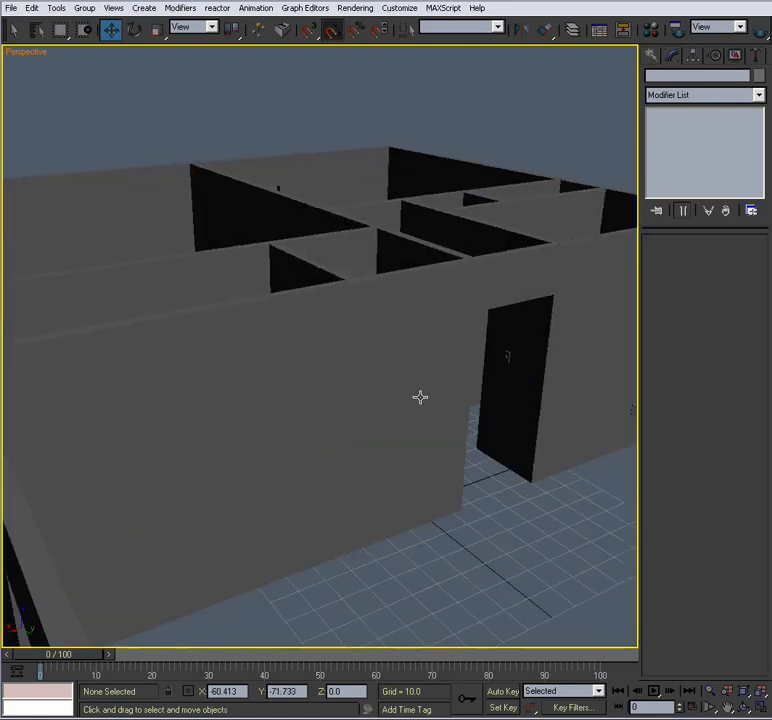
{"action": "mouse_move", "coordinate": [420, 397]}
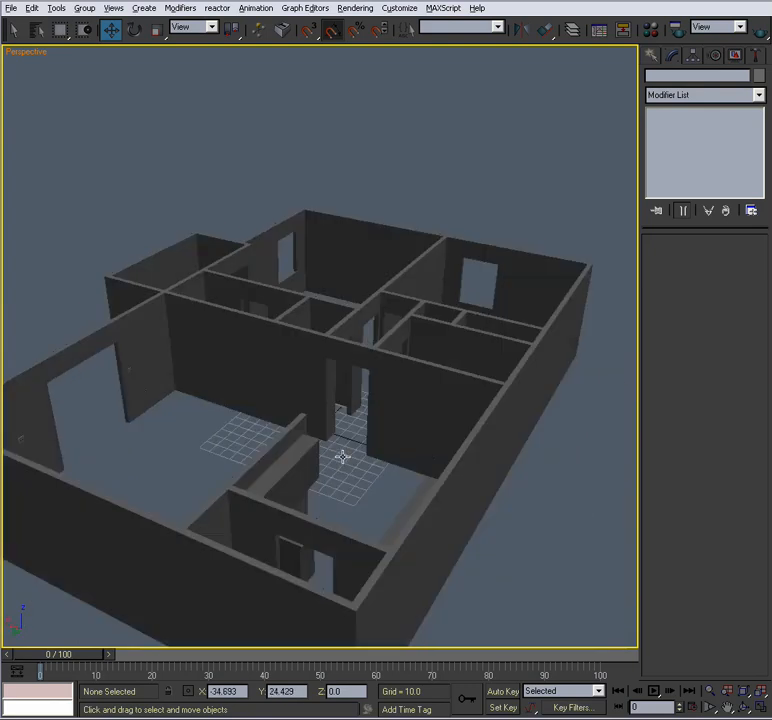
{"action": "left_click_drag", "start_coordinate": [343, 458], "coordinate": [393, 418]}
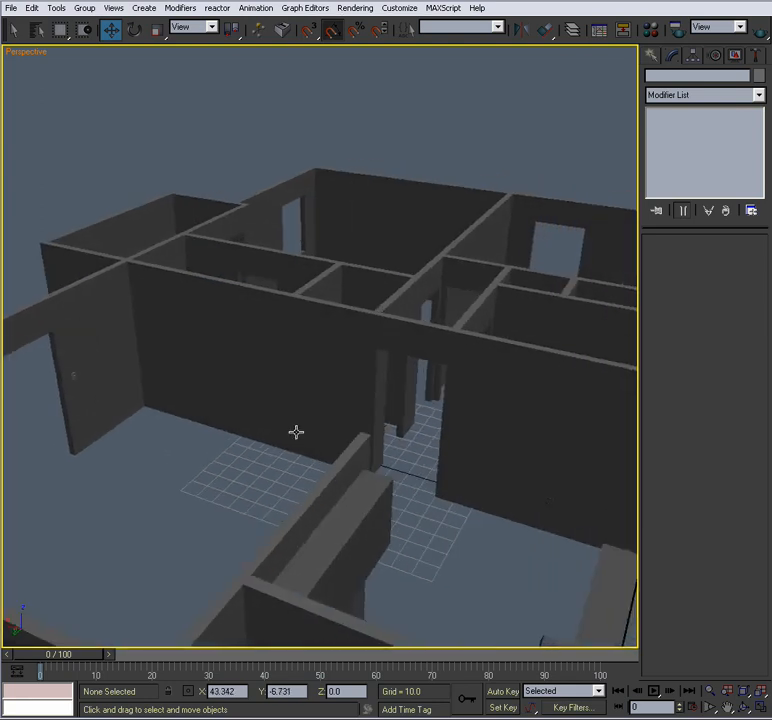
{"action": "left_click_drag", "start_coordinate": [295, 432], "coordinate": [388, 367]}
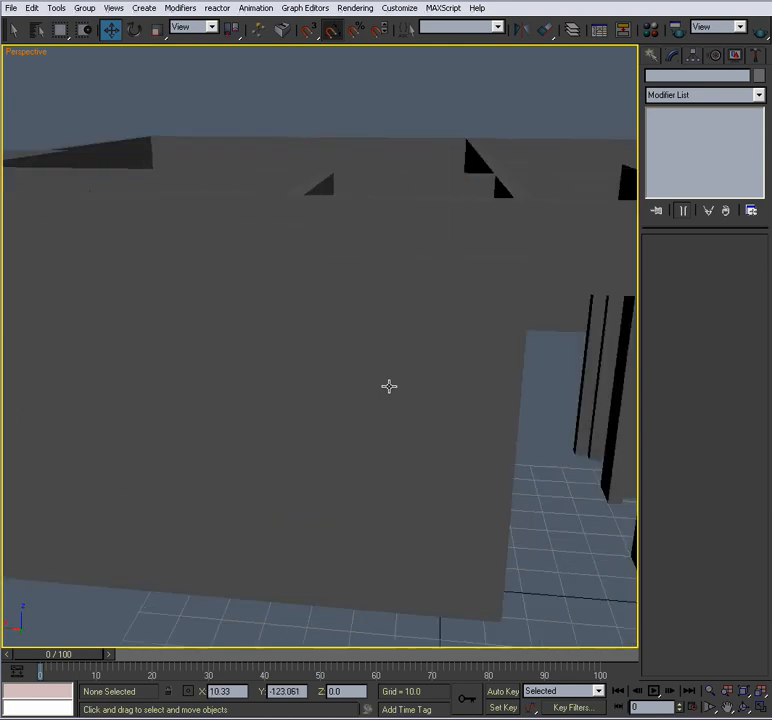
{"action": "left_click_drag", "start_coordinate": [389, 386], "coordinate": [270, 524]}
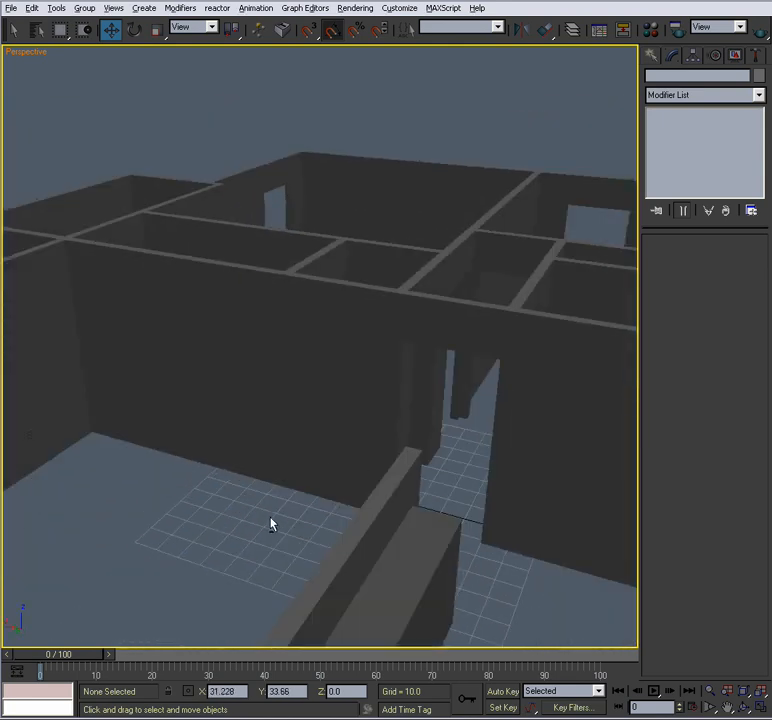
{"action": "left_click_drag", "start_coordinate": [270, 520], "coordinate": [330, 488]}
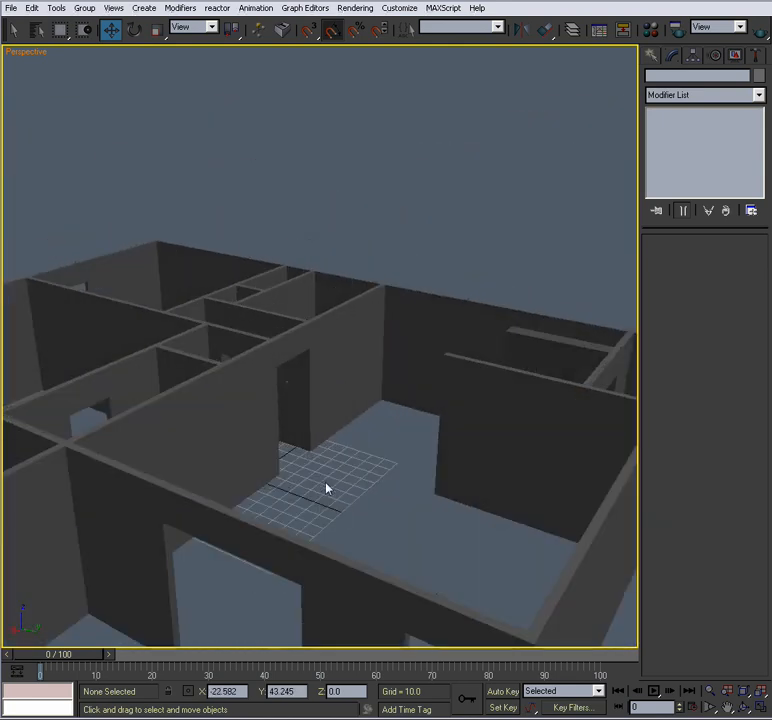
{"action": "left_click_drag", "start_coordinate": [325, 488], "coordinate": [342, 450]}
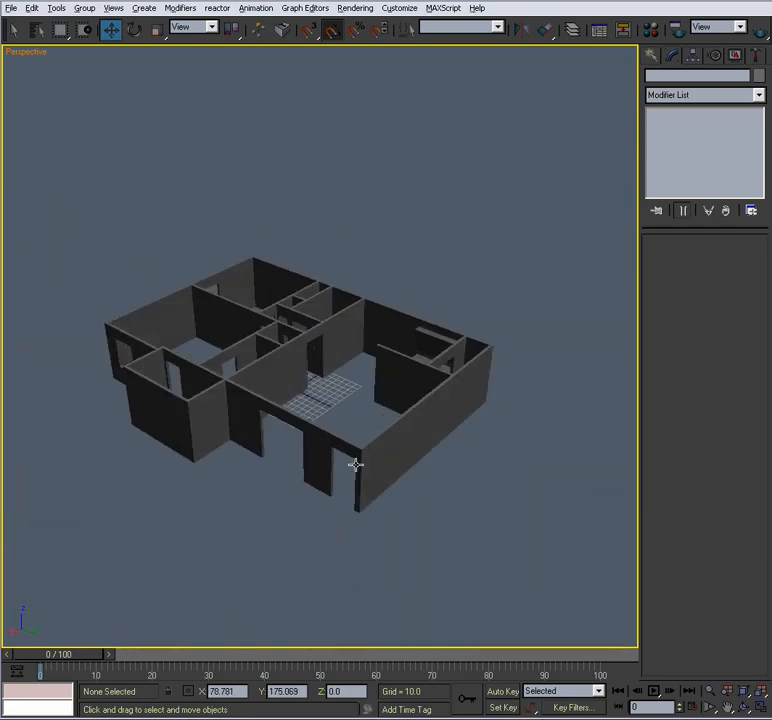
{"action": "mouse_move", "coordinate": [371, 461]}
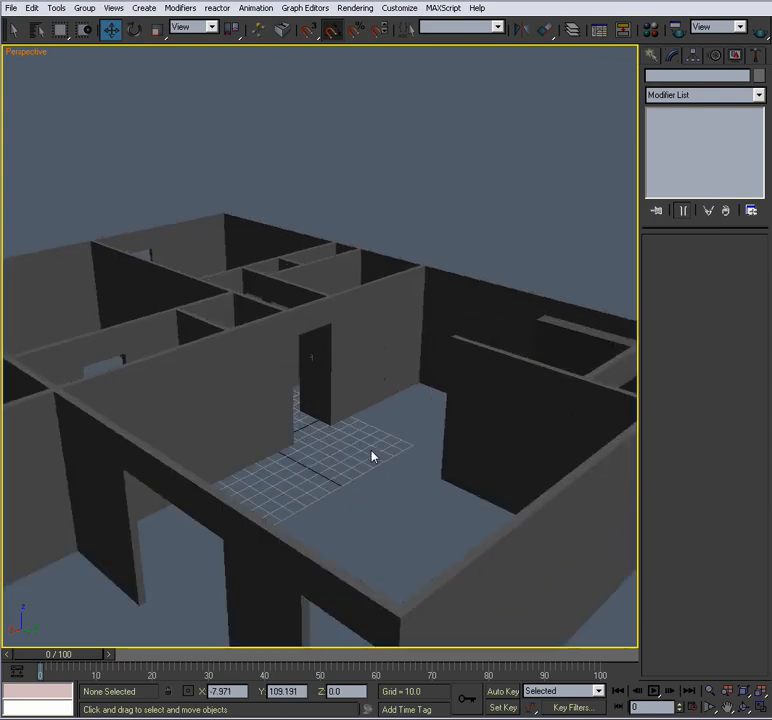
{"action": "left_click_drag", "start_coordinate": [370, 455], "coordinate": [335, 437]}
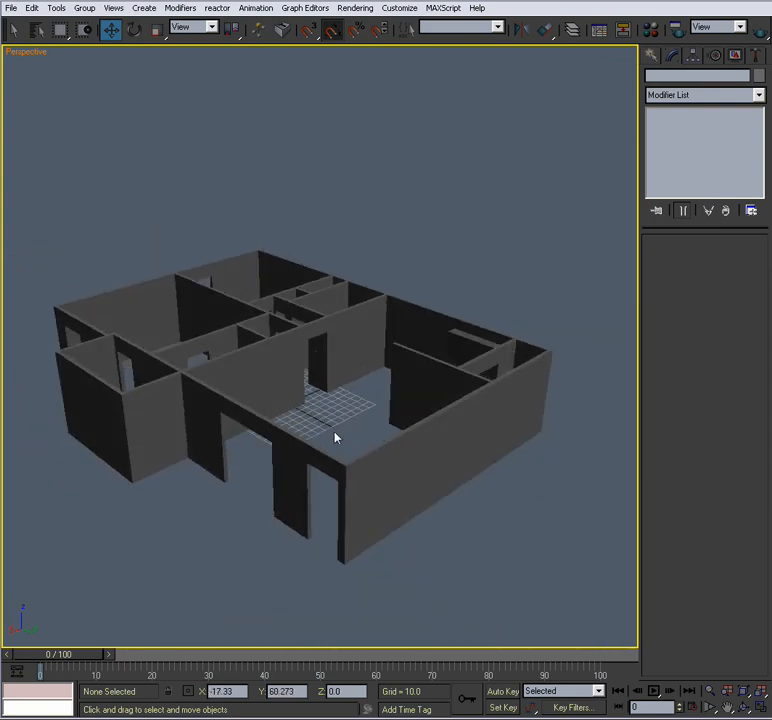